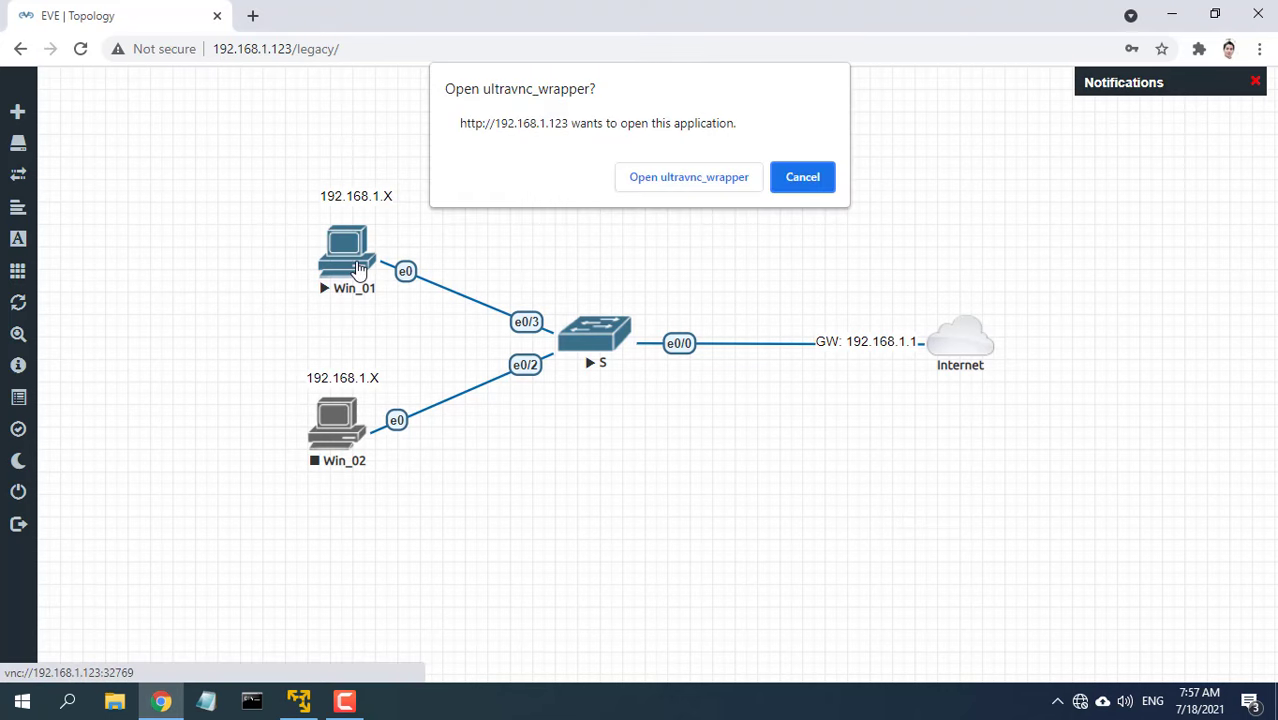
- In Win_01's console, try ping 8.8.8.8 to check connectivity, then leave the console
click(688, 176)
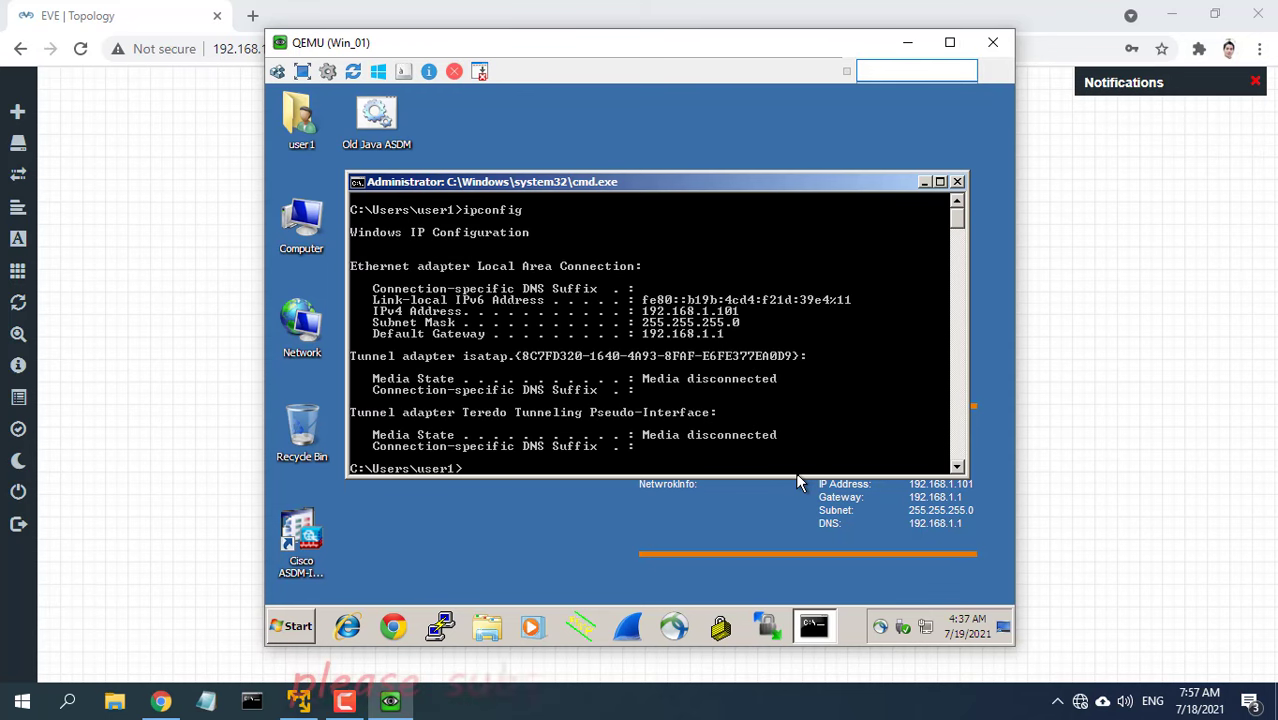
text(ping 8.8.8.8)
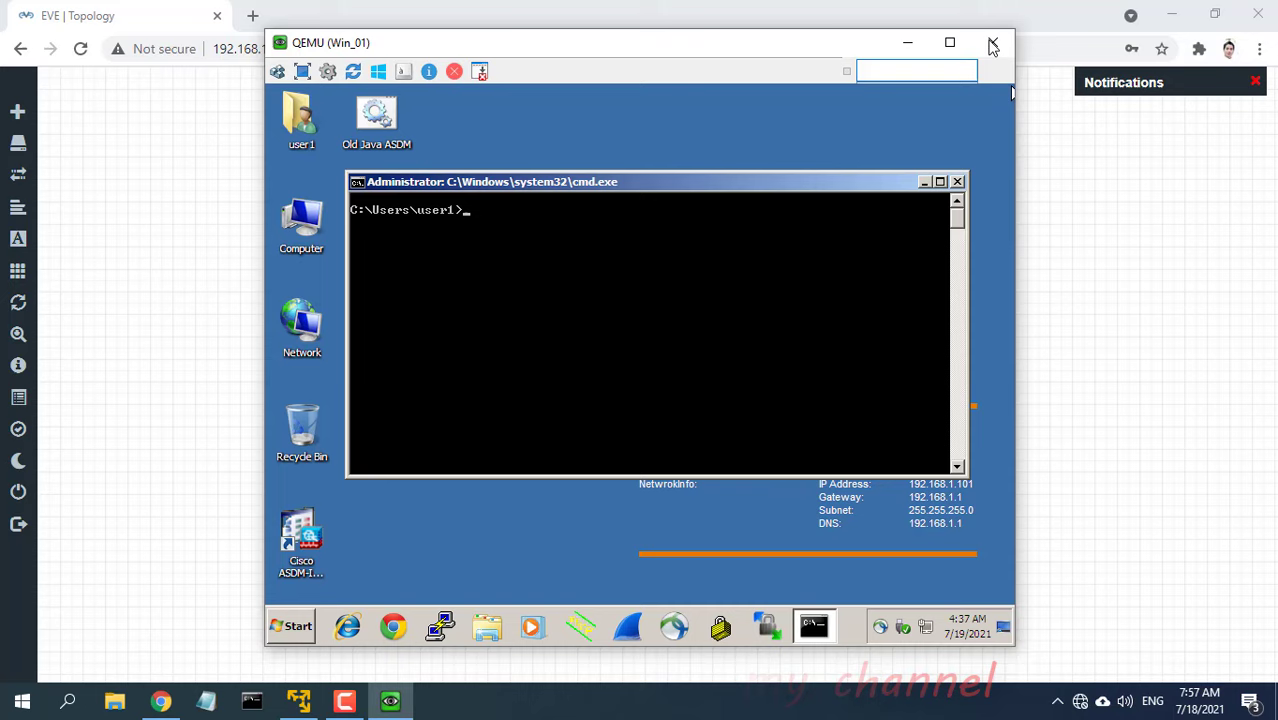
click(992, 44)
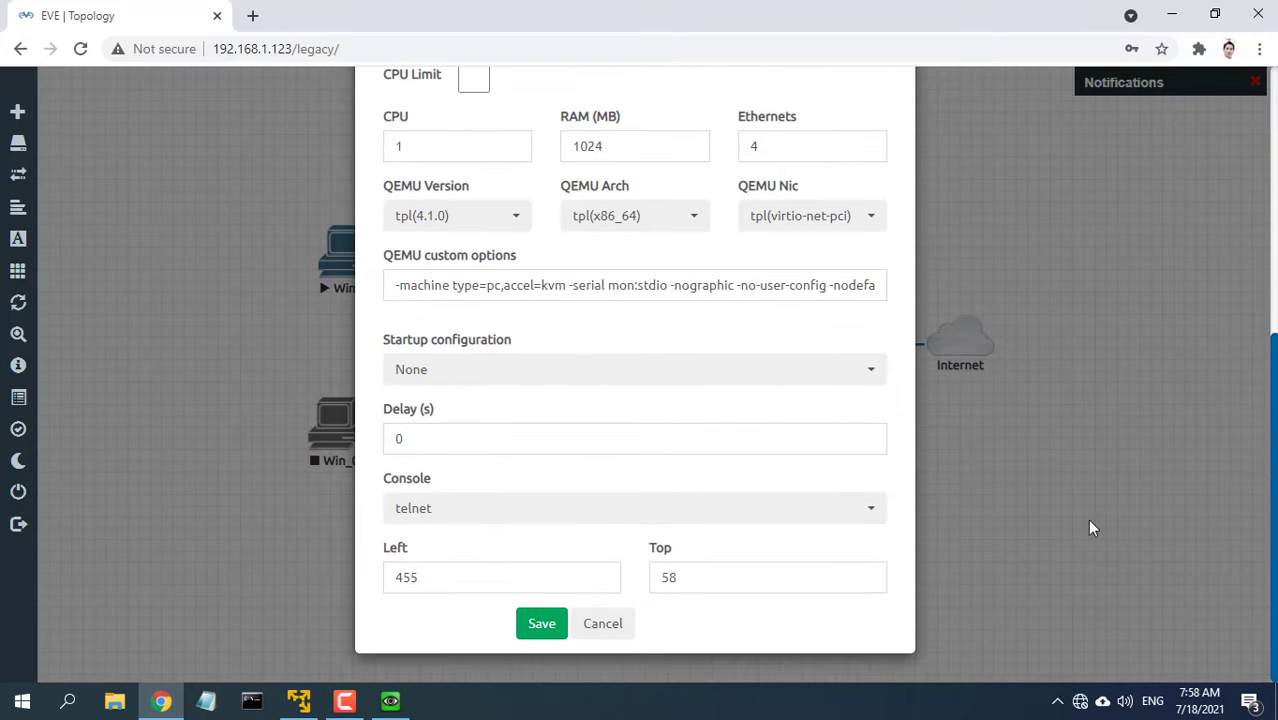
- Create the Fortinet node, stop switch S and delete its link to the Internet cloud
click(540, 624)
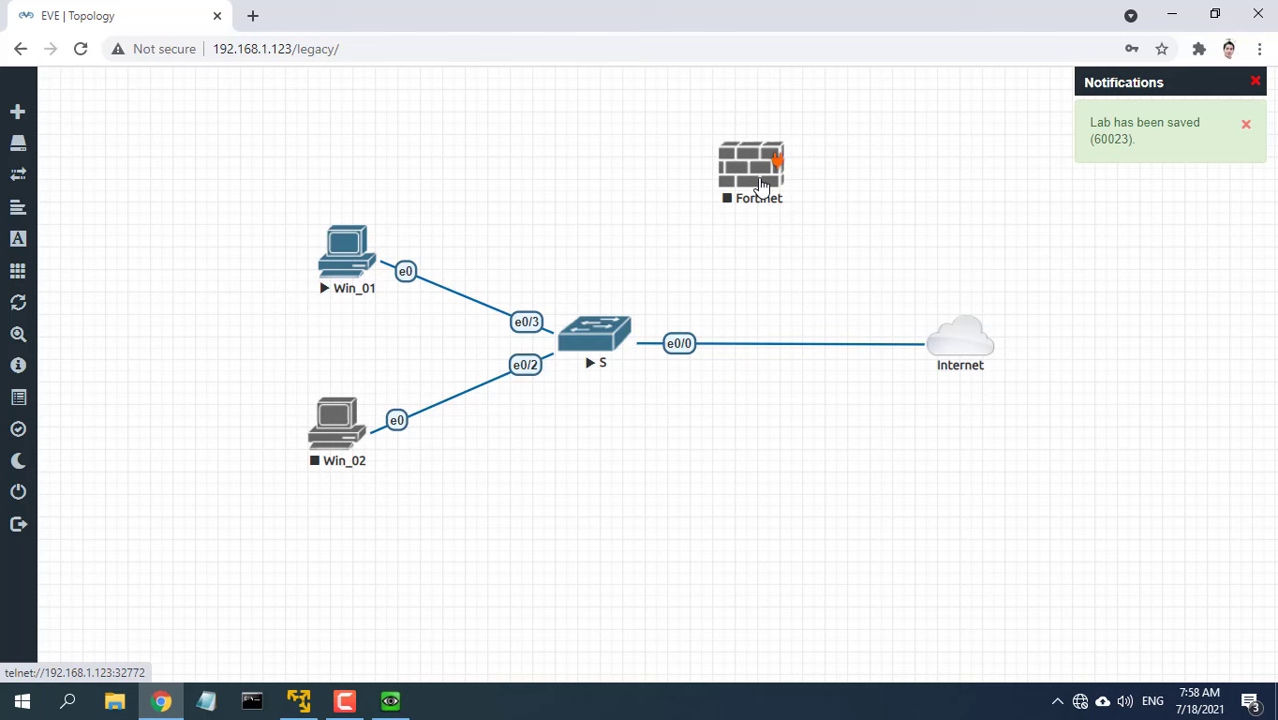
right_click(594, 336)
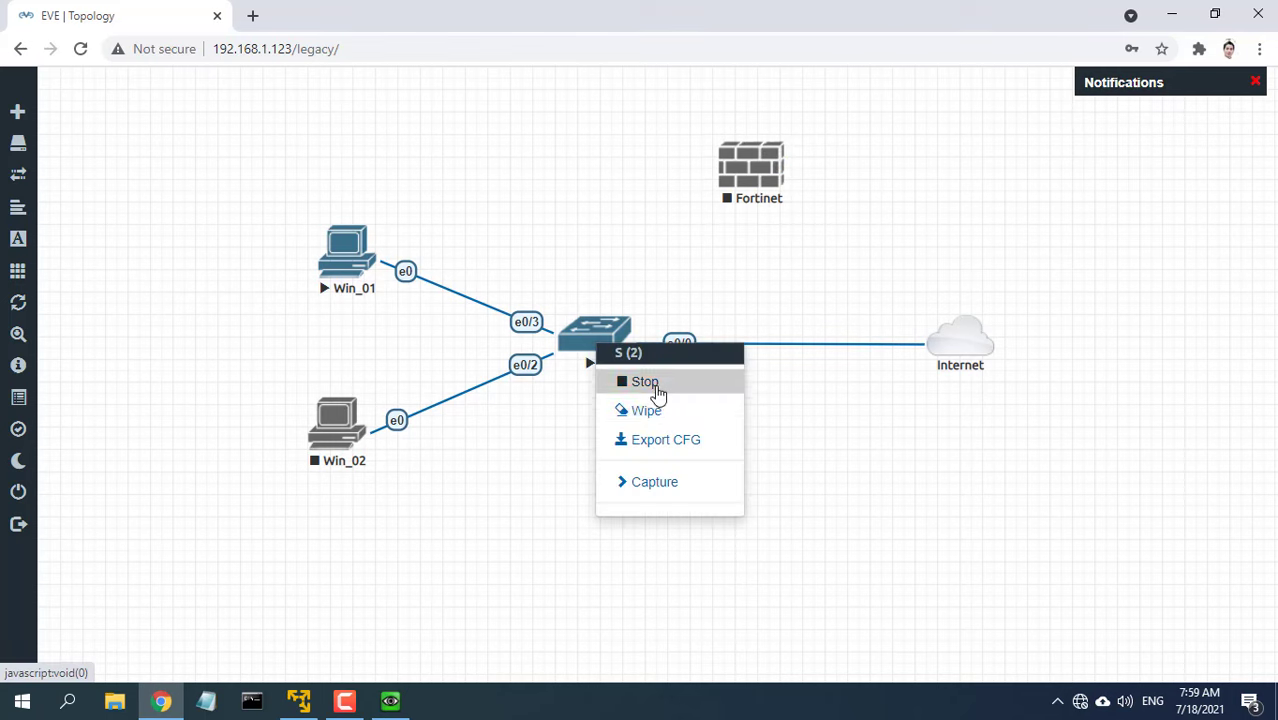
click(644, 380)
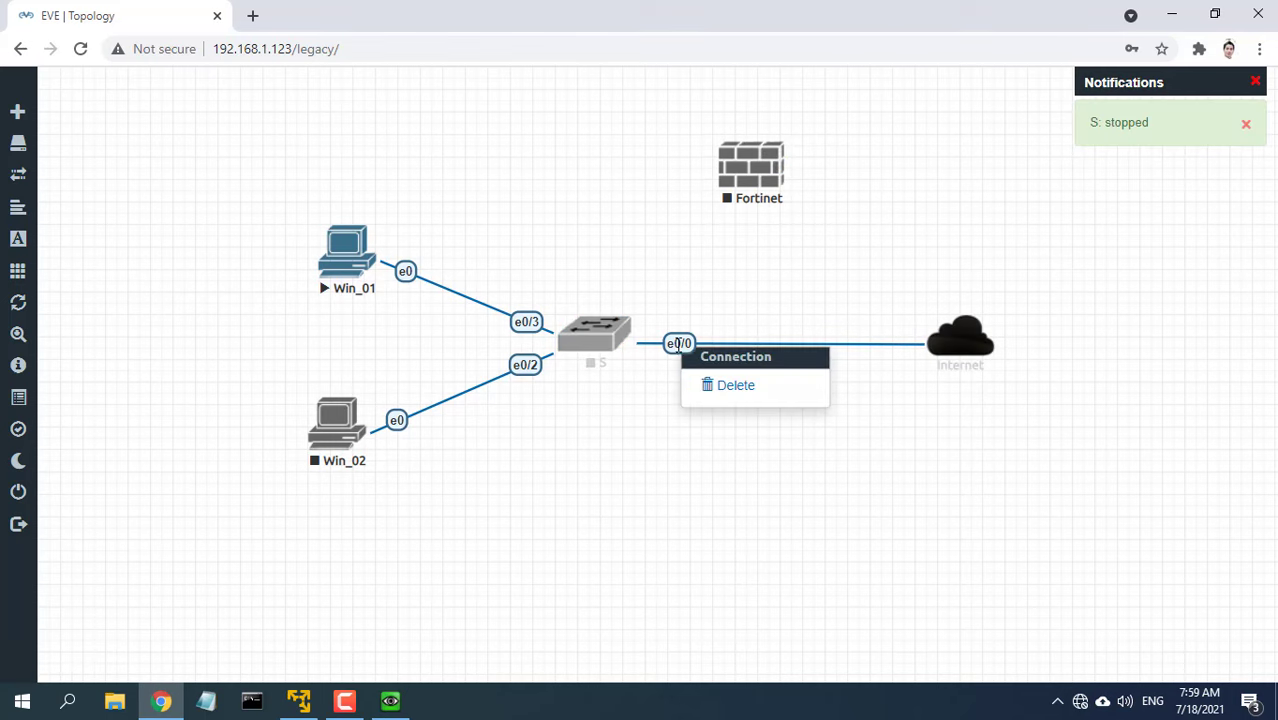
click(736, 384)
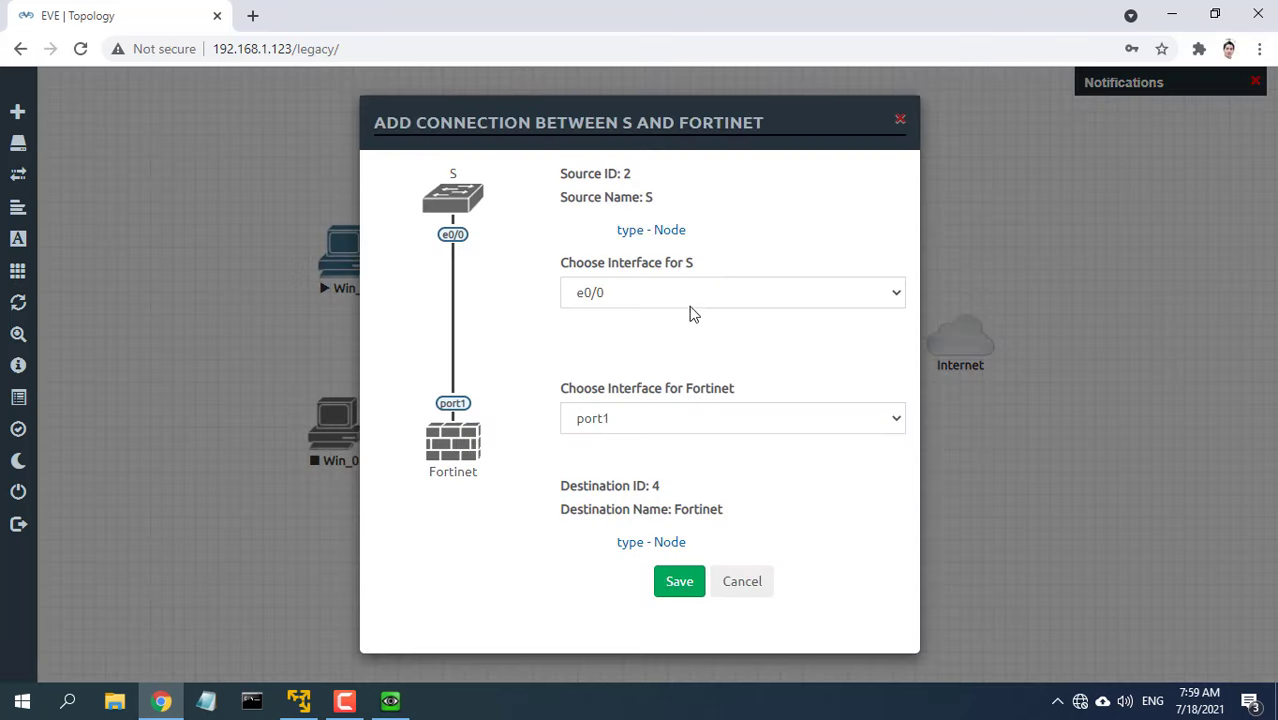
- Link switch S to Fortinet port2 and Fortinet port1 to the Internet cloud
click(732, 418)
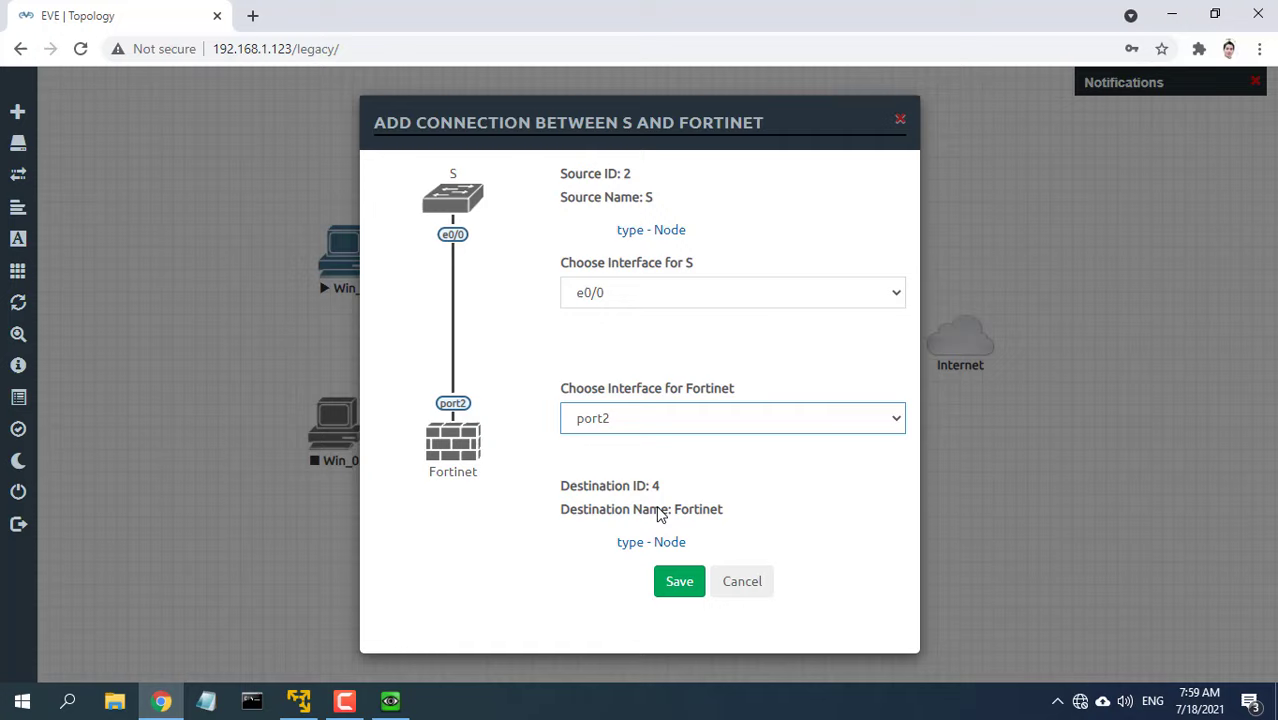
click(680, 580)
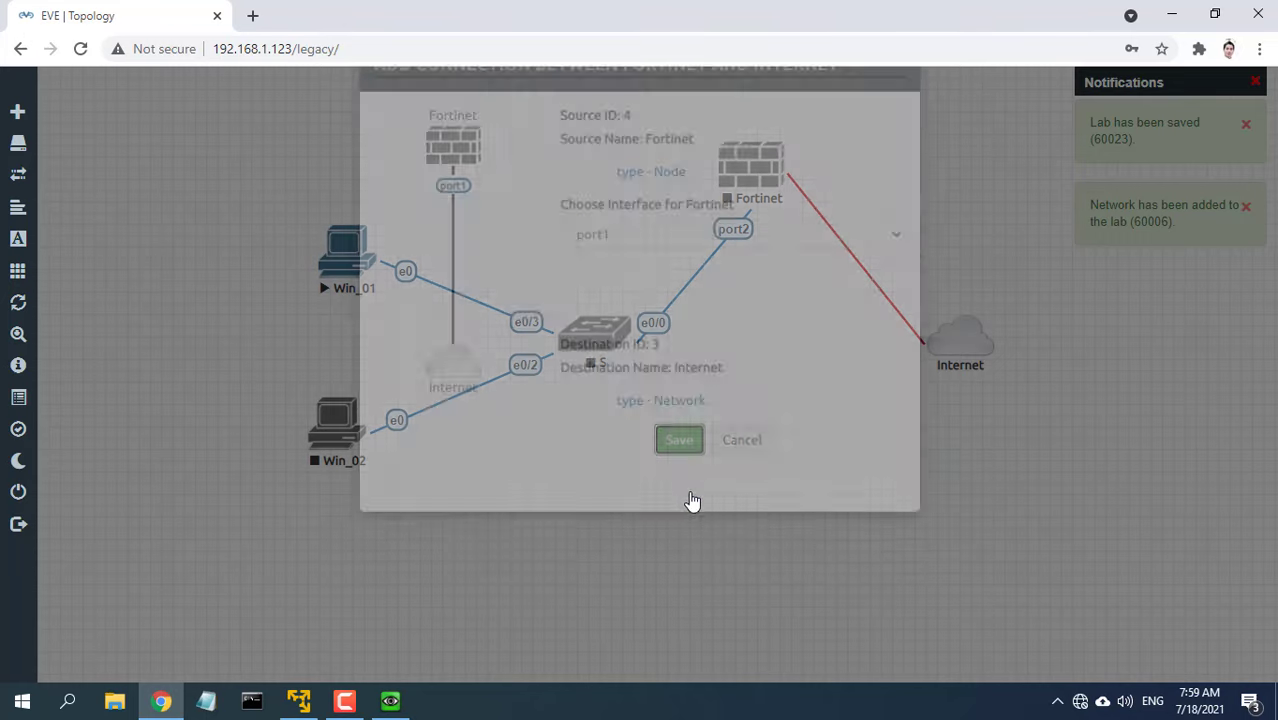
click(680, 440)
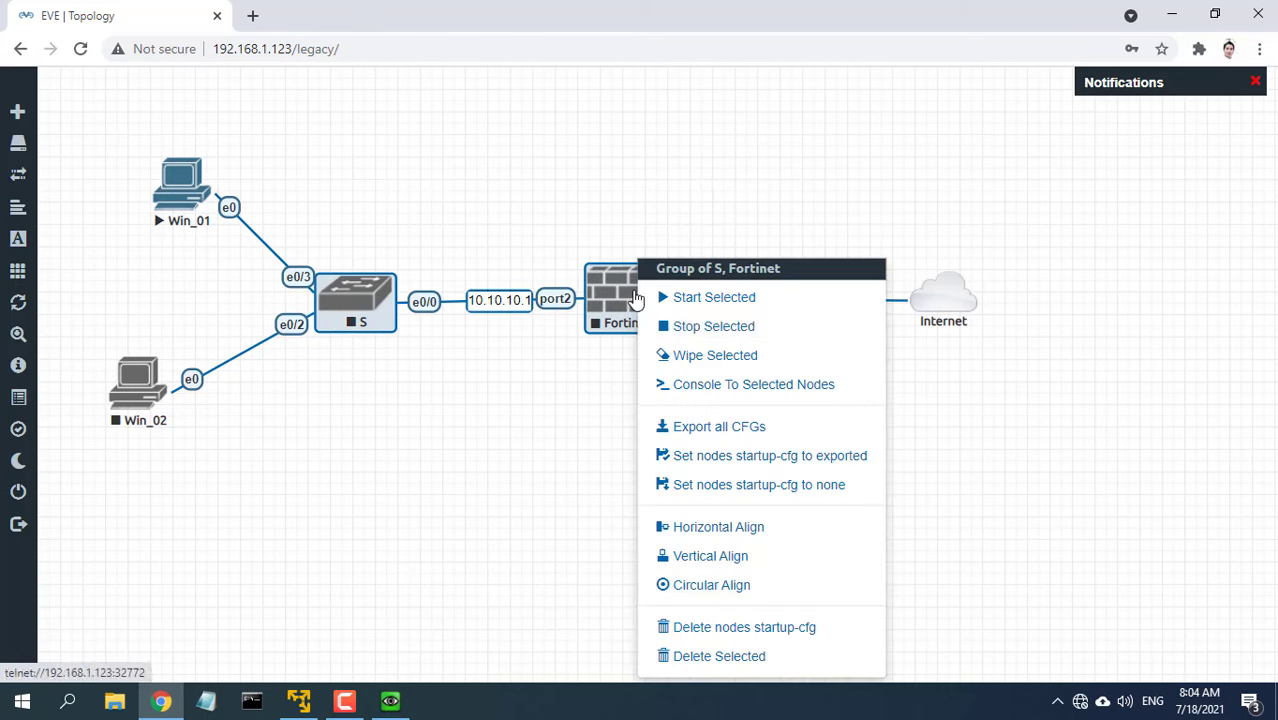
- Start switch S and Fortinet, then log in to the FortiGate console as admin with a blank password
click(712, 296)
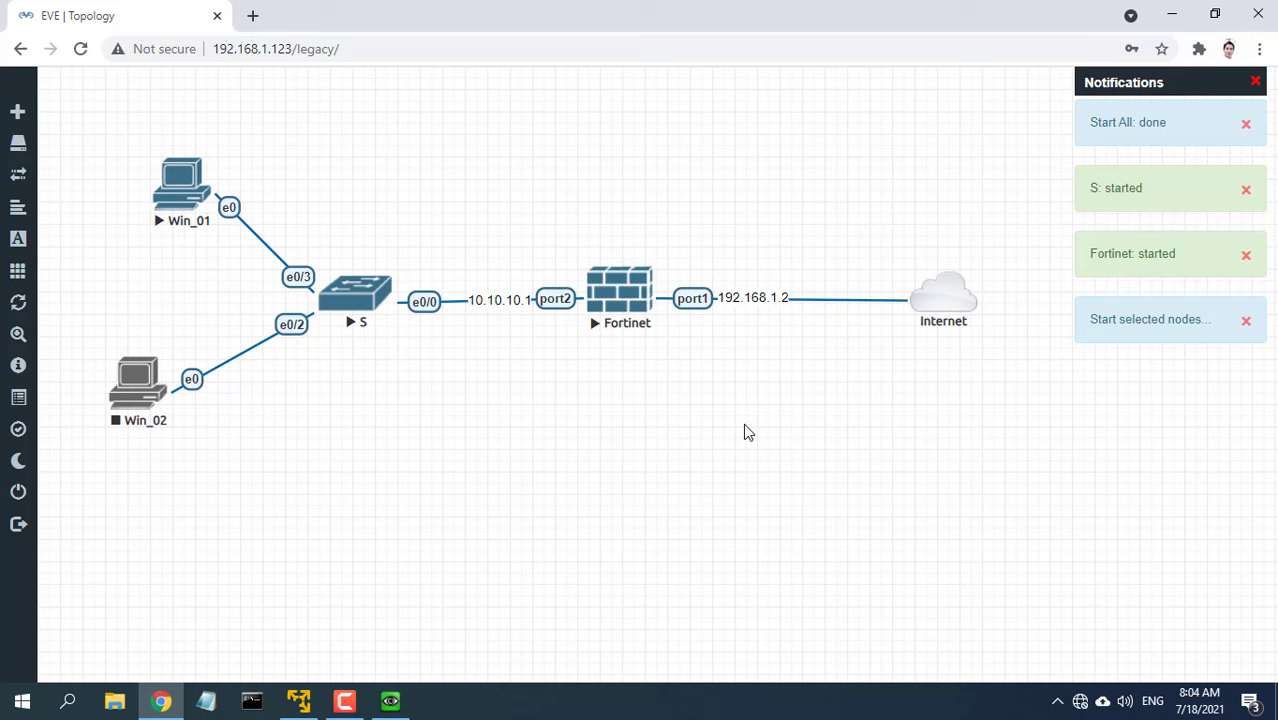
mouse_move(736, 388)
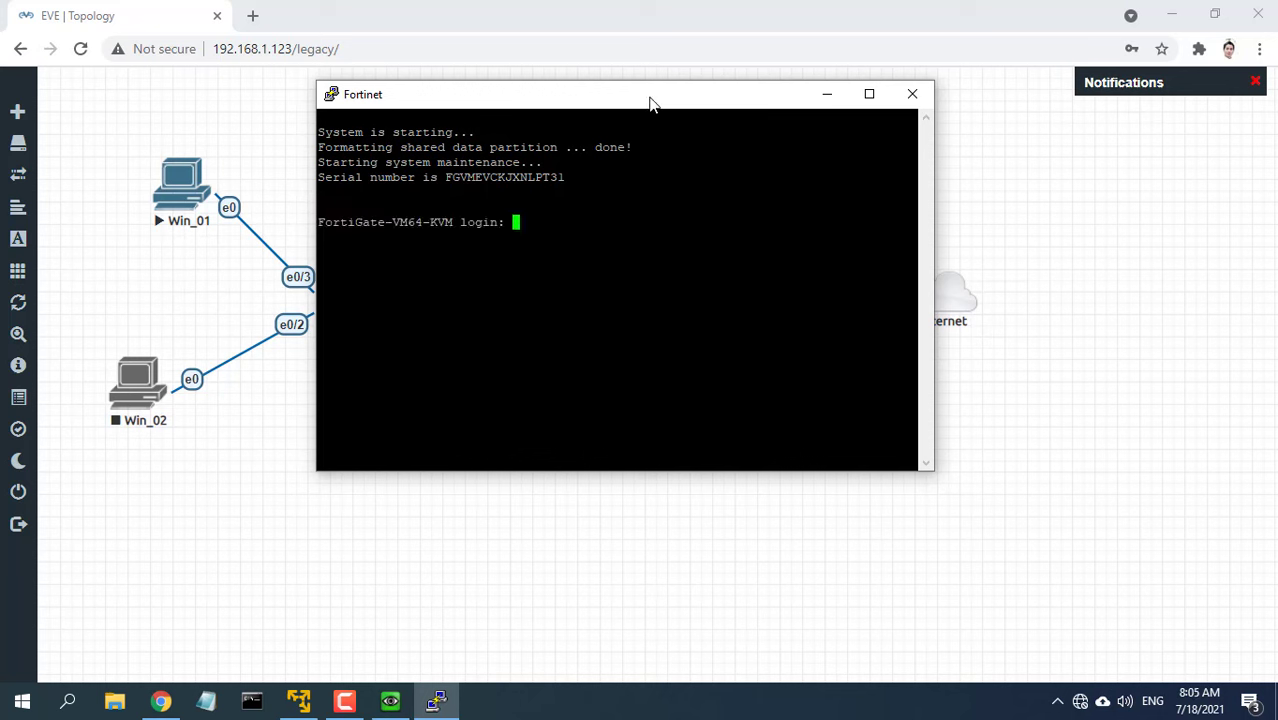
text(admin)
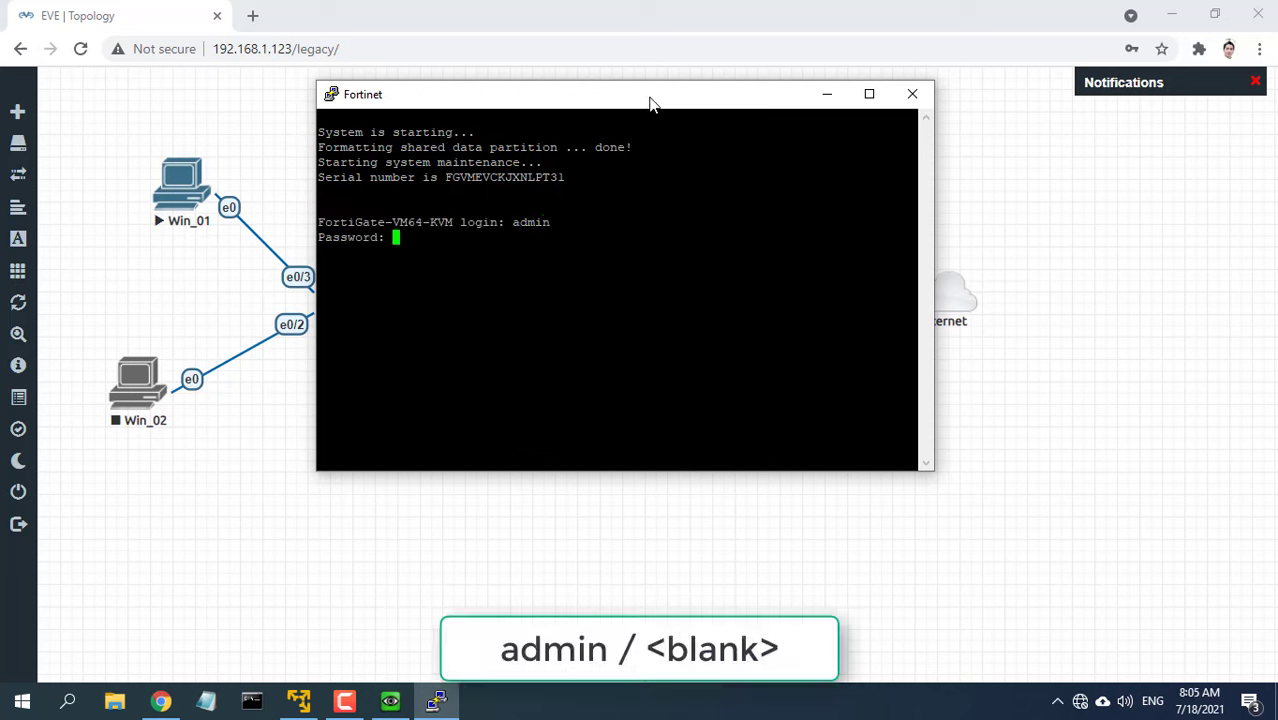
key(Return)
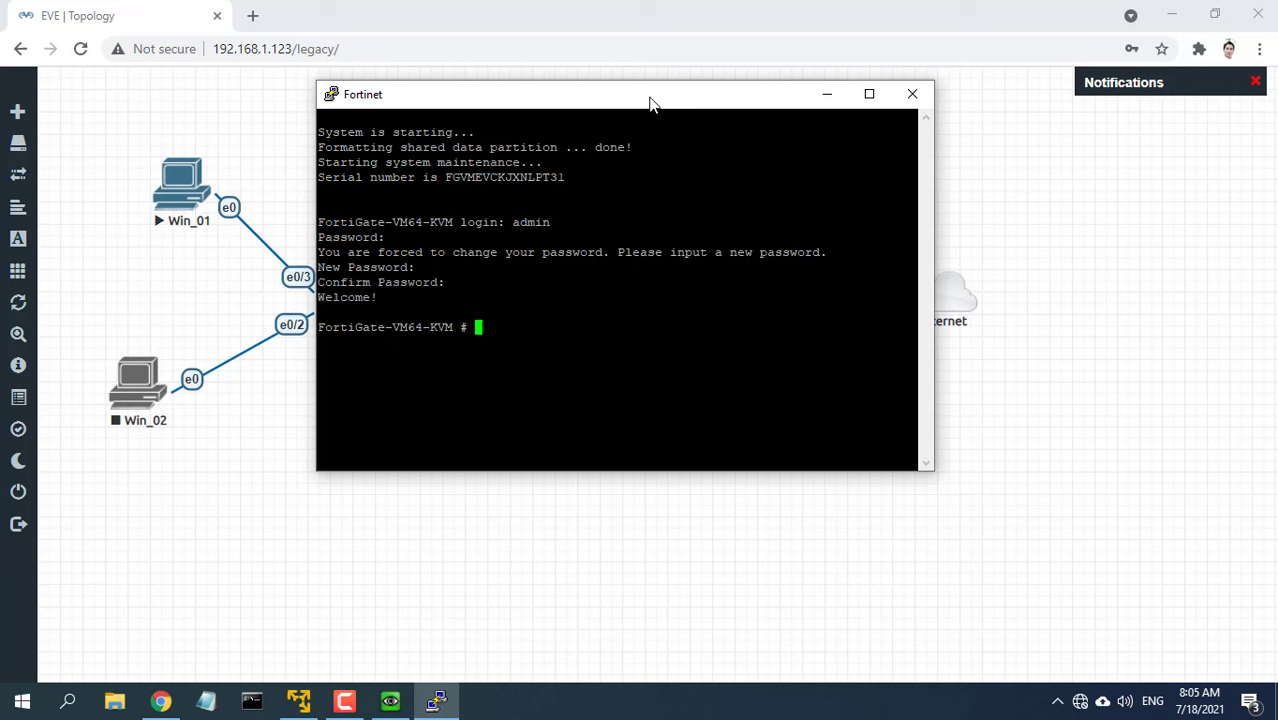
- Enter config system interface and edit port1
text(conf)
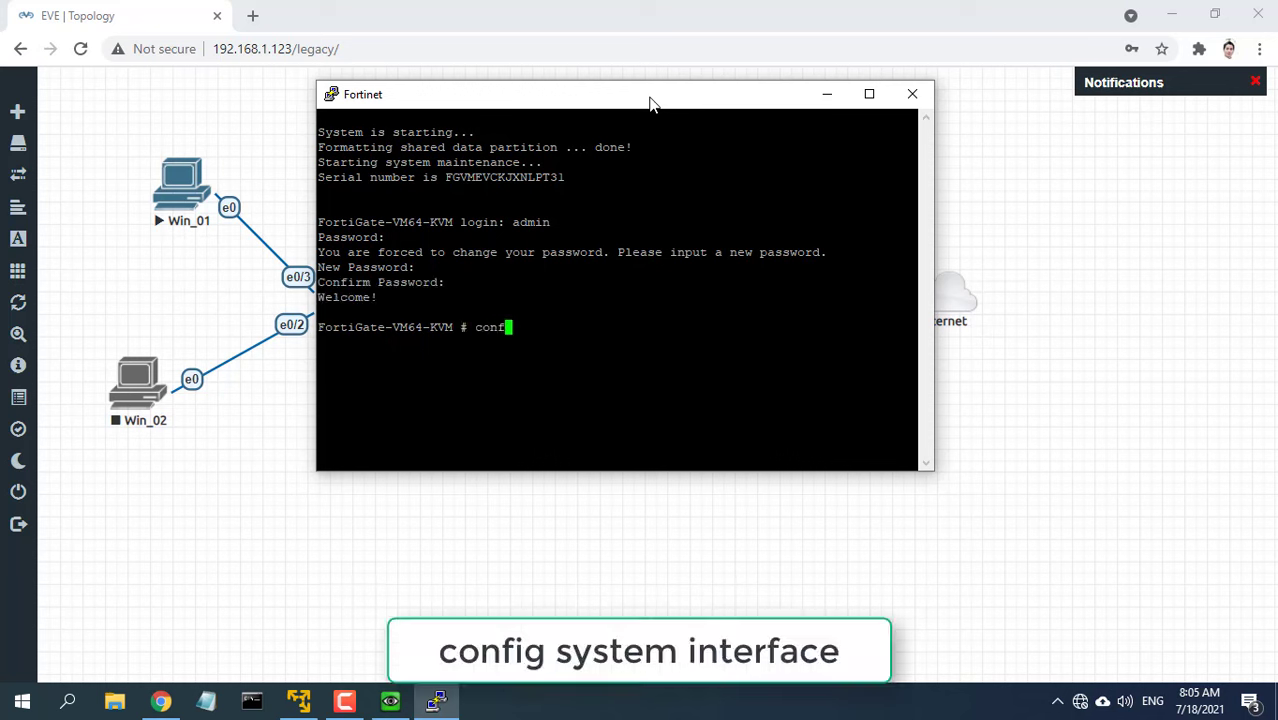
text(ig system)
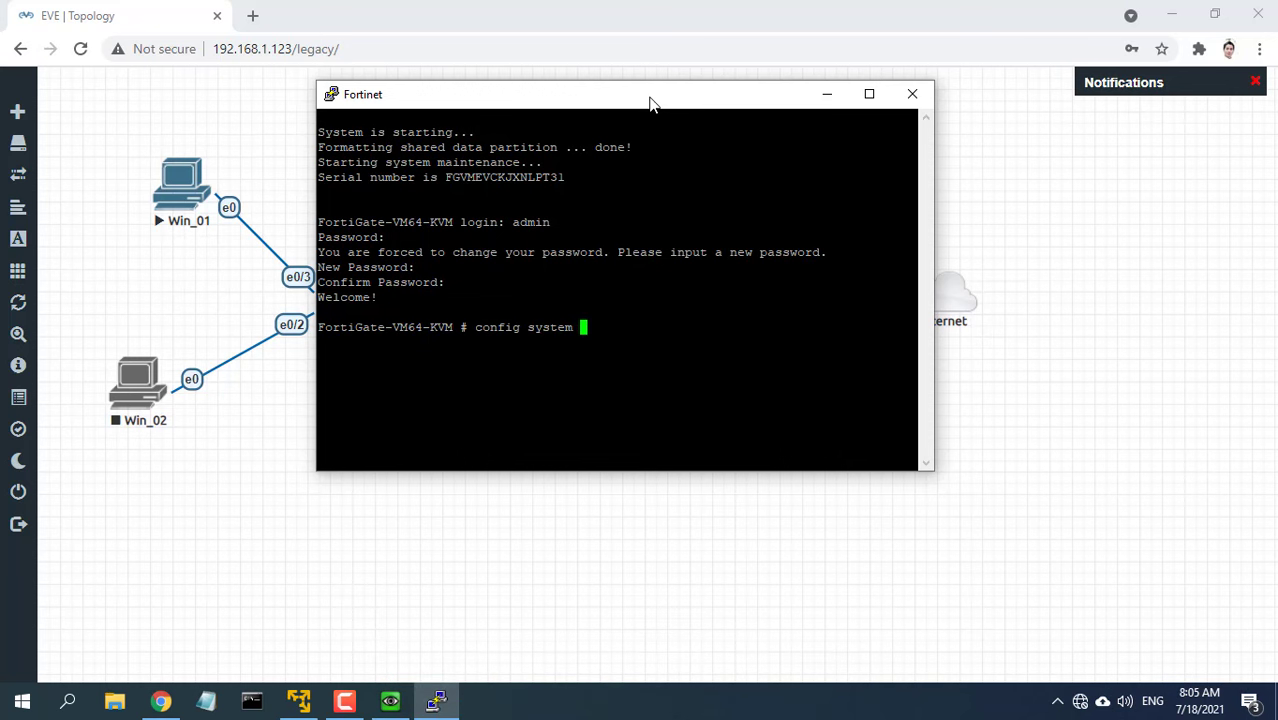
text(interface)
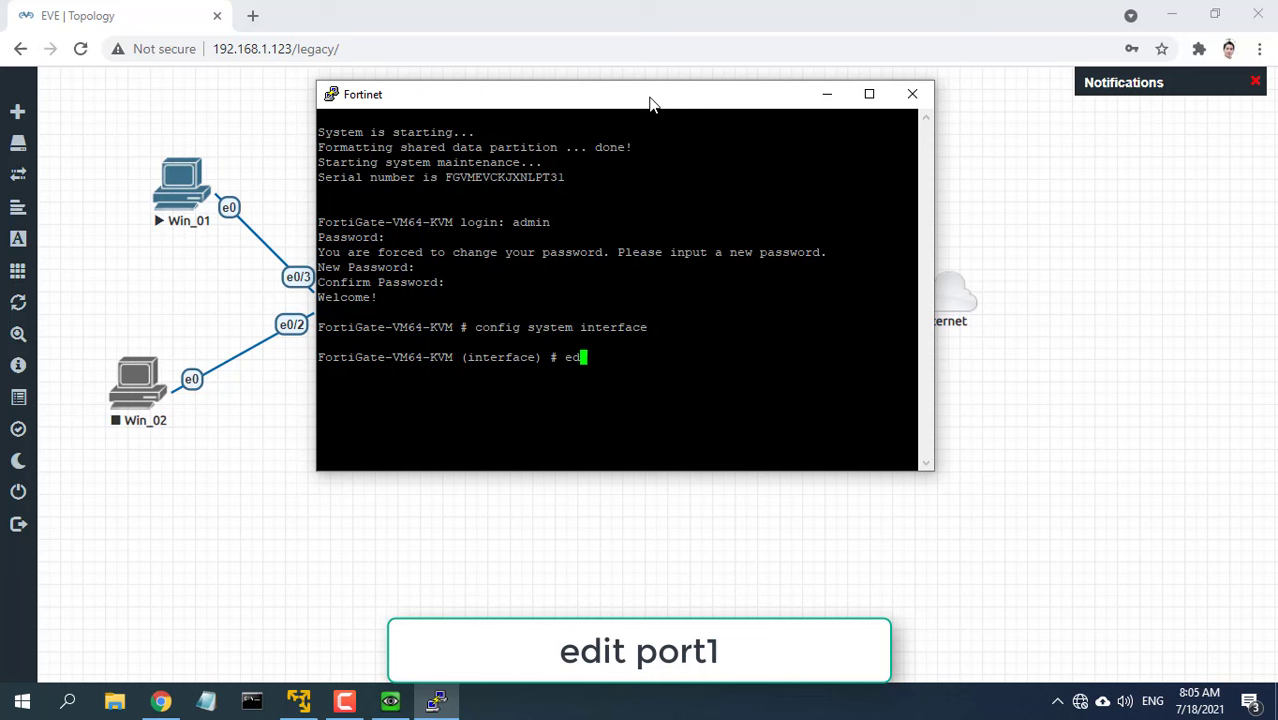
text(dit port1)
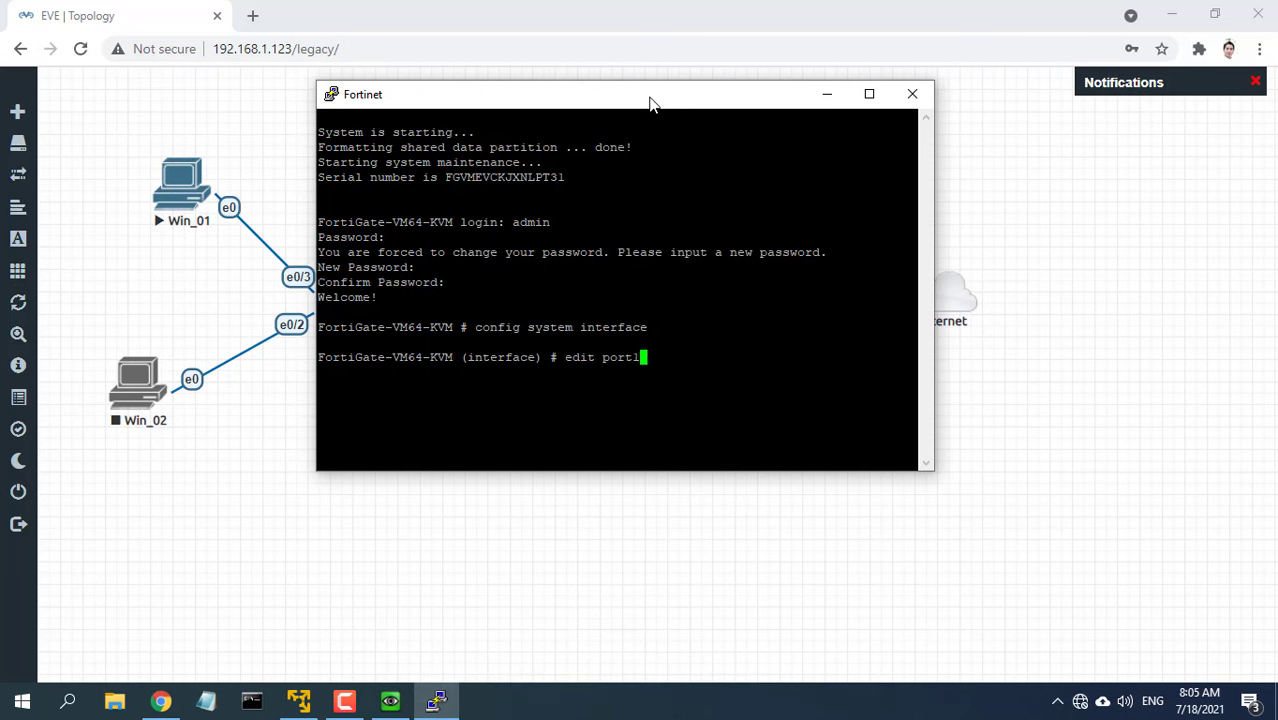
key(Return)
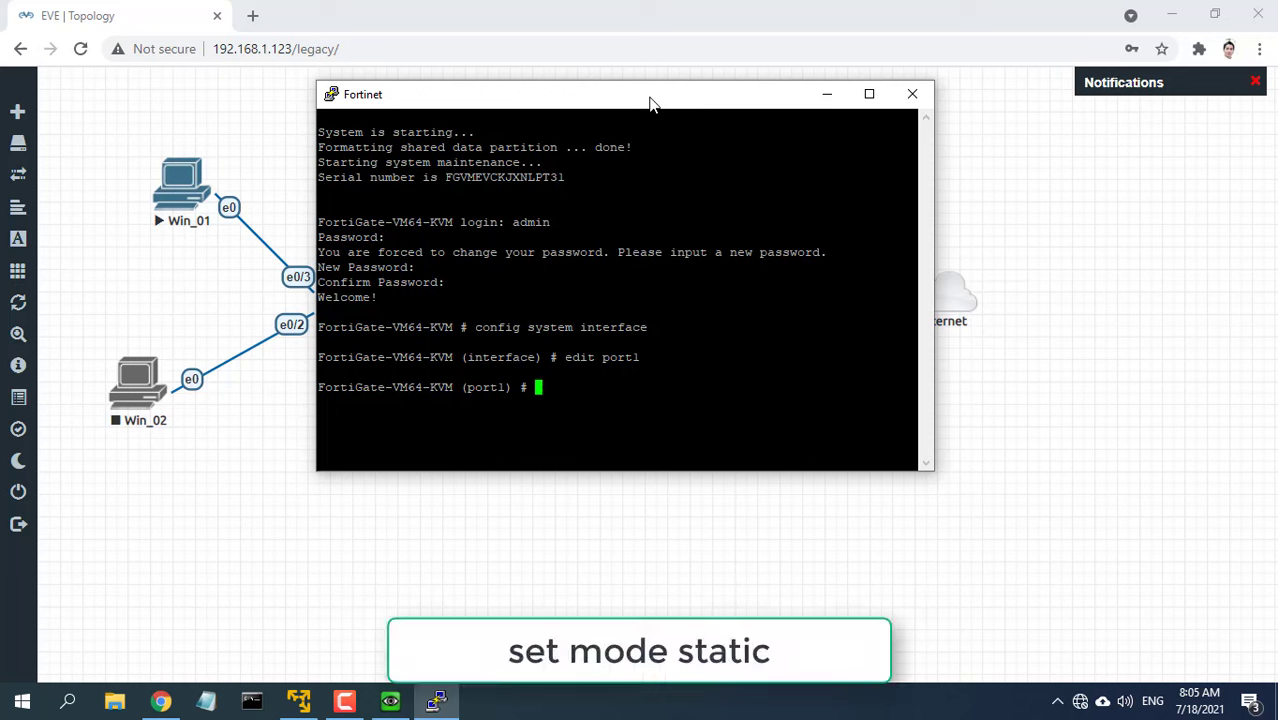
- Set port1 to static 192.168.1.2/24 with allowaccess http, then end
text(s)
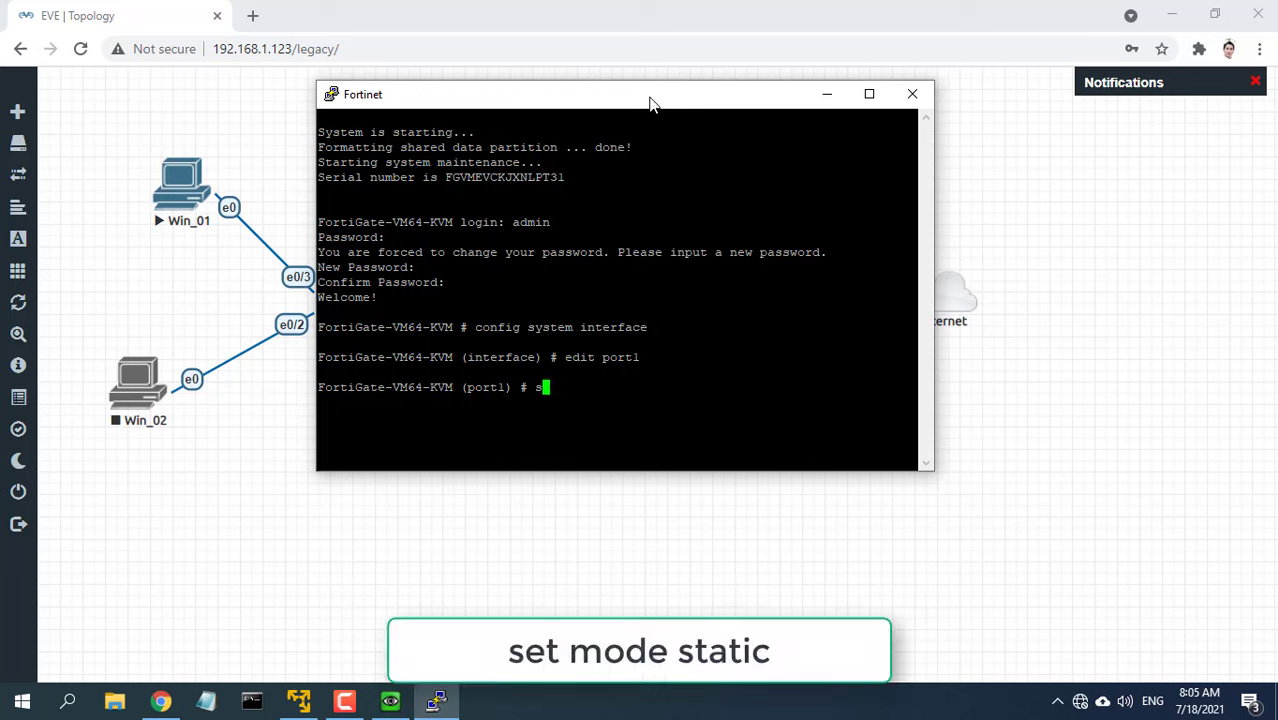
text(et mode)
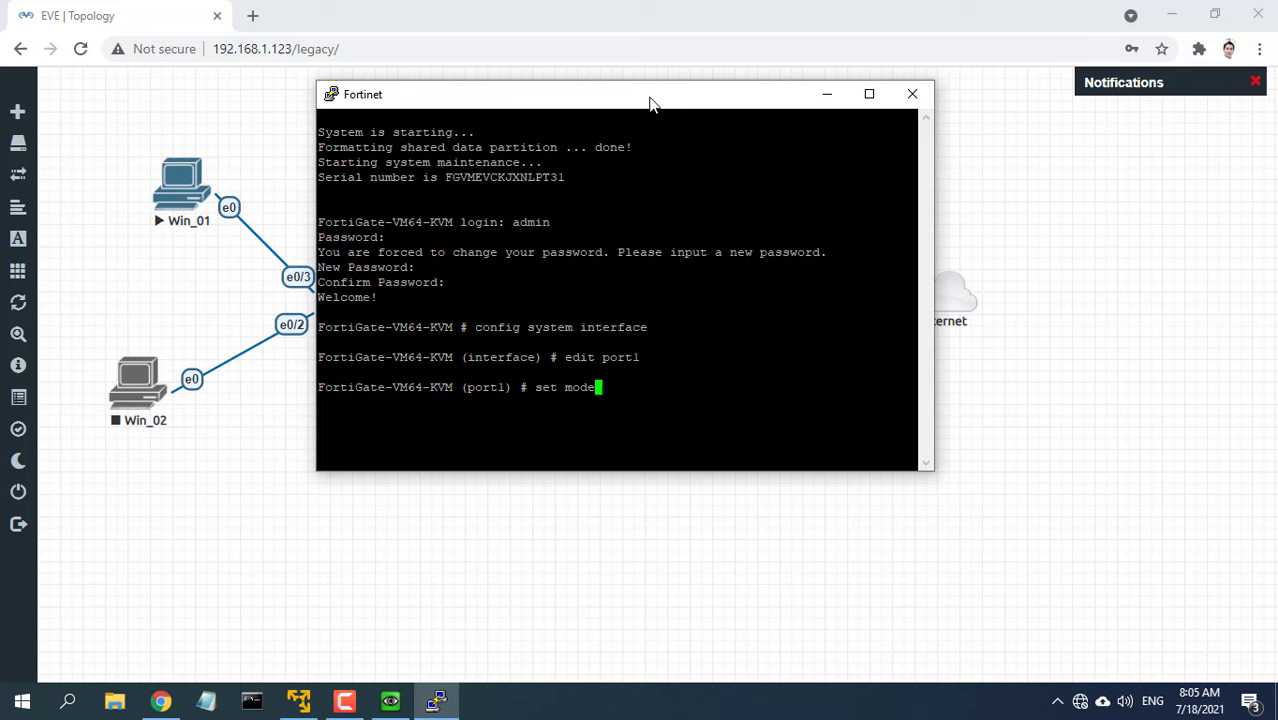
text(static)
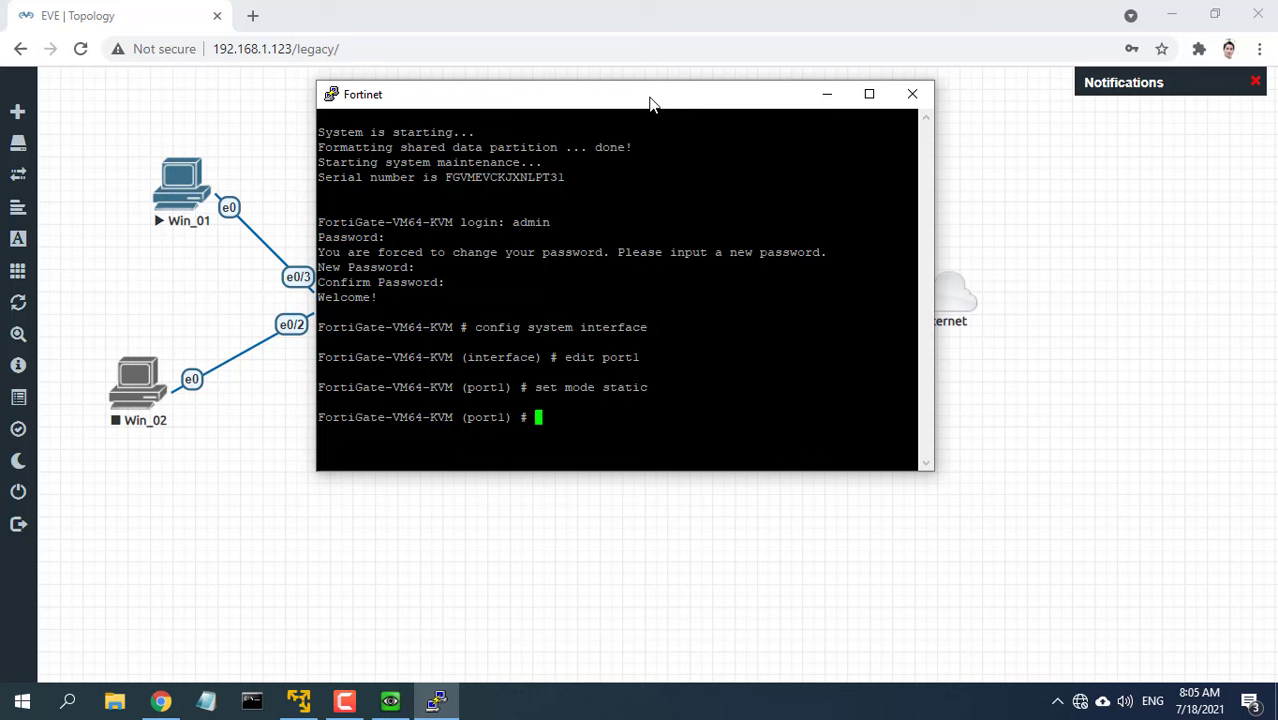
text(set)
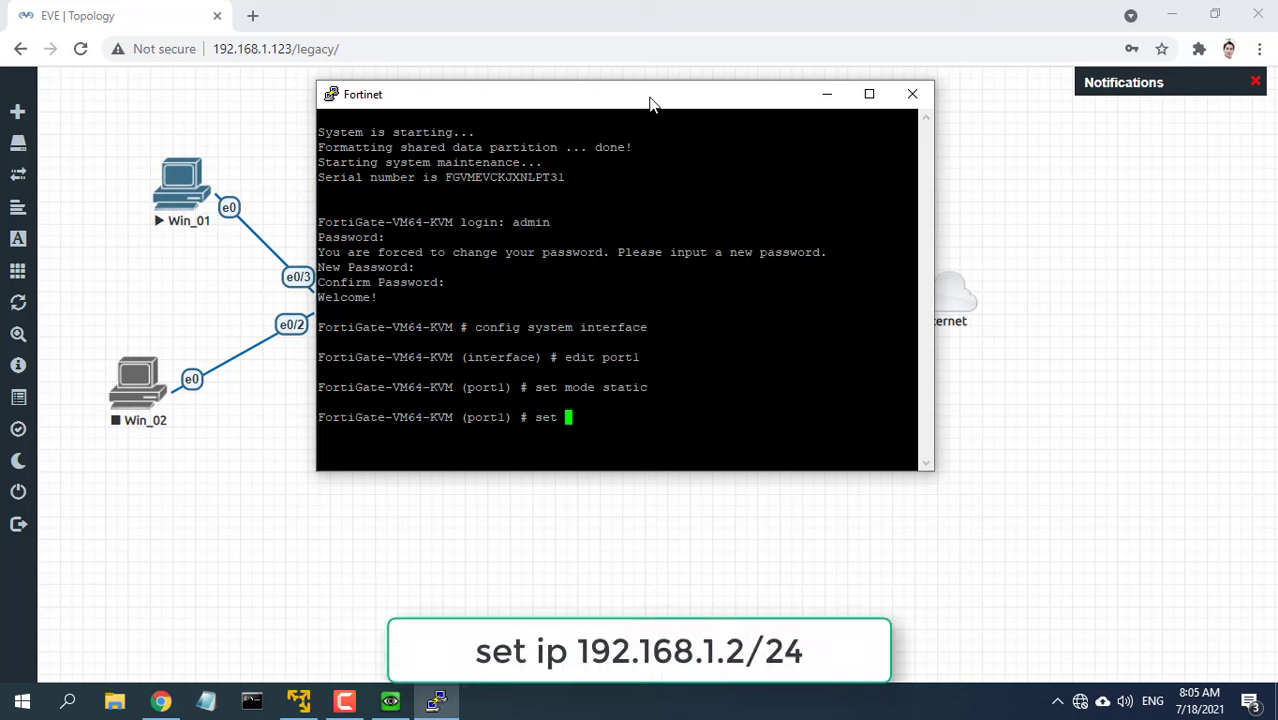
text(ip)
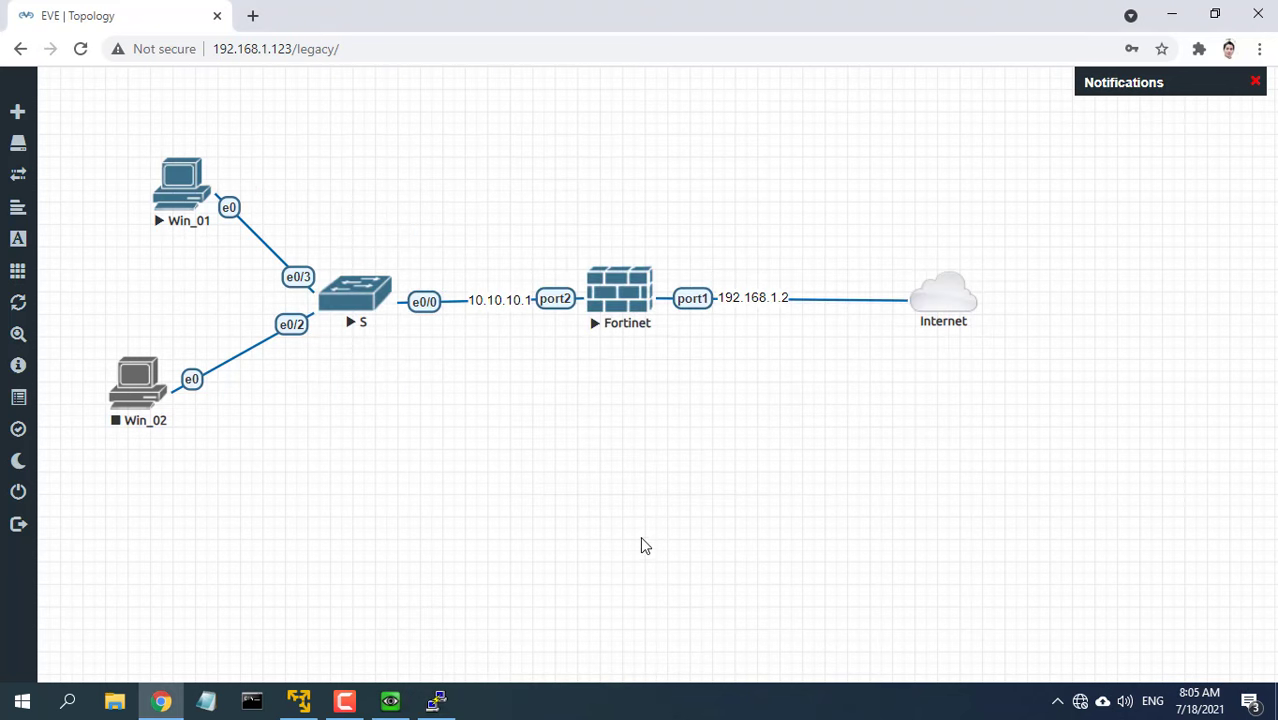
mouse_move(446, 672)
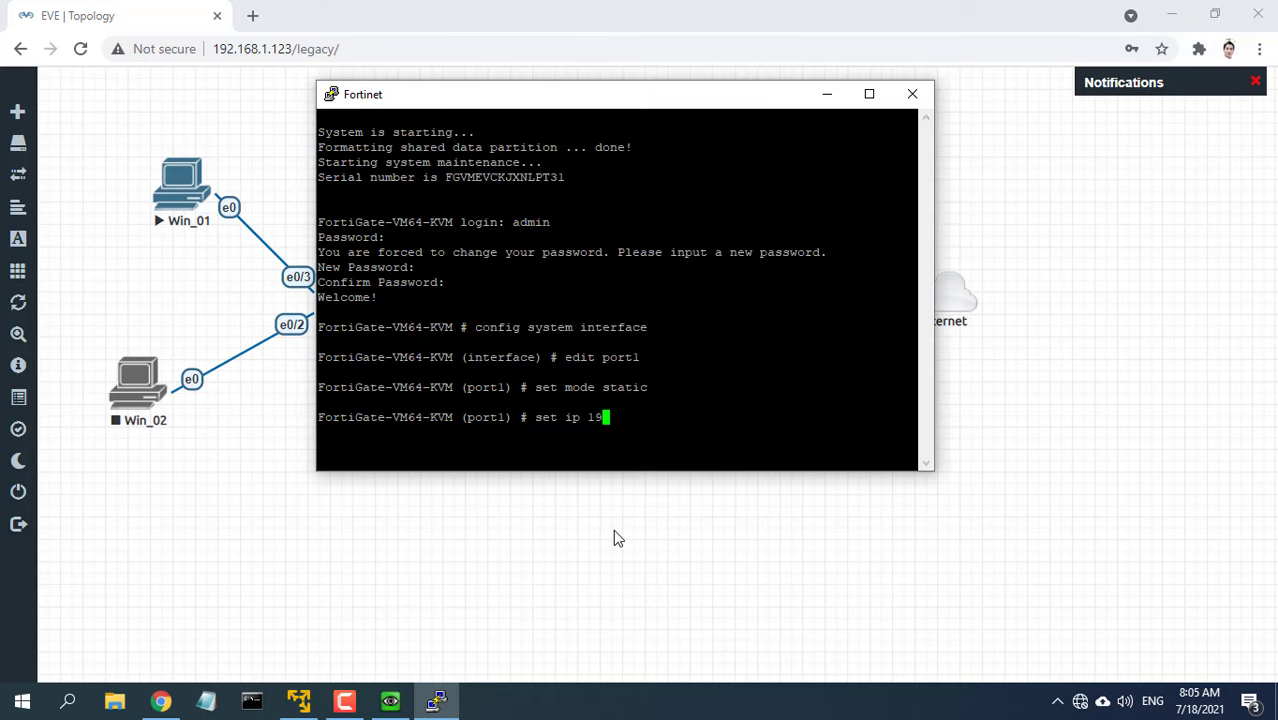
text(2.168.)
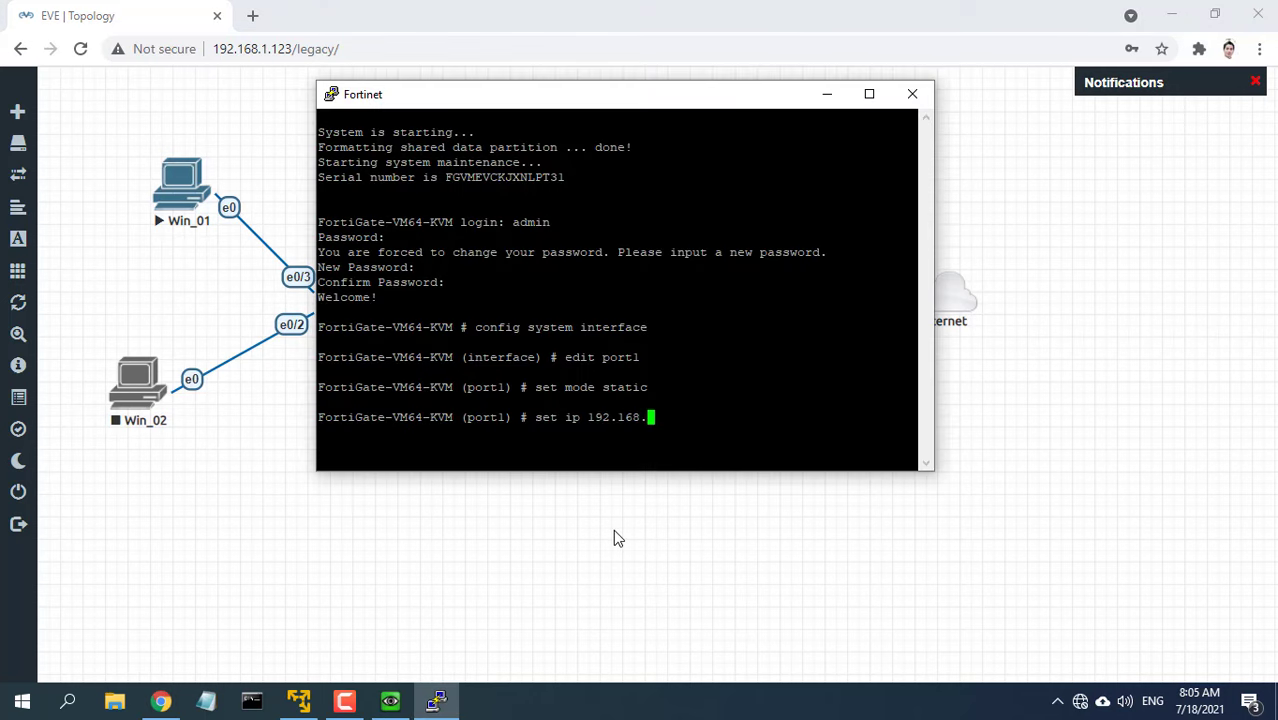
text(1.2/24)
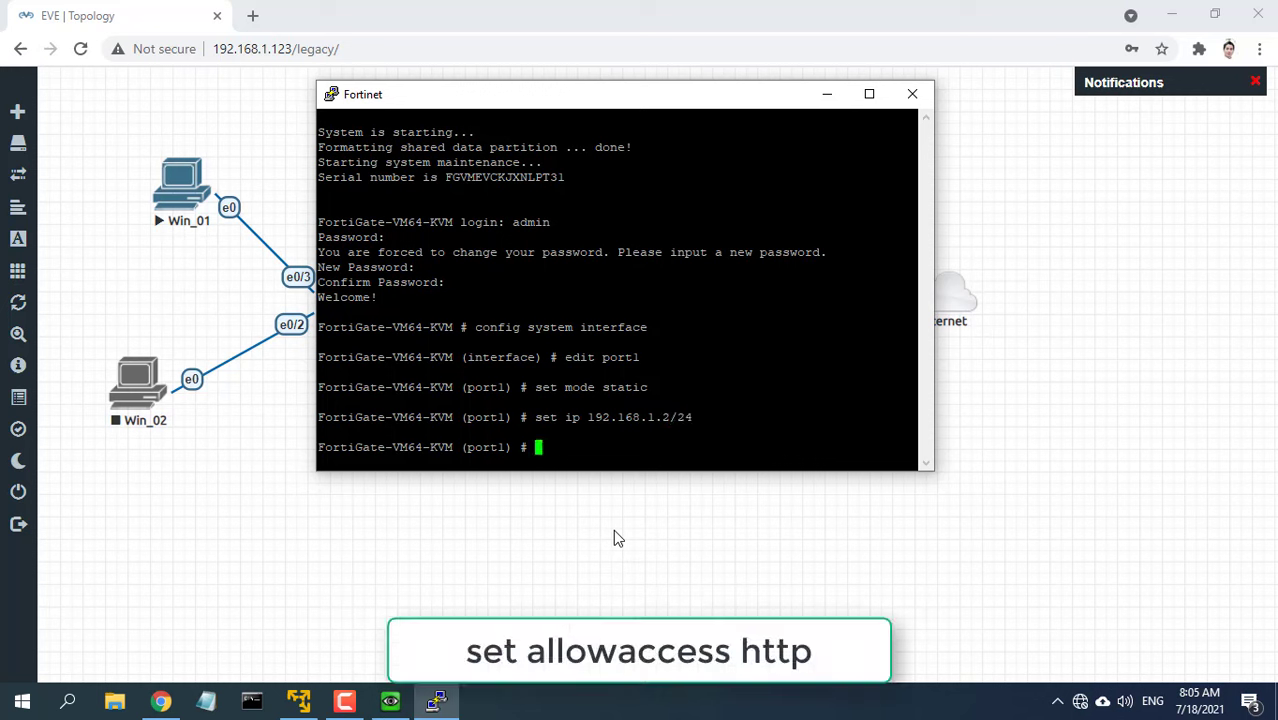
text(set allowaccess http)
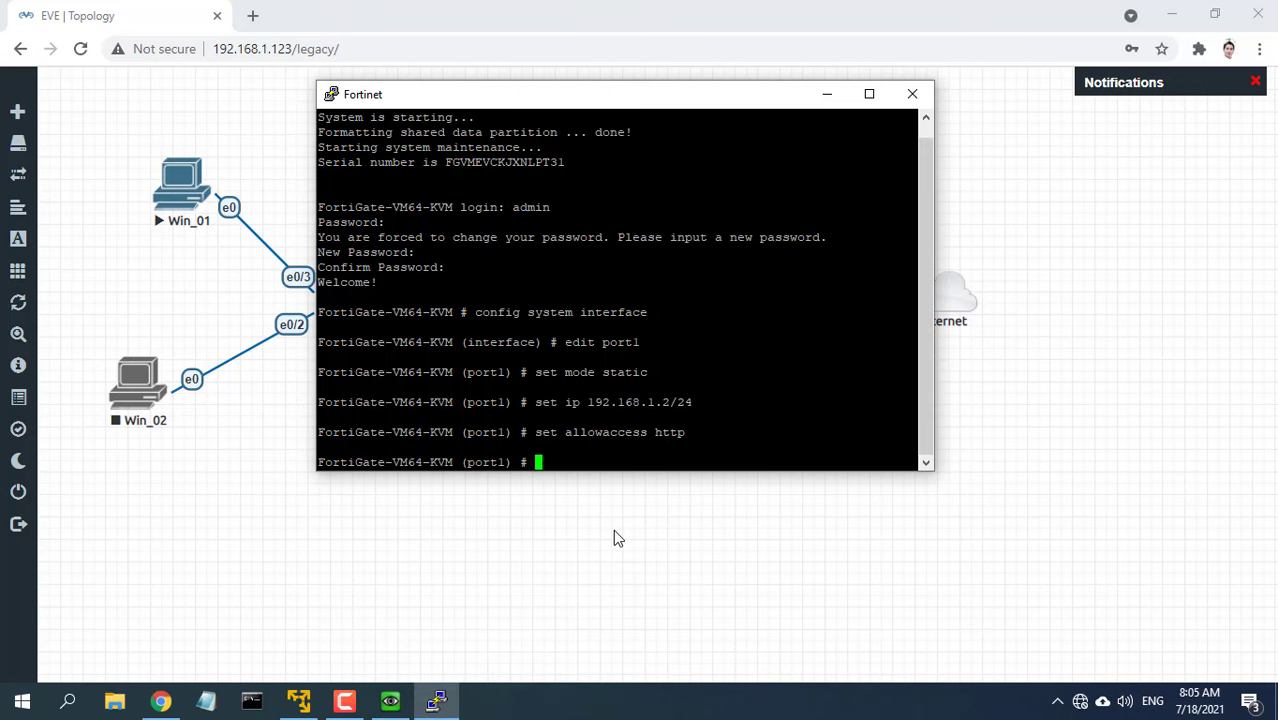
text(end)
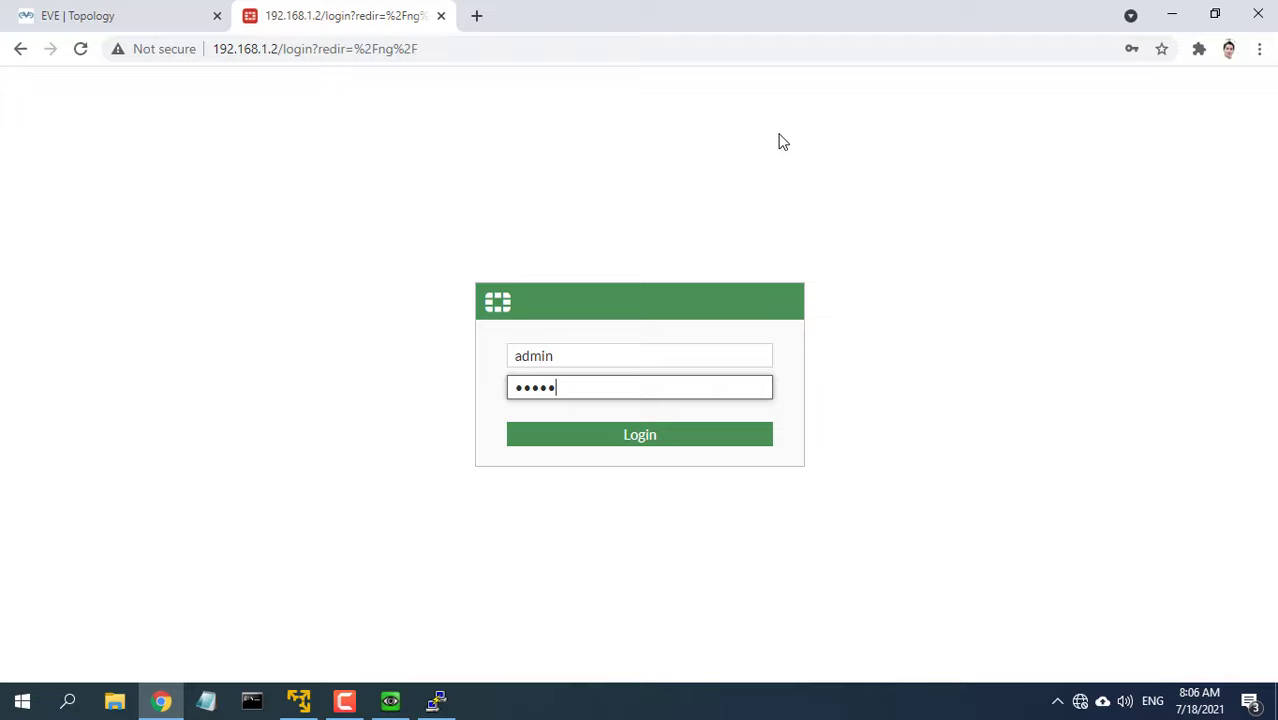
- Sign in to the FortiGate web GUI as admin and go to the dashboard
click(640, 434)
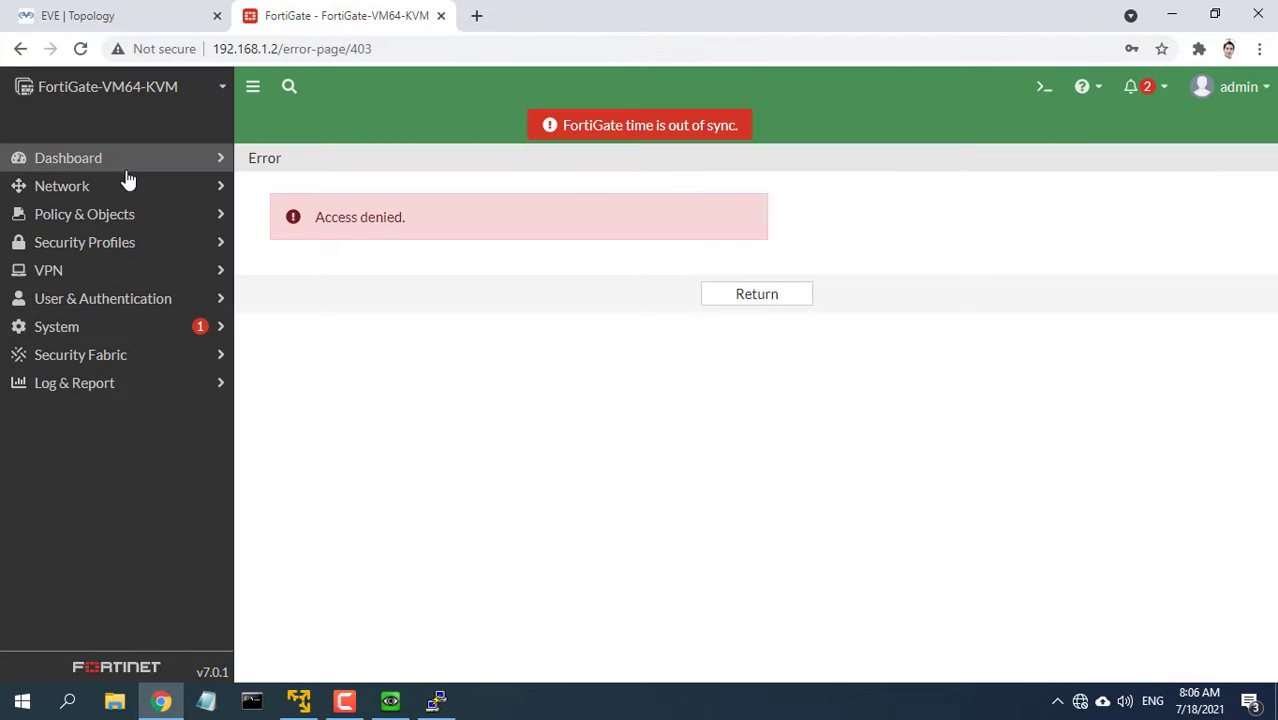
click(68, 156)
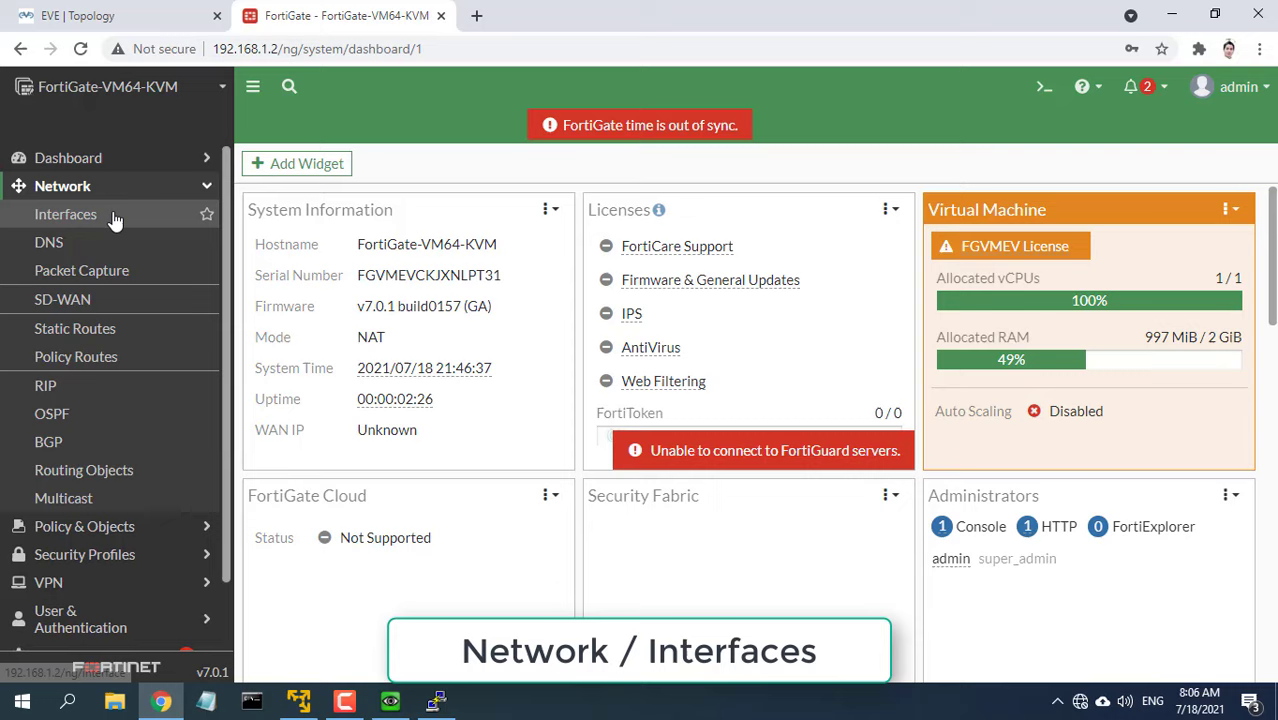
- In Network > Interfaces, set port1's role to WAN, keeping alias wan1 and 192.168.1.2/24
click(66, 214)
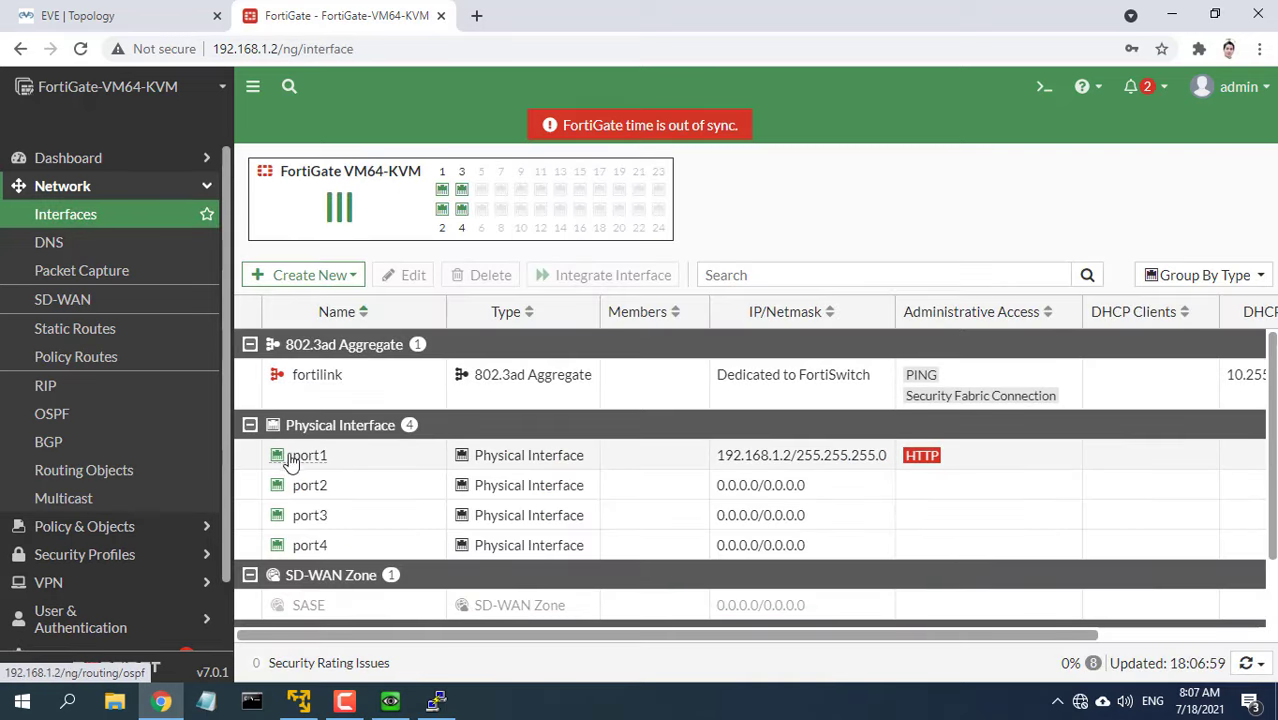
mouse_move(312, 468)
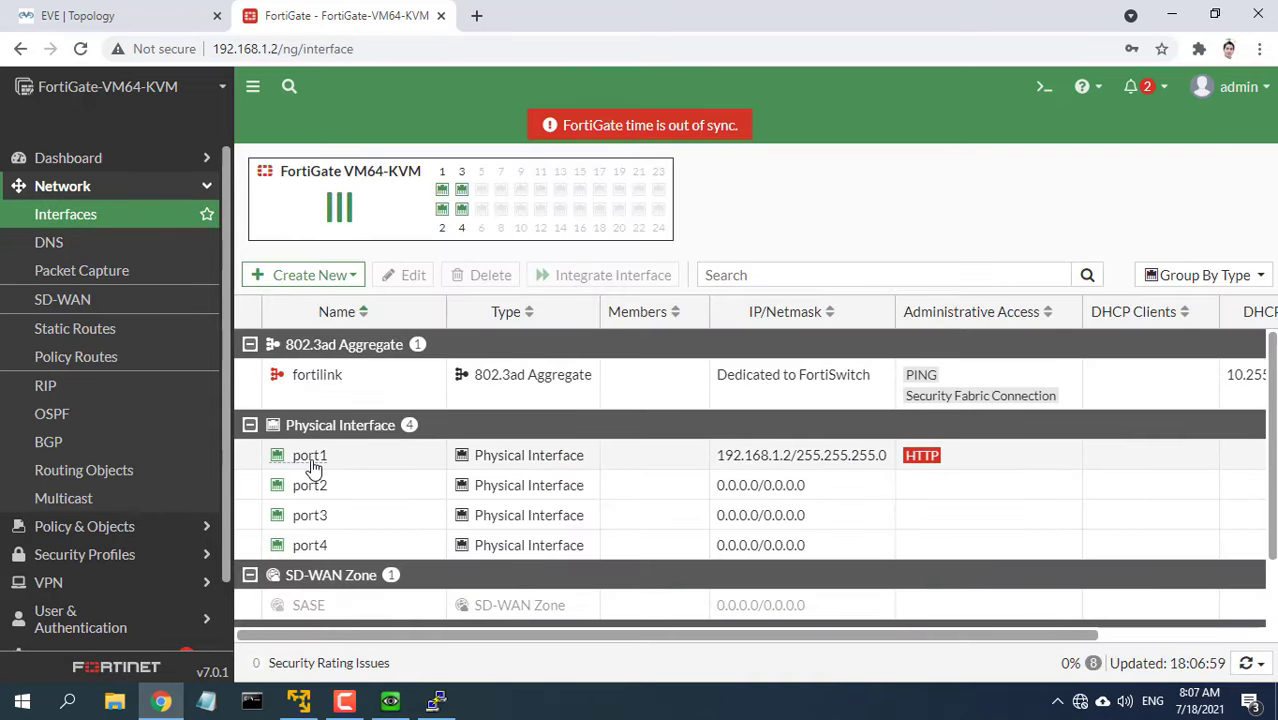
double_click(308, 456)
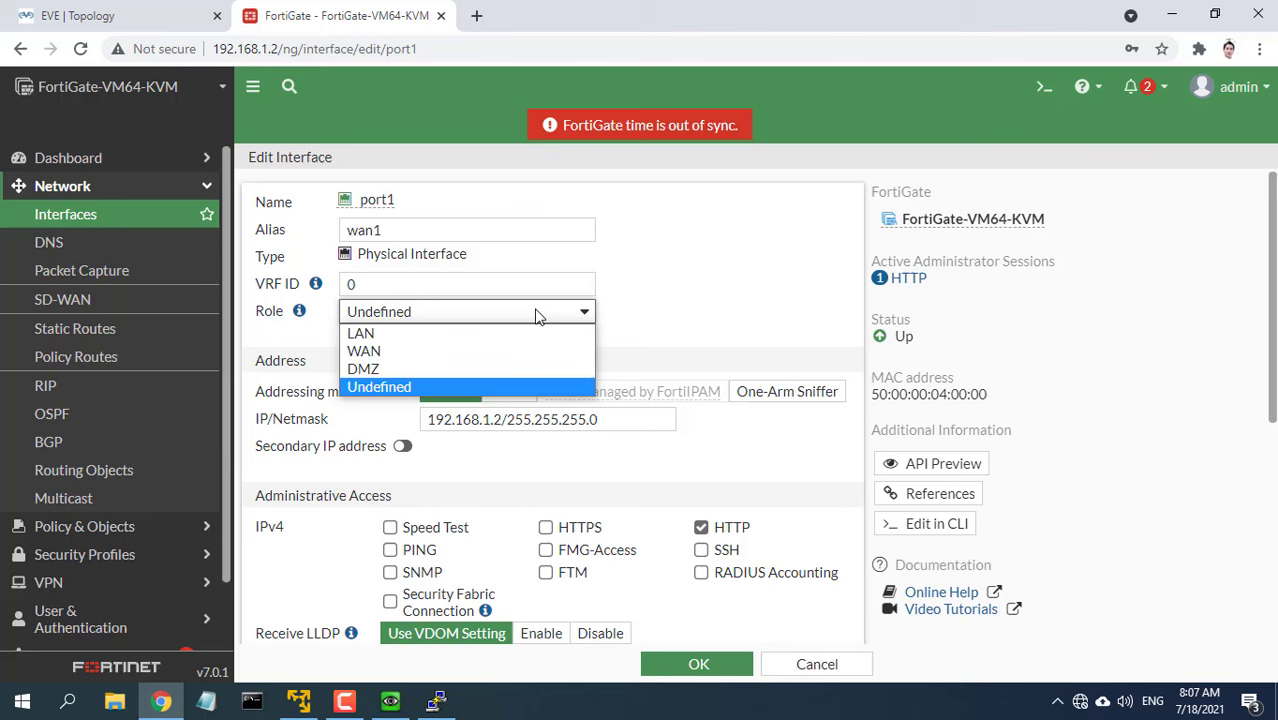
click(364, 350)
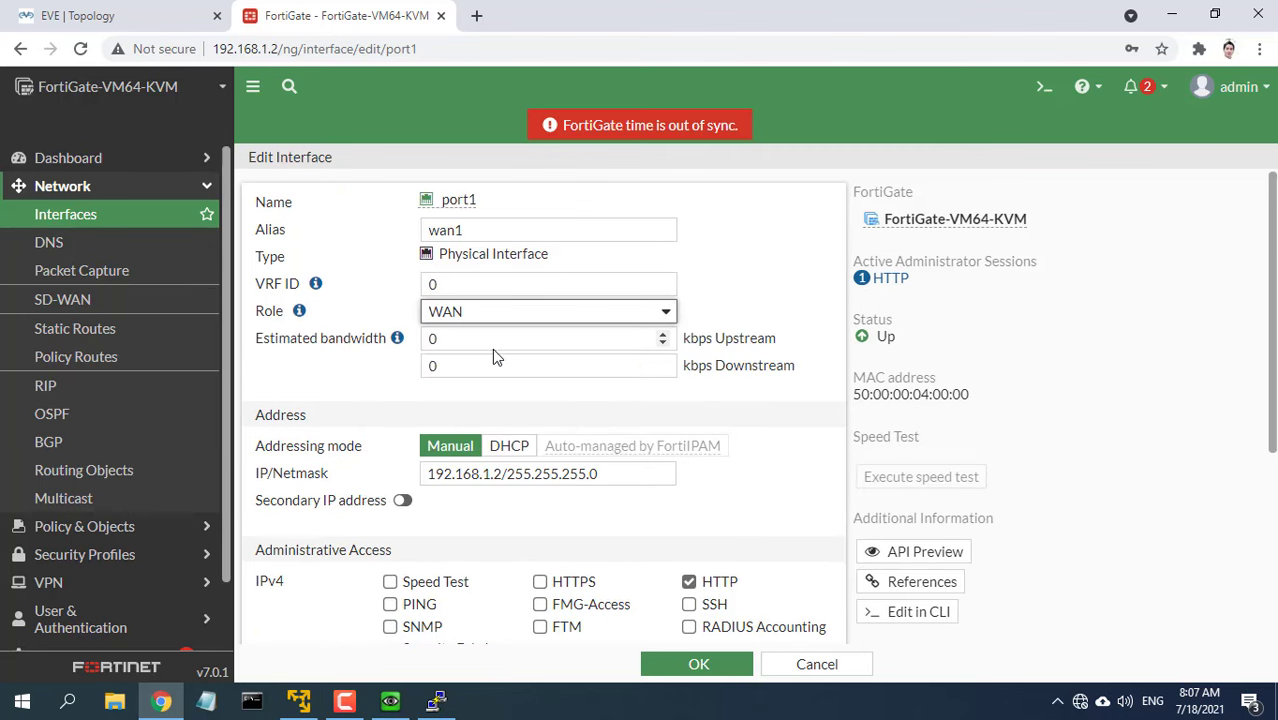
triple_click(512, 472)
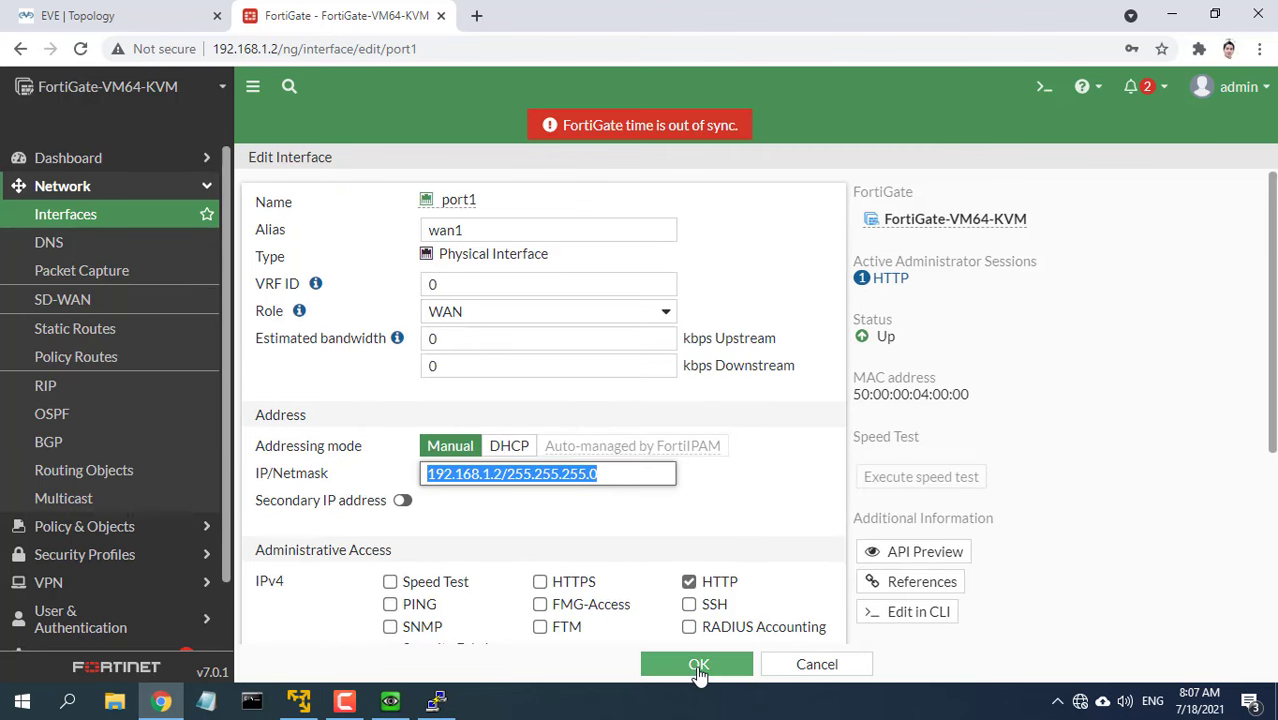
click(698, 664)
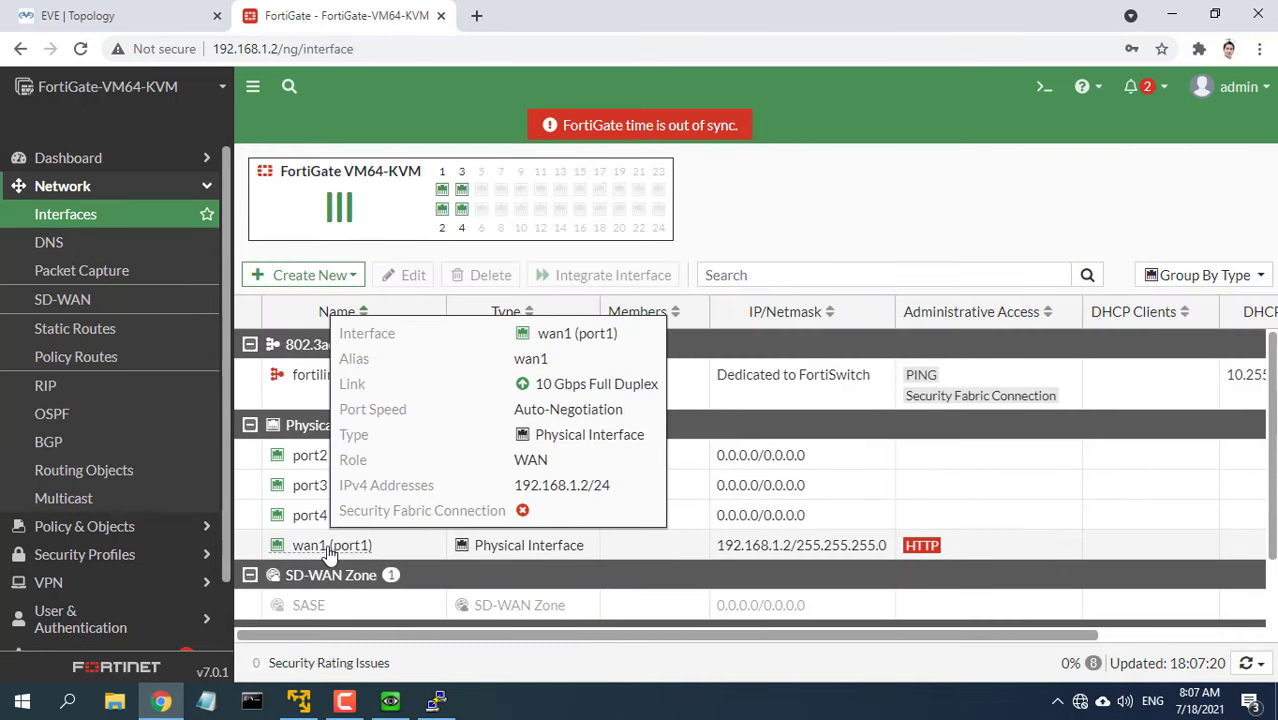
- Give port2 alias lan and address 10.10.10.1/255.255.255.0
double_click(310, 456)
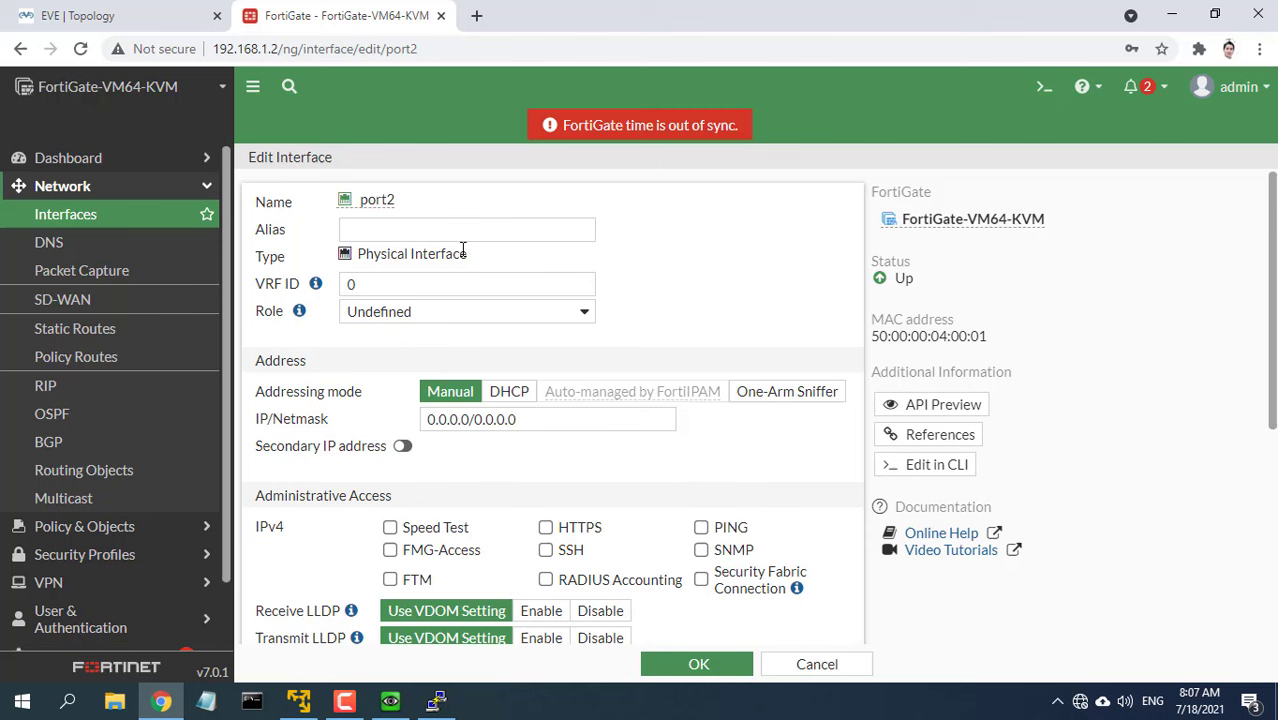
text(lan)
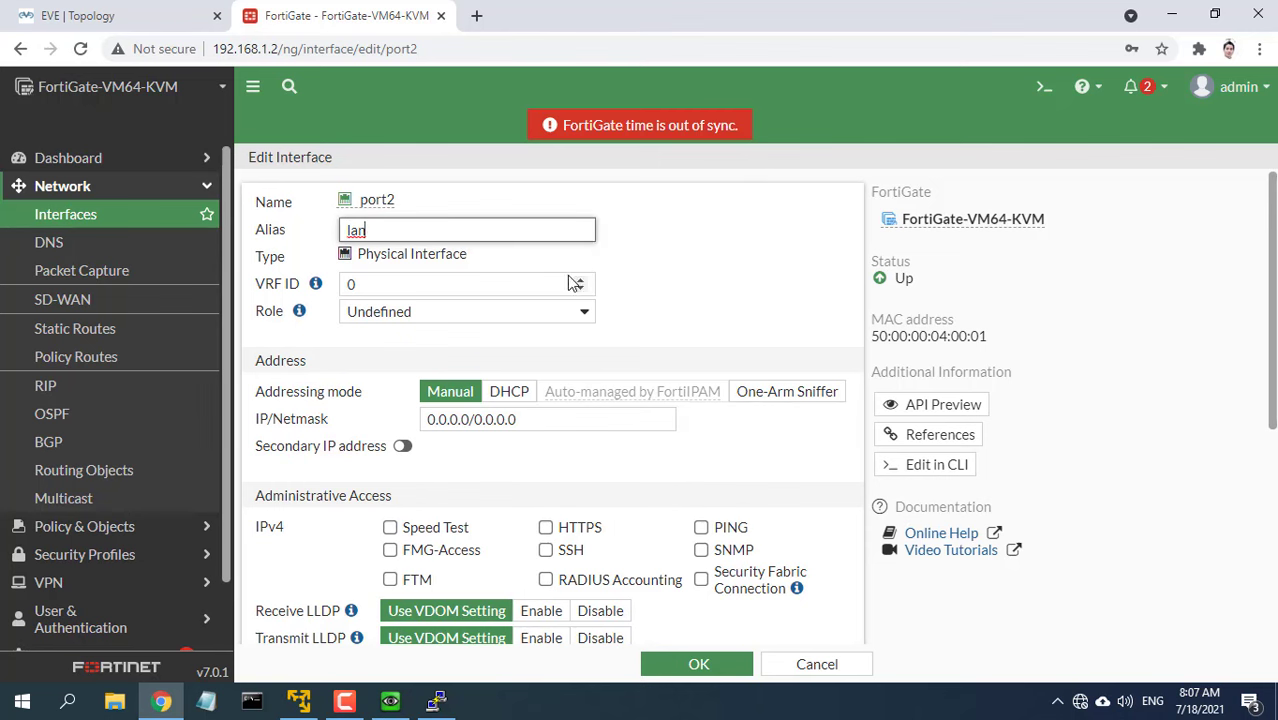
click(466, 312)
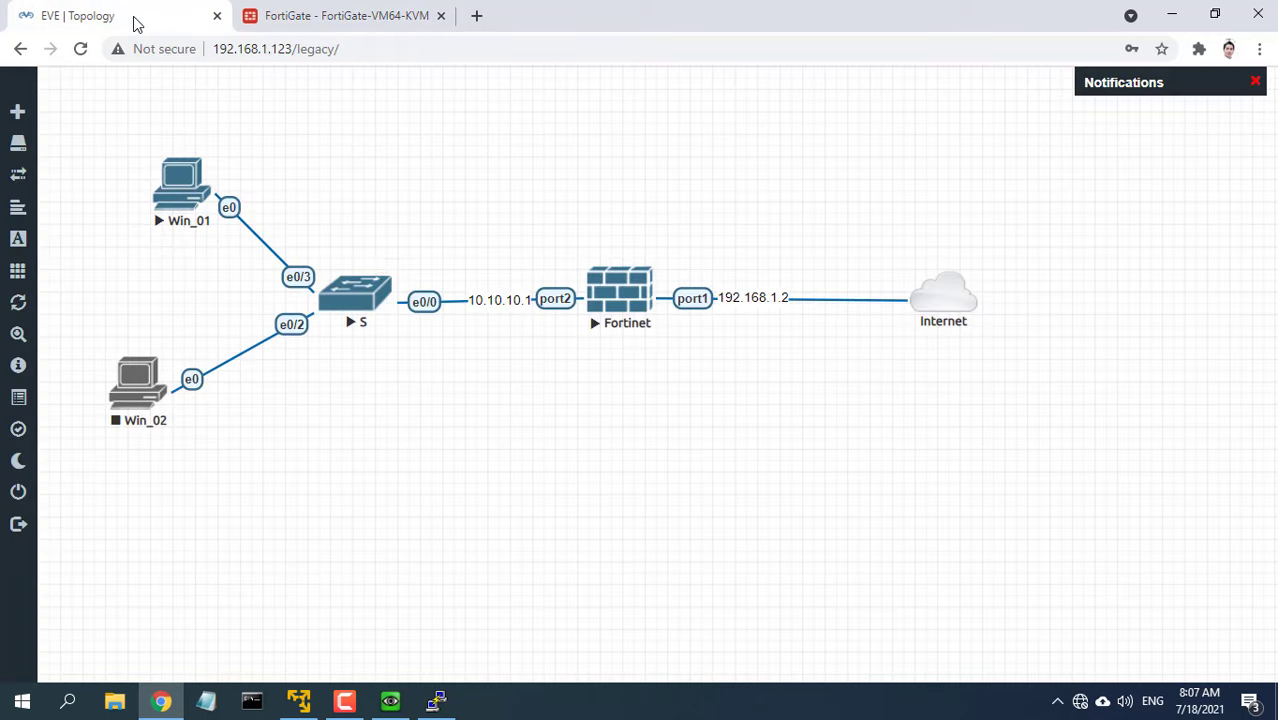
mouse_move(316, 16)
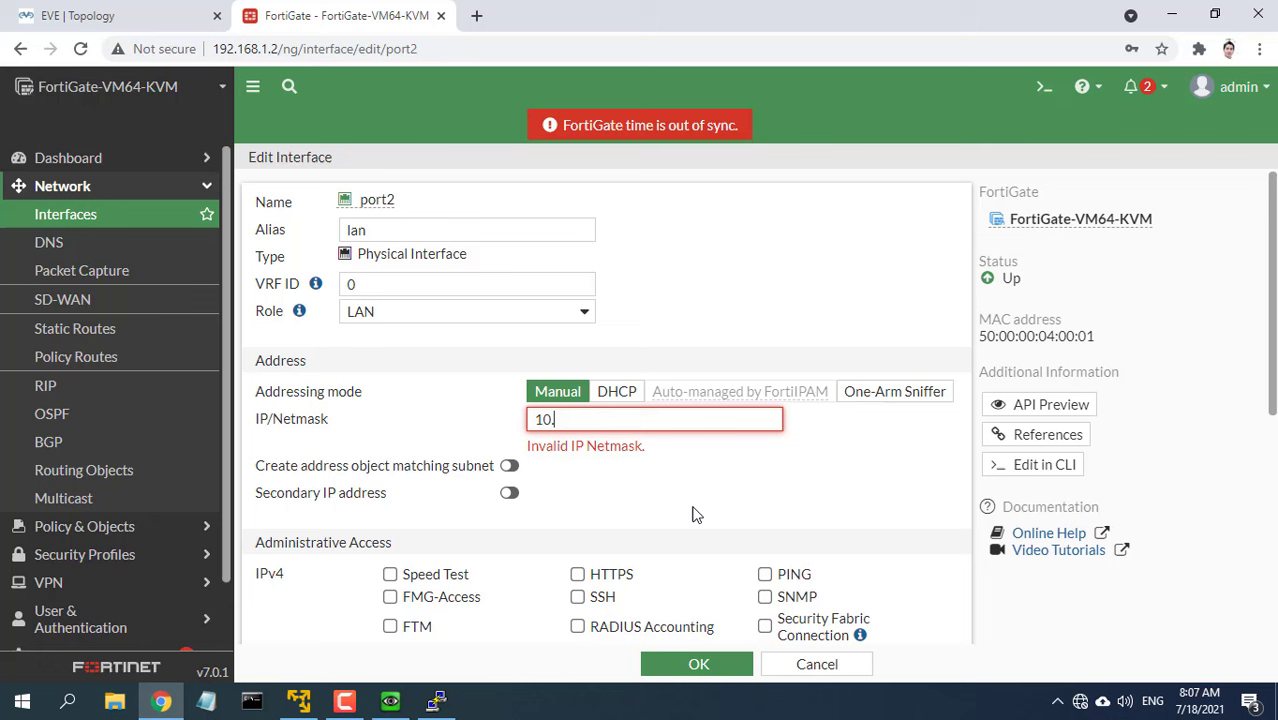
text(.10.10.1/)
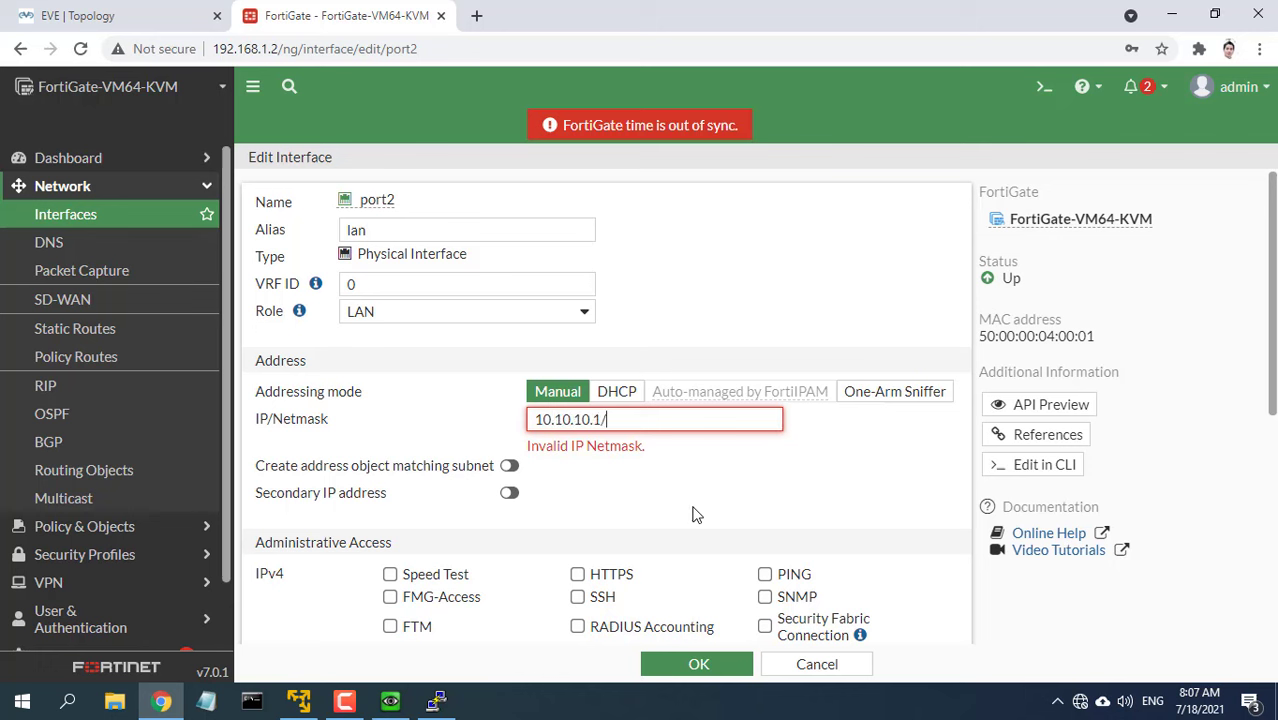
text(255.255.255.0)
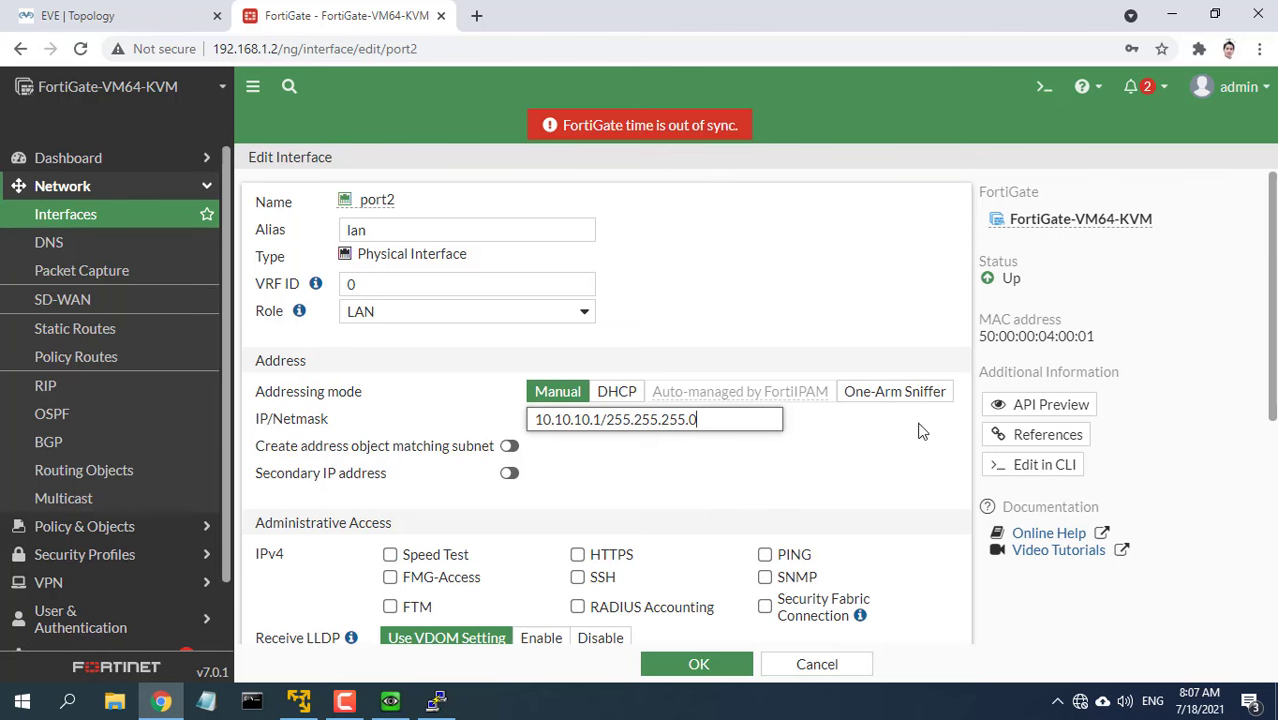
- Enable the DHCP server on port2 and save the interface
scroll(down, 3)
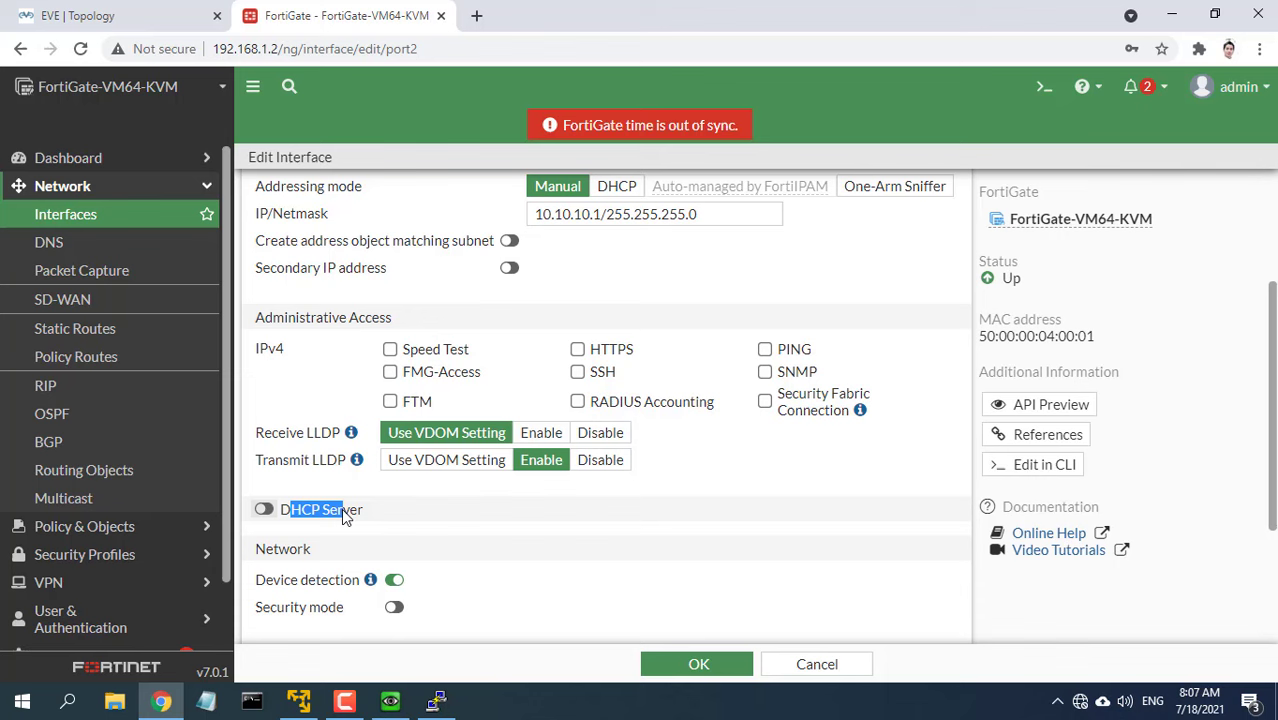
click(264, 510)
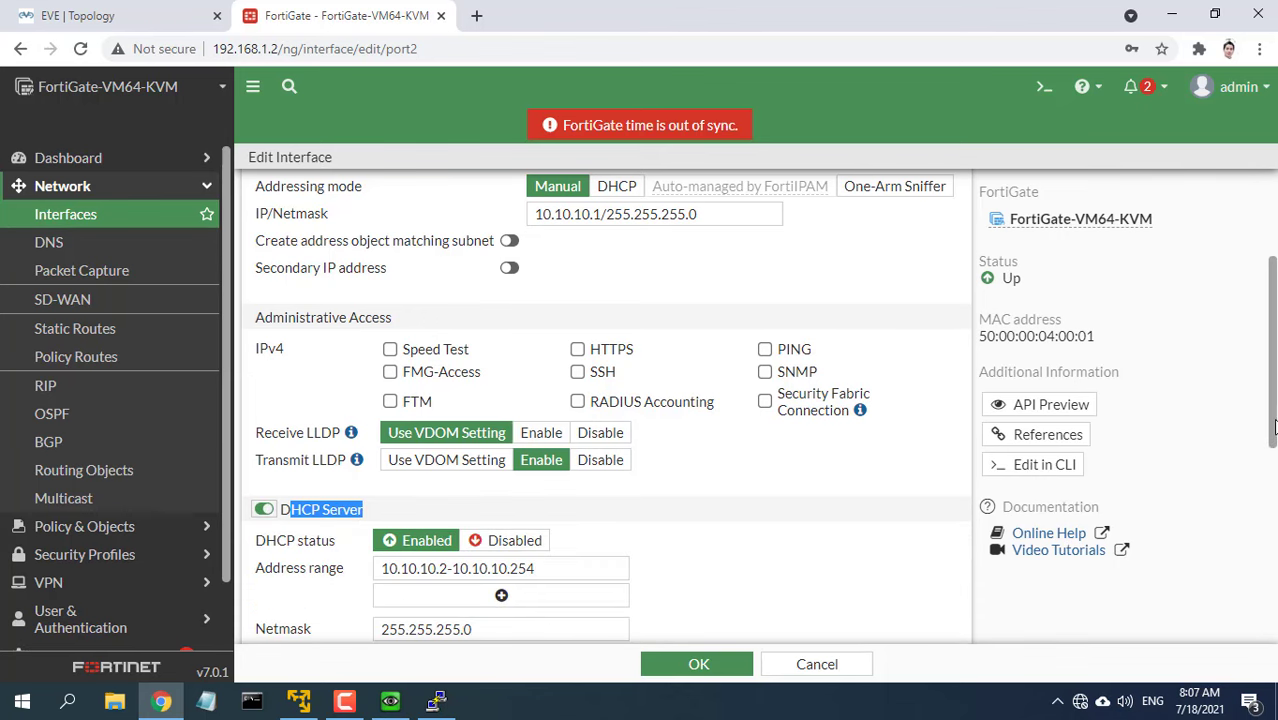
scroll(down, 3)
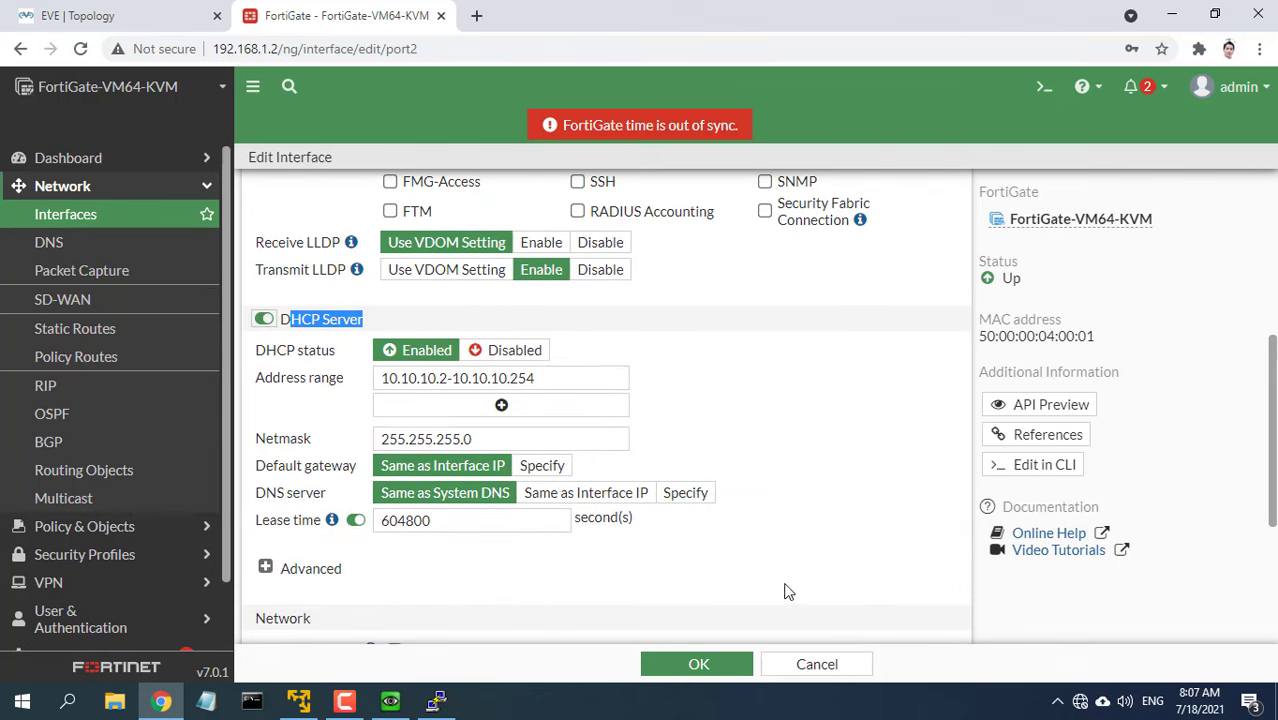
click(698, 664)
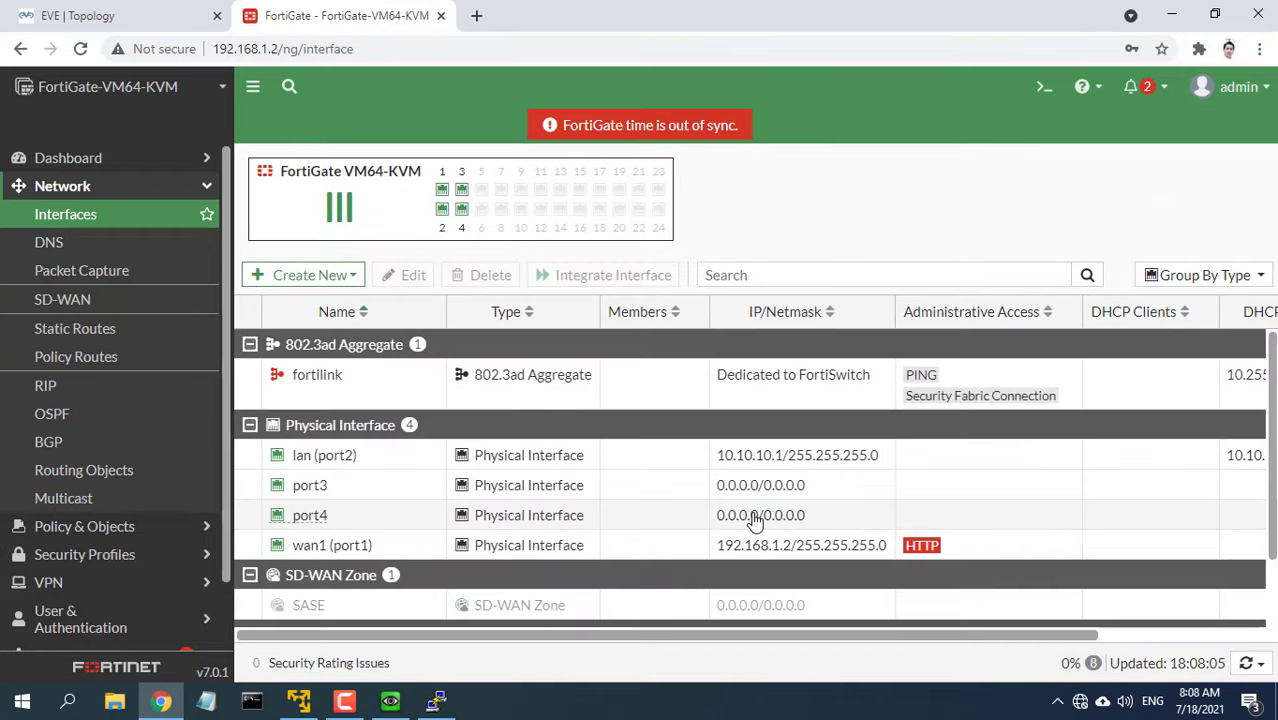
mouse_move(324, 456)
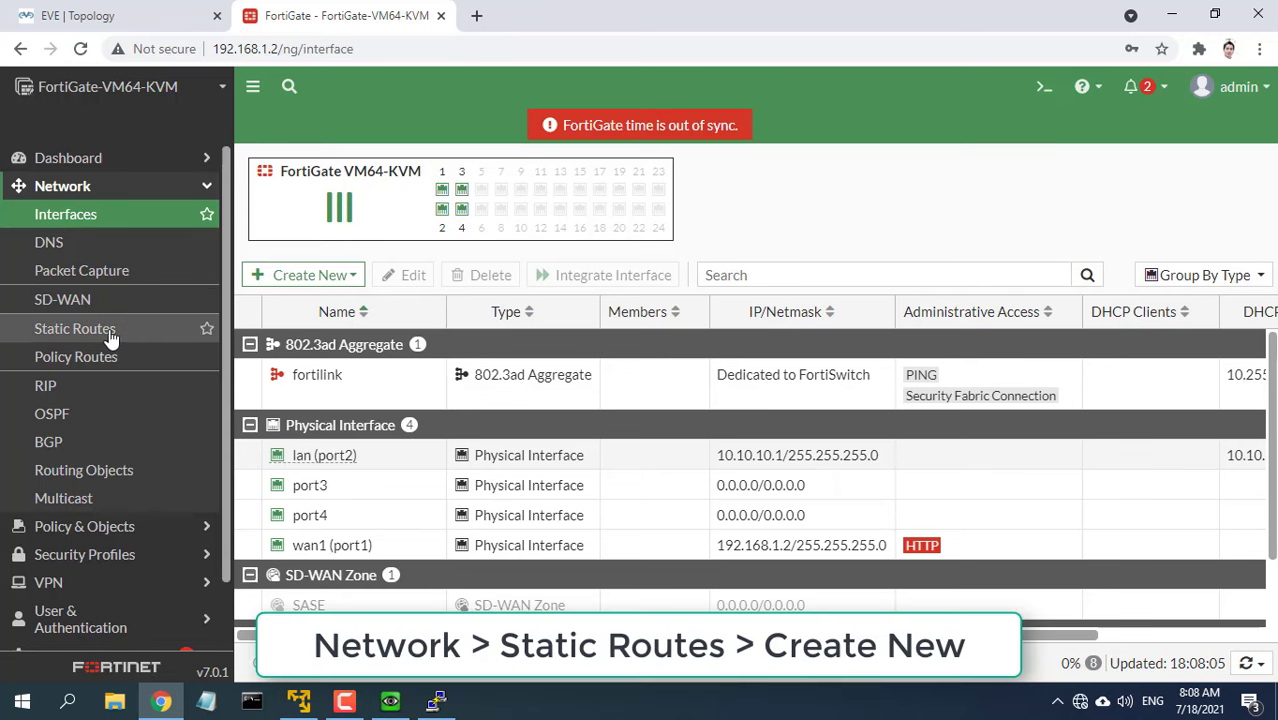
- Create a default static route with gateway 192.168.1.1 on wan1 (port1)
click(76, 328)
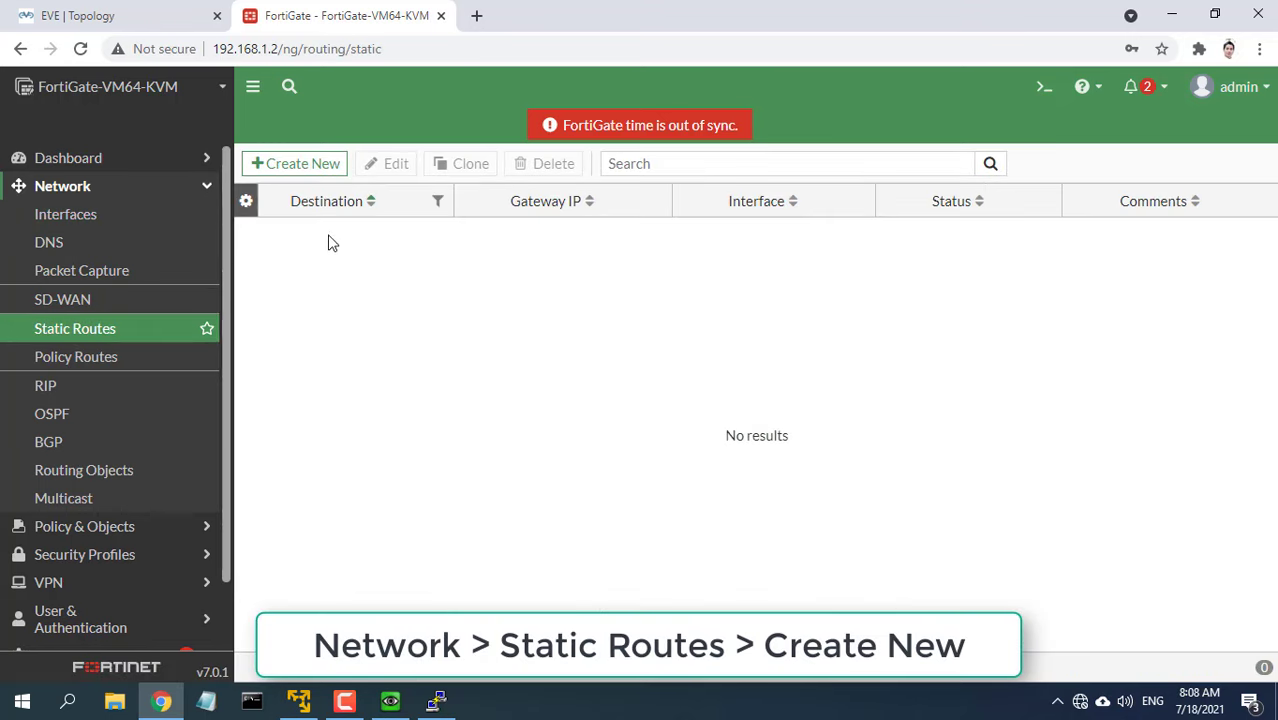
click(294, 164)
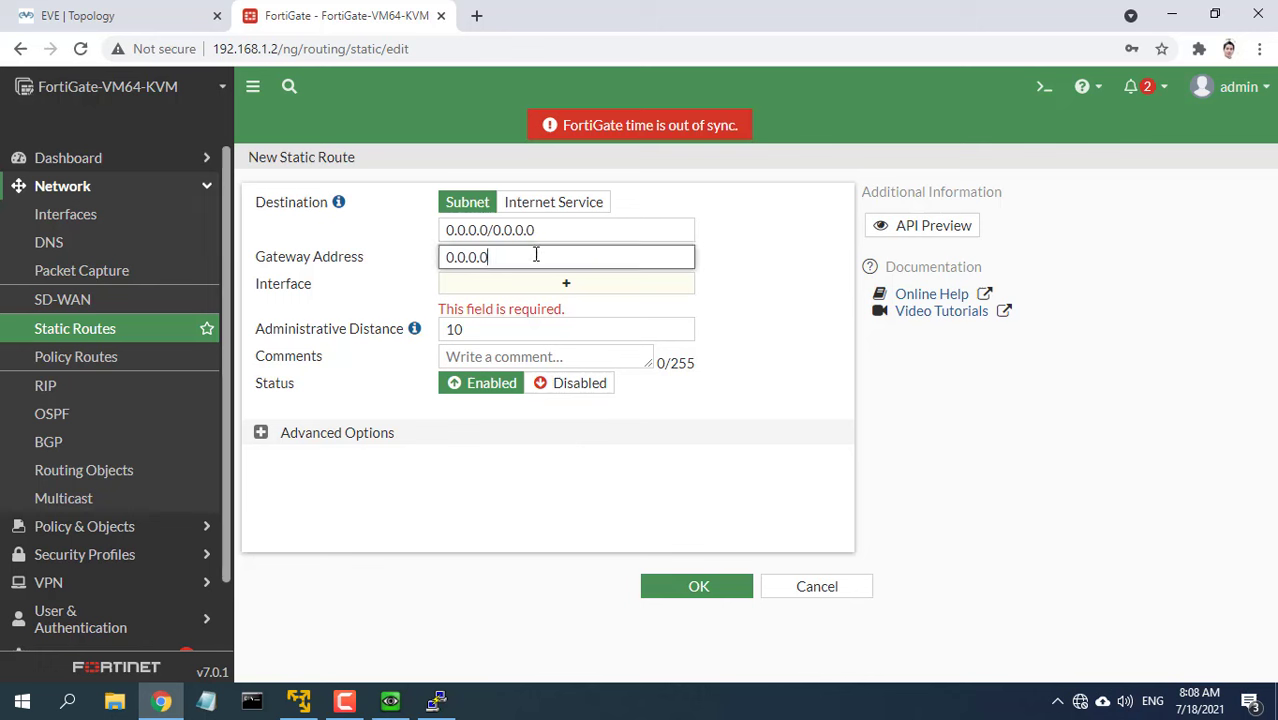
triple_click(566, 256)
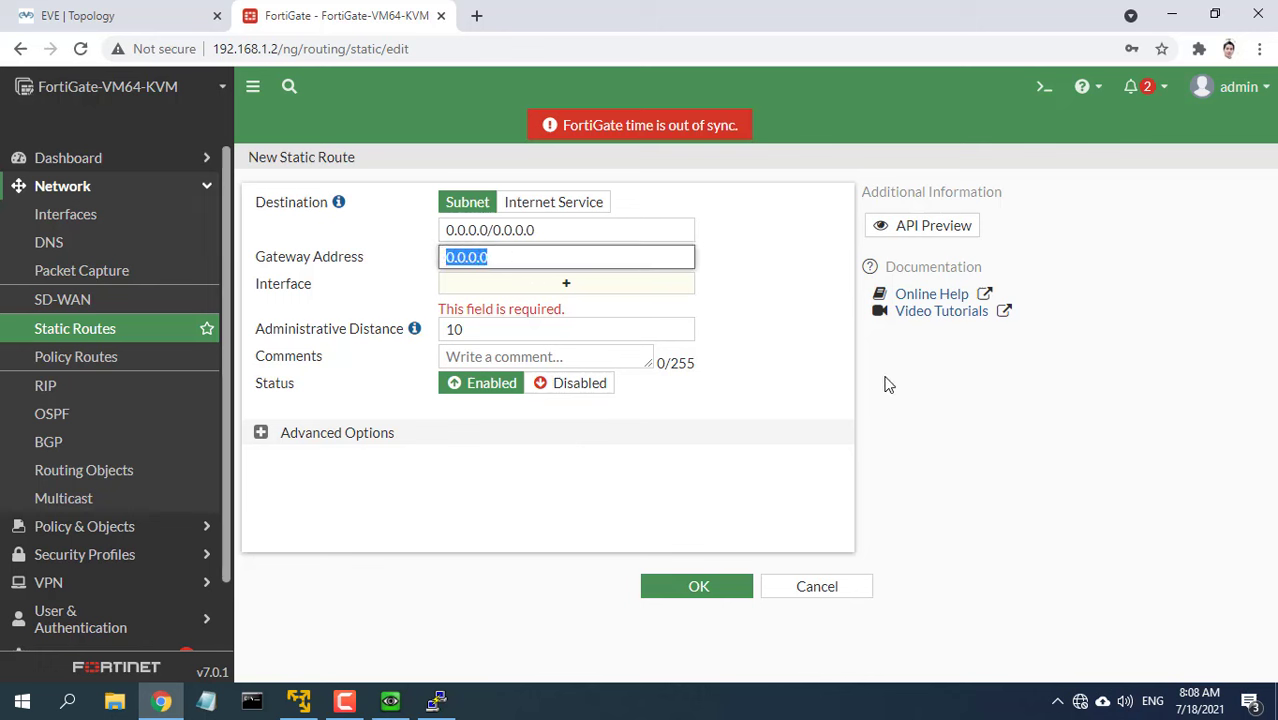
text(192.168)
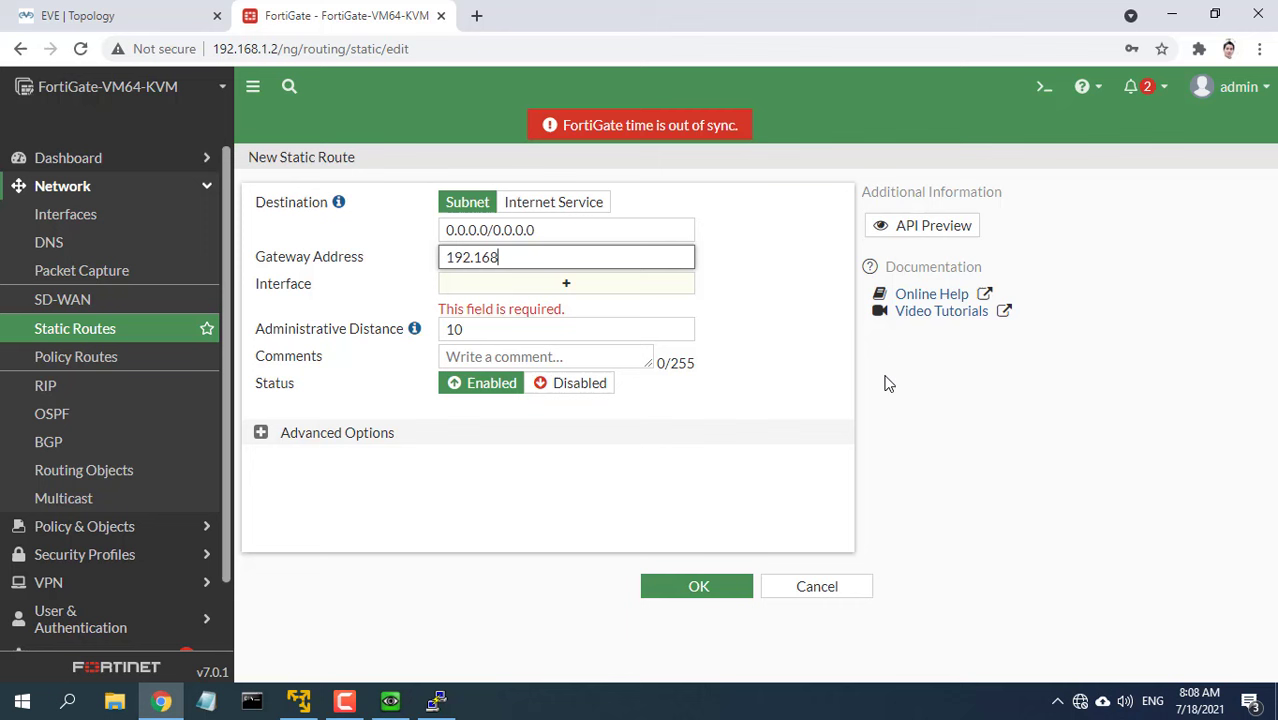
text(.1.1)
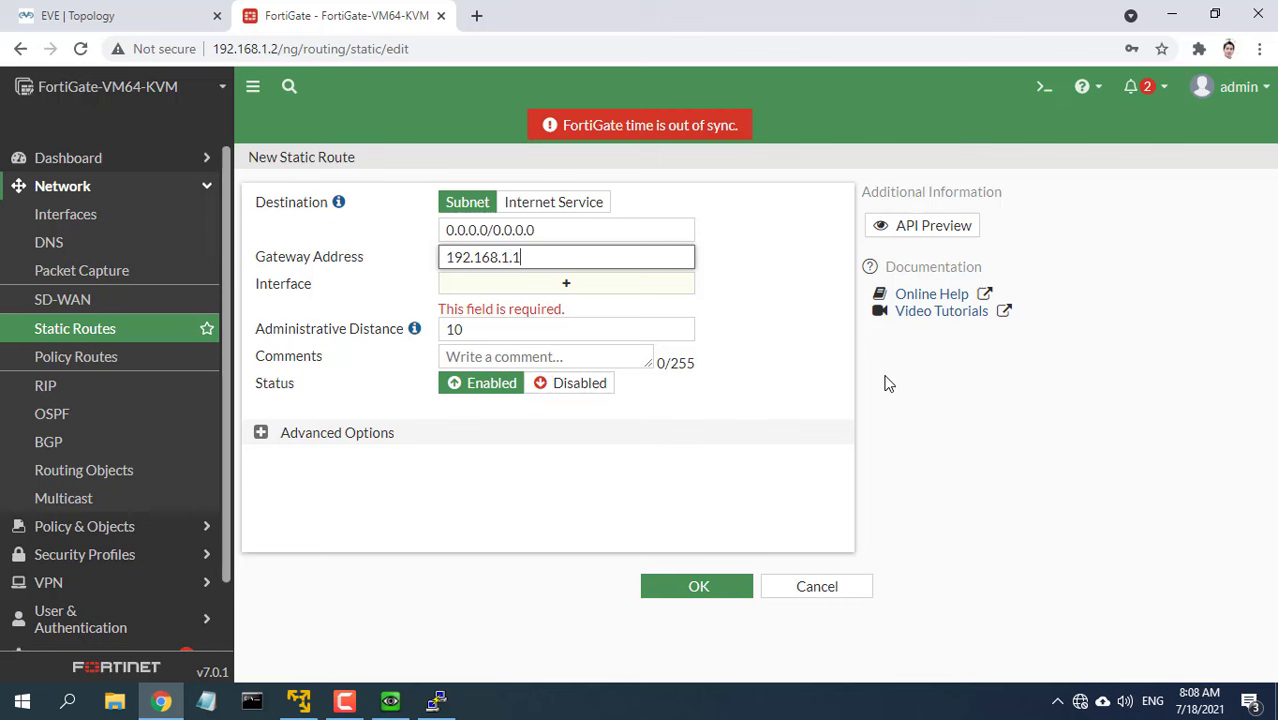
click(566, 284)
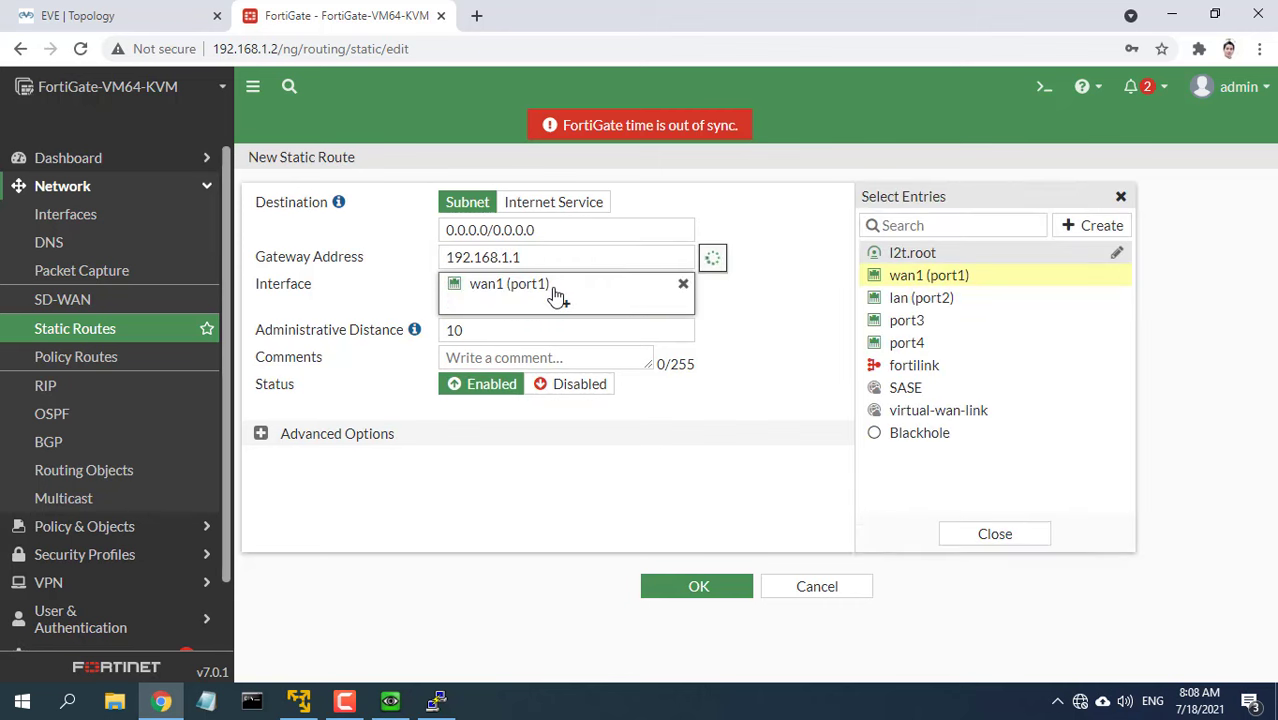
- Confirm the gateway in the lab topology, save the route and go to Firewall Policy
click(994, 532)
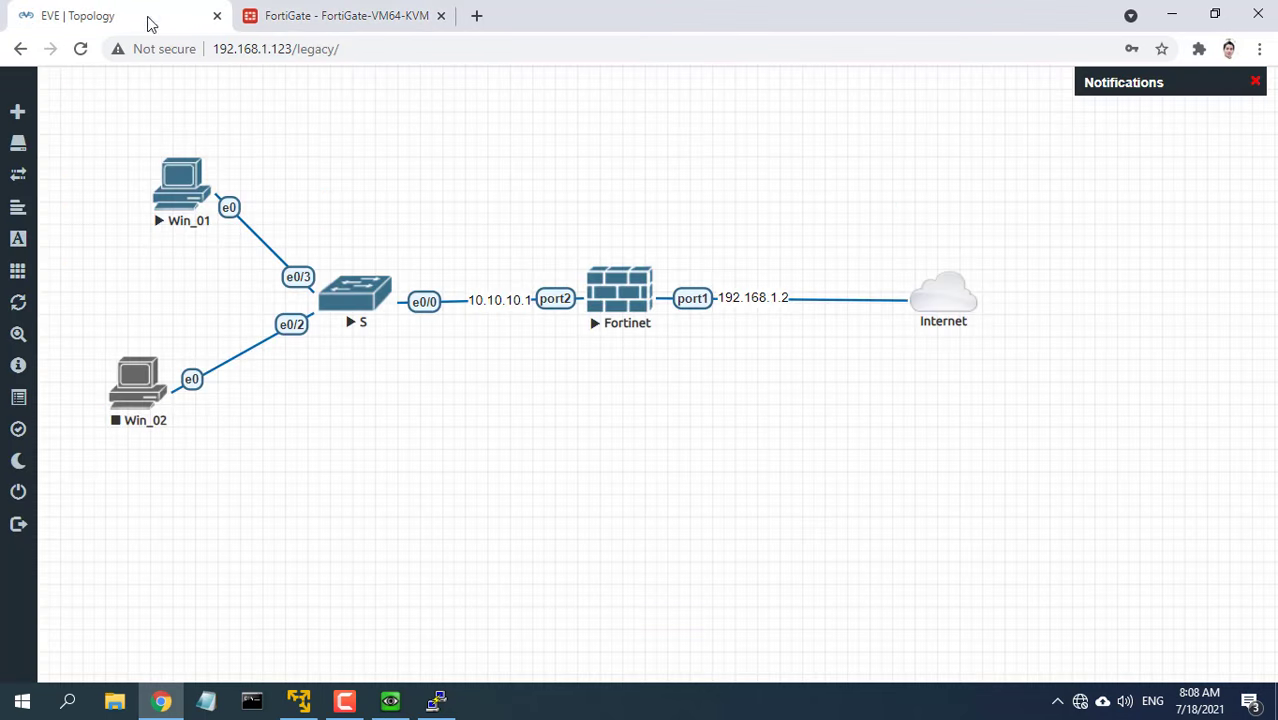
mouse_move(904, 370)
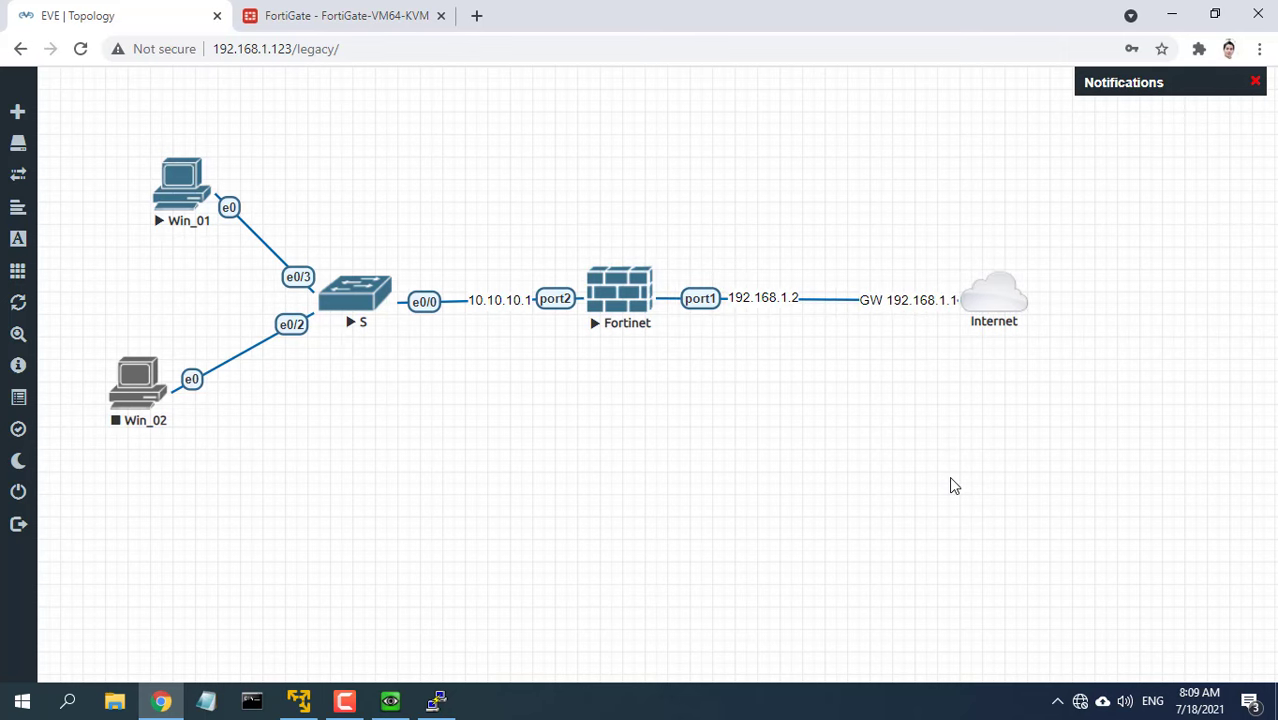
click(344, 16)
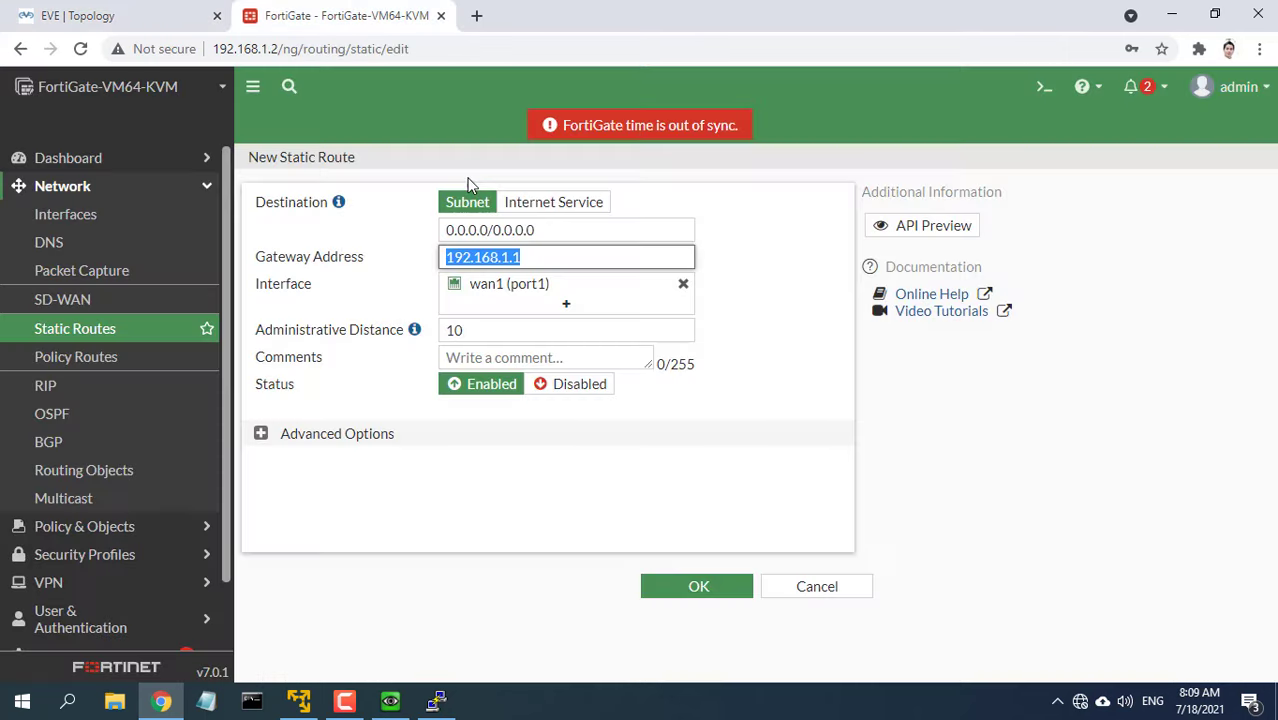
click(696, 586)
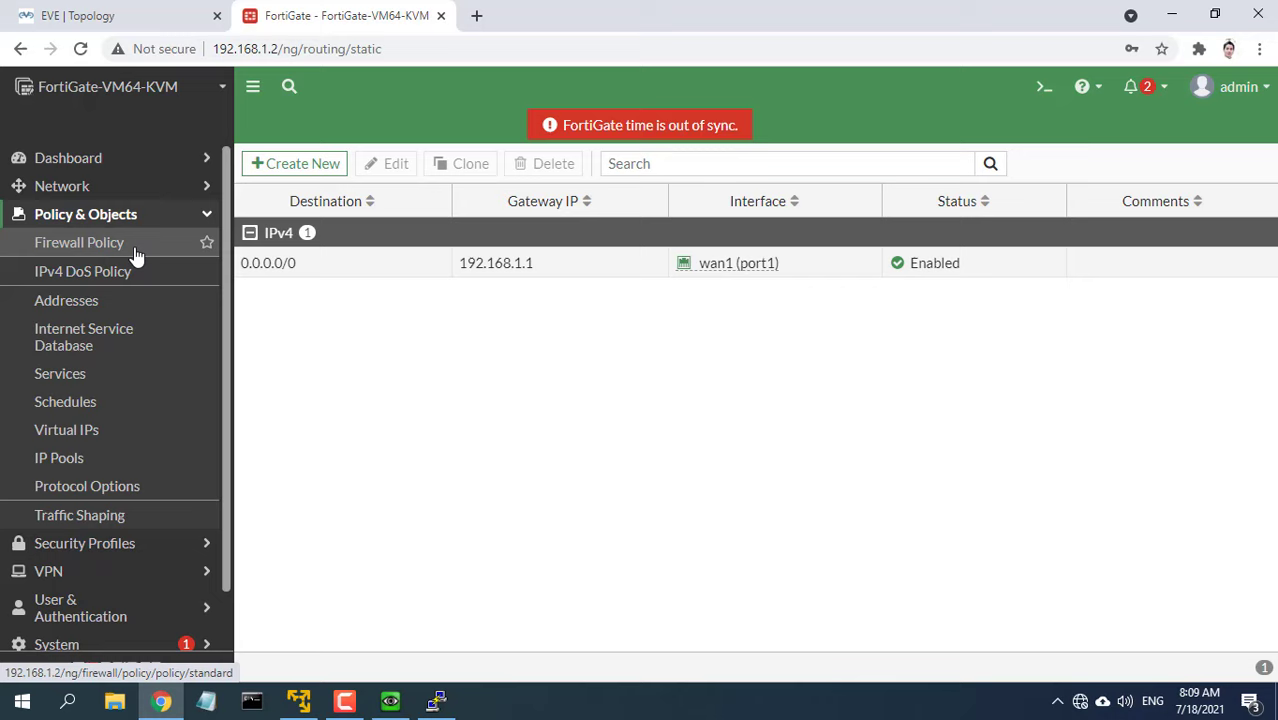
click(80, 242)
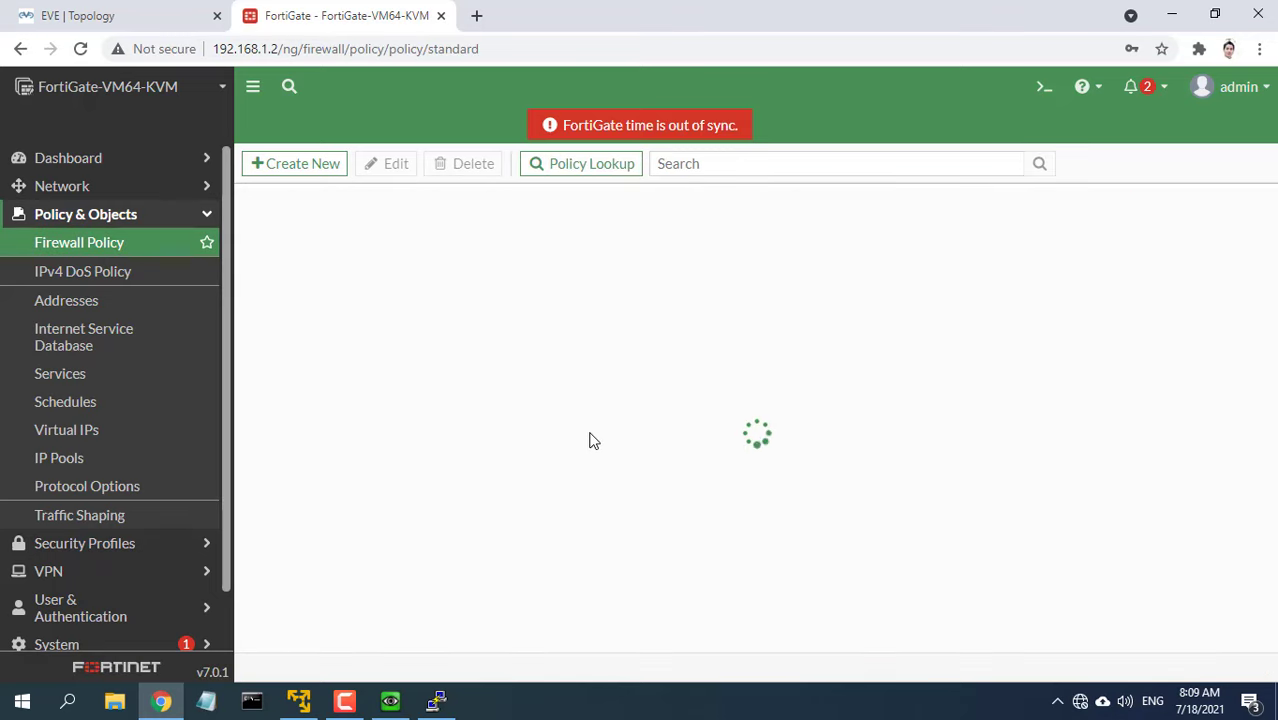
- Create a policy named Internet Access from lan (port2) to wan1 (port1)
click(296, 164)
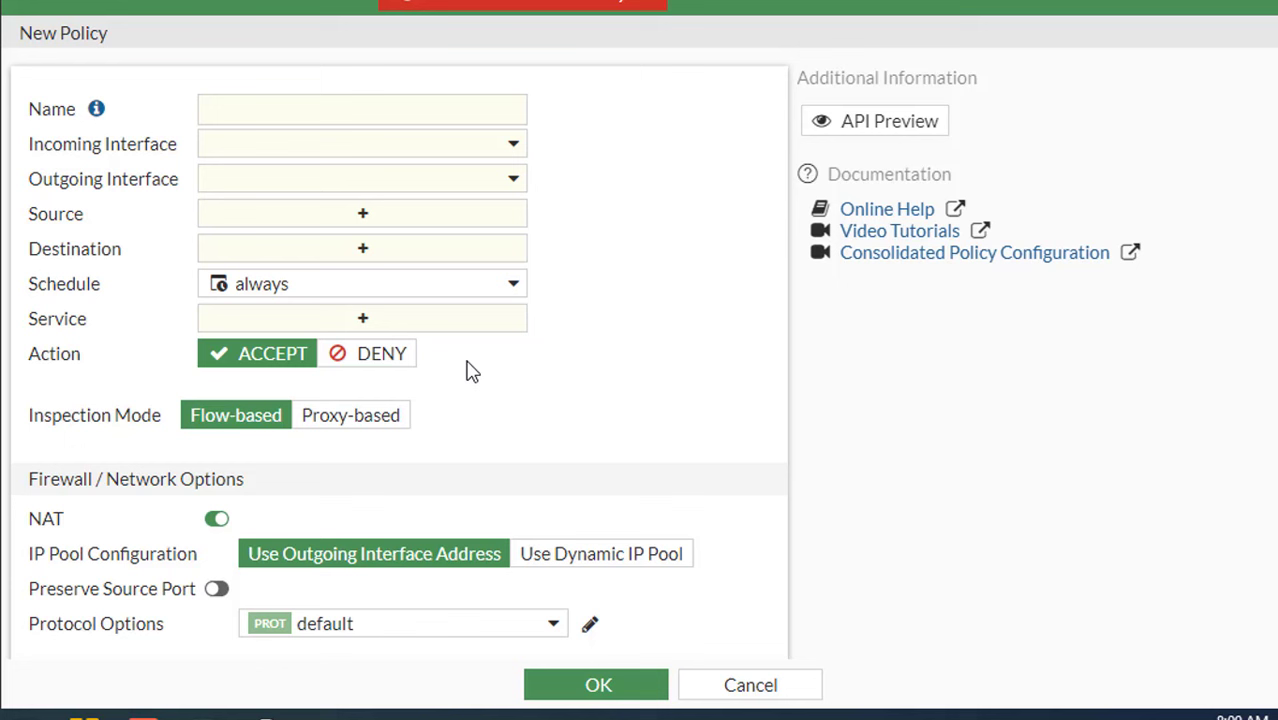
text(Int)
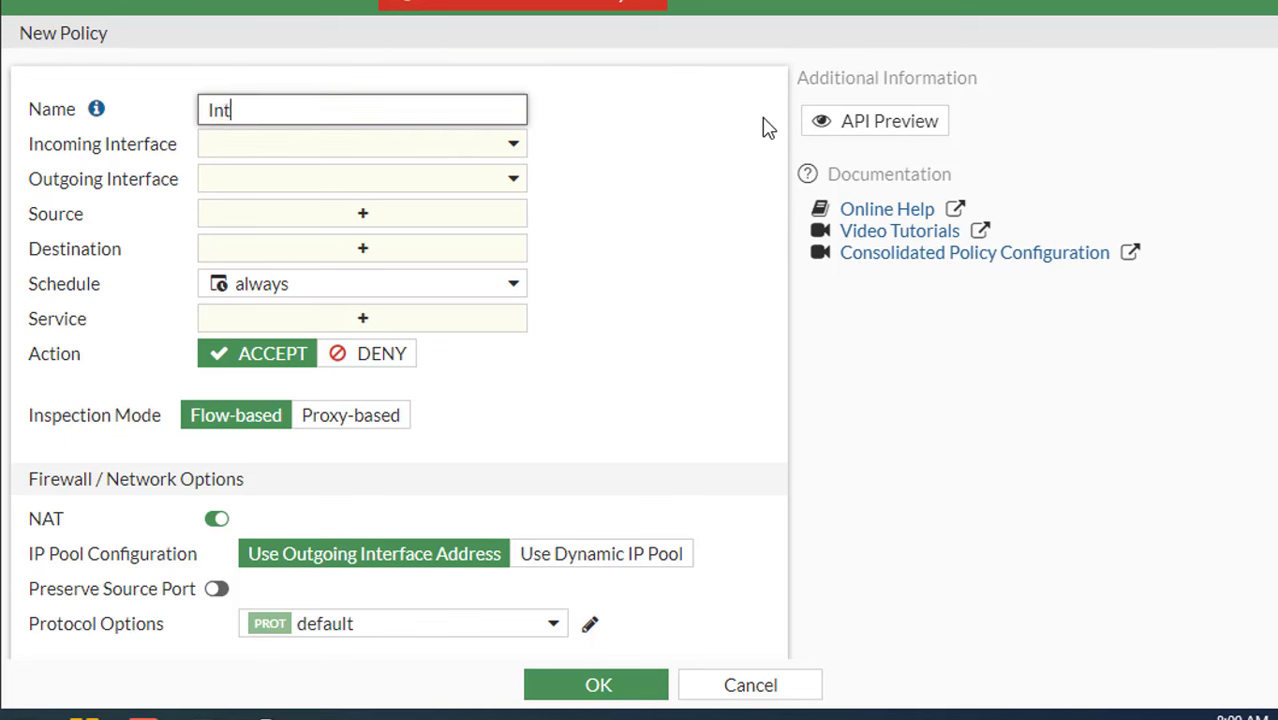
text(ernet)
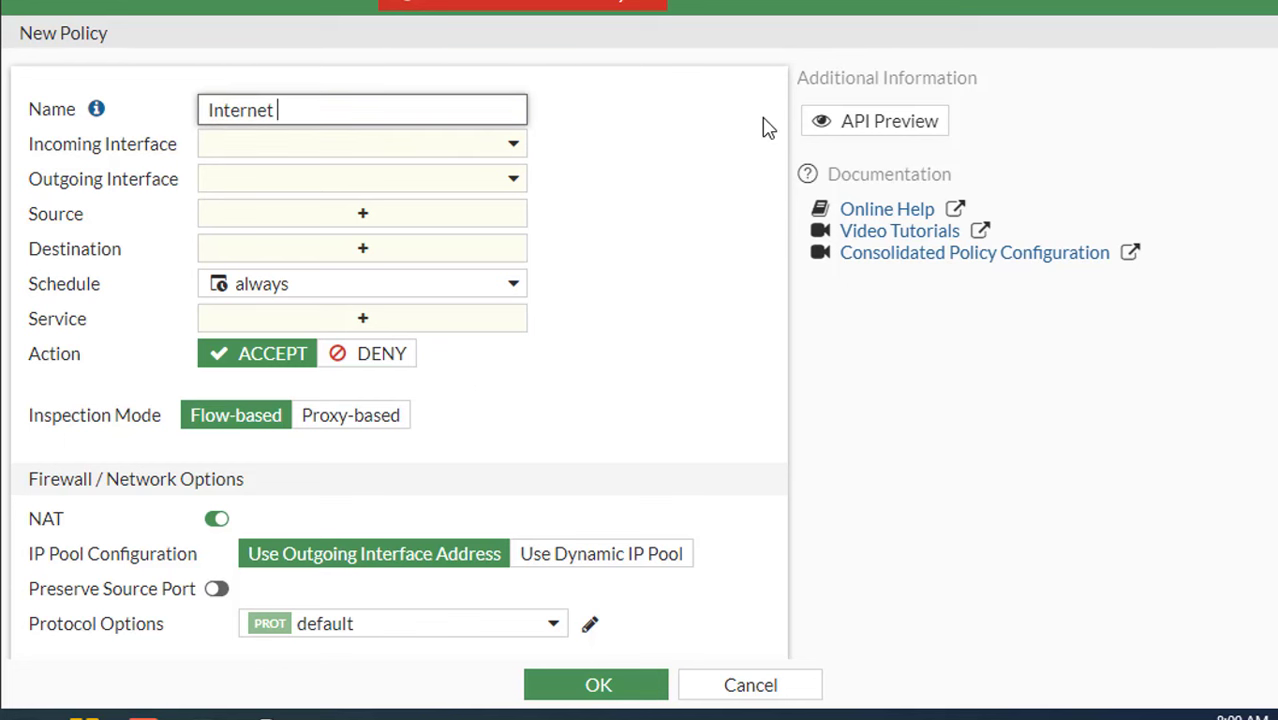
text(Access)
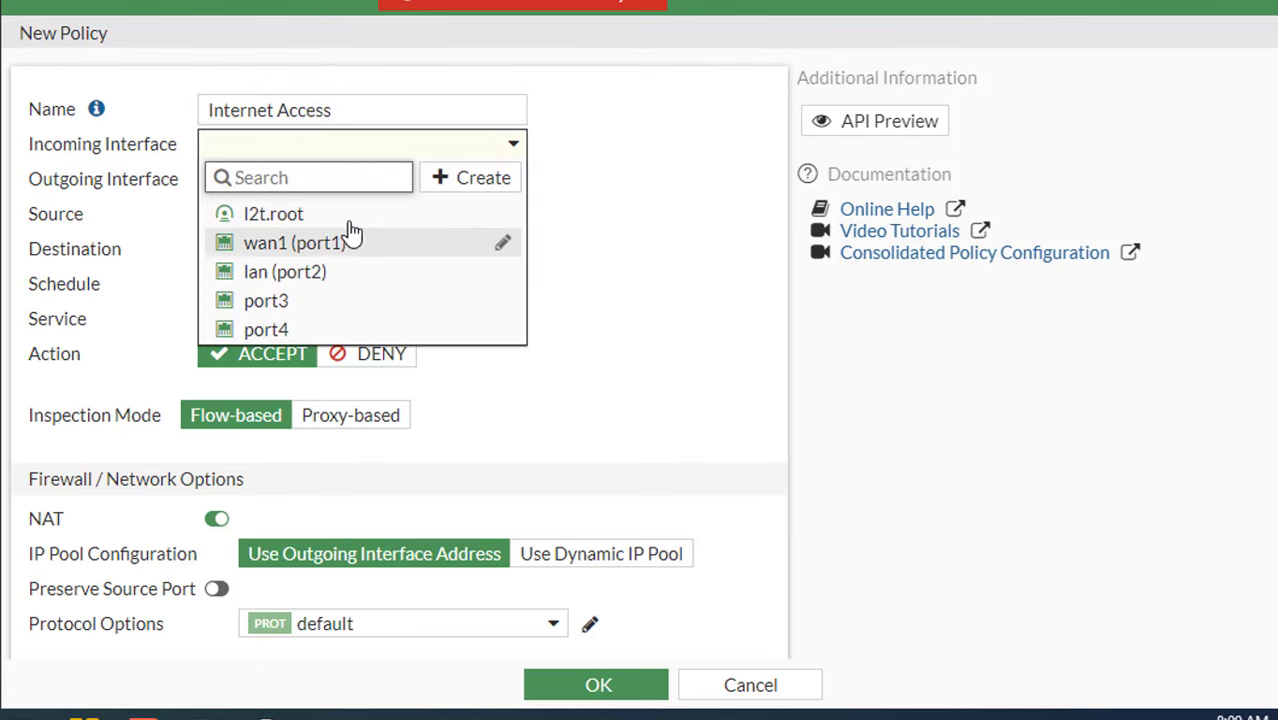
click(284, 272)
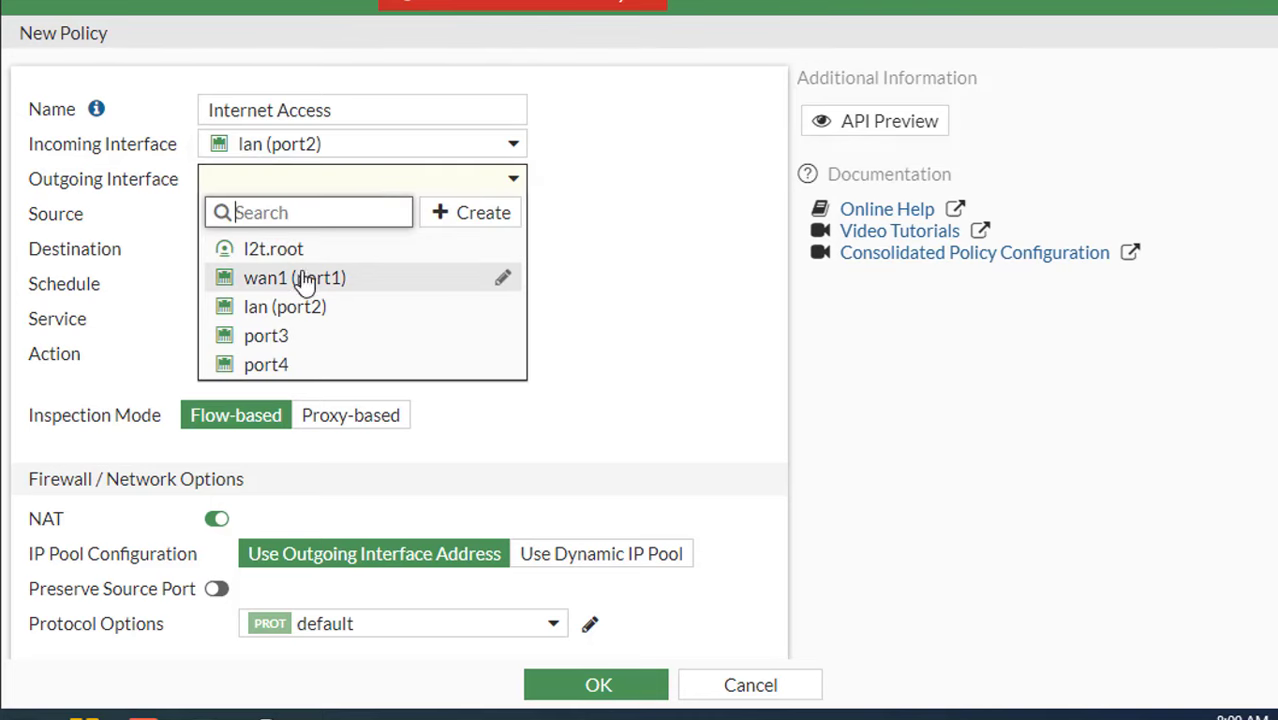
click(294, 278)
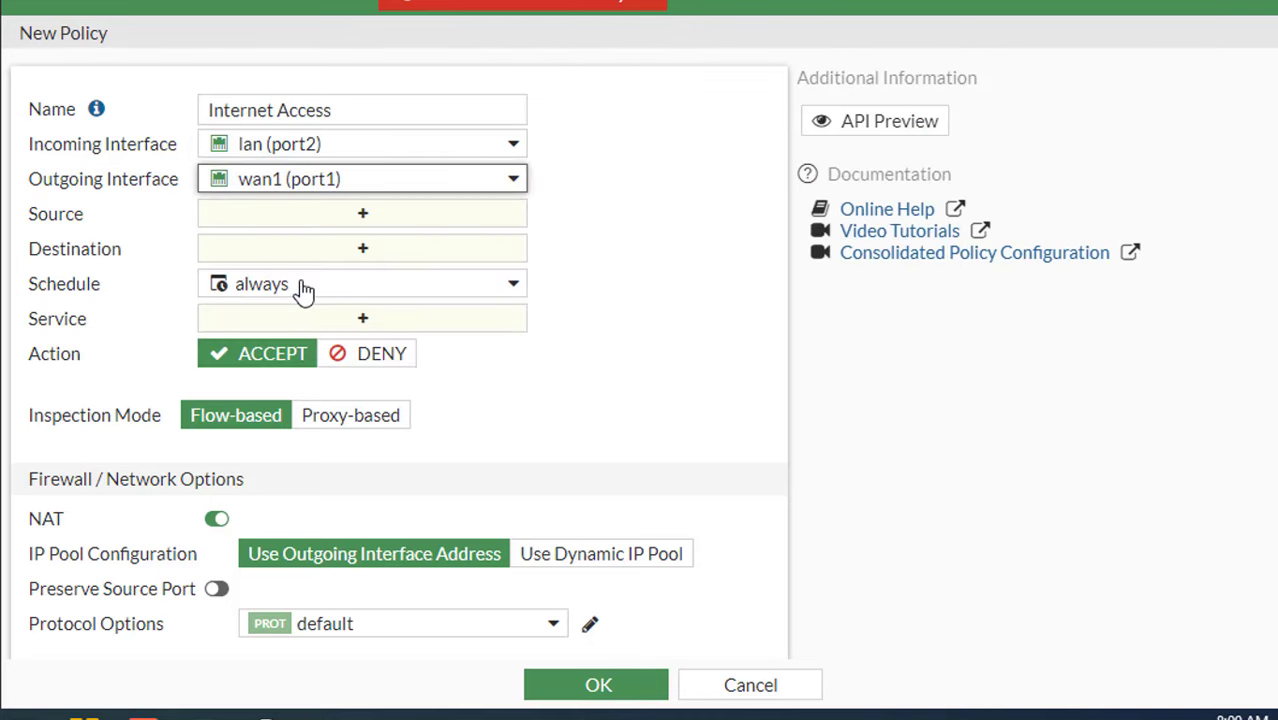
- Set source and destination to all, service ALL, keep NAT on, and save the policy
click(362, 212)
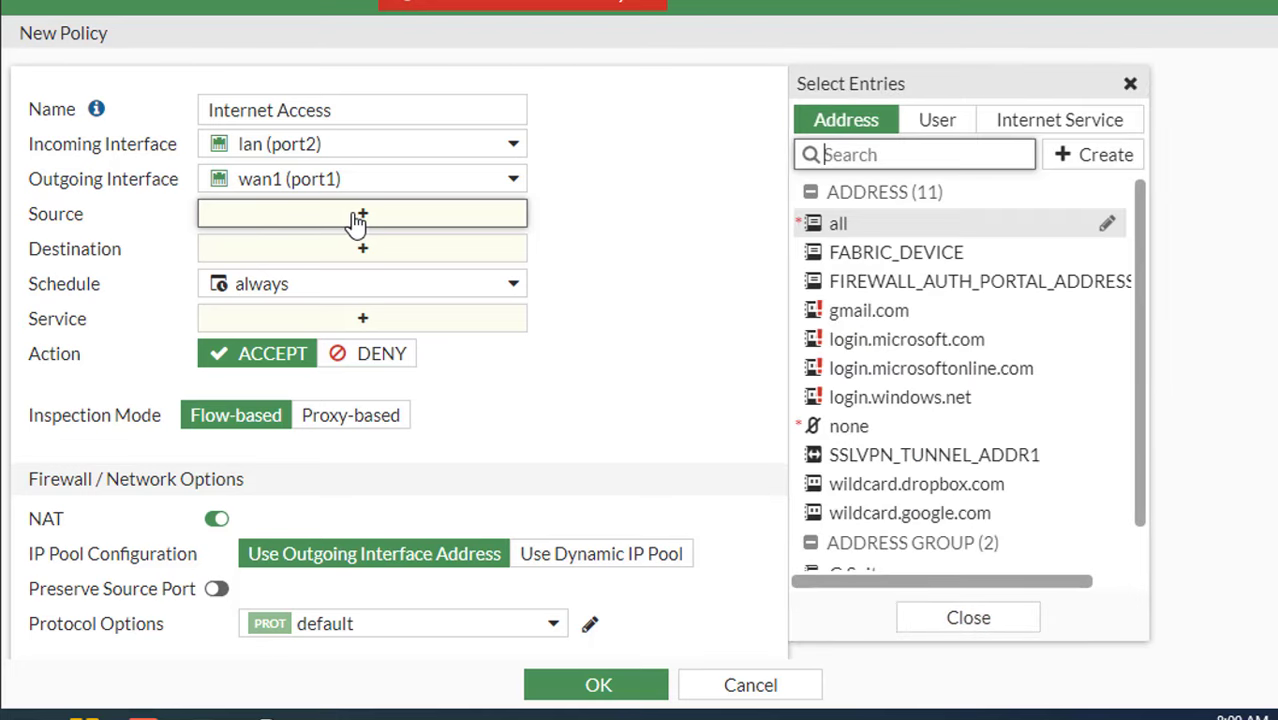
click(838, 224)
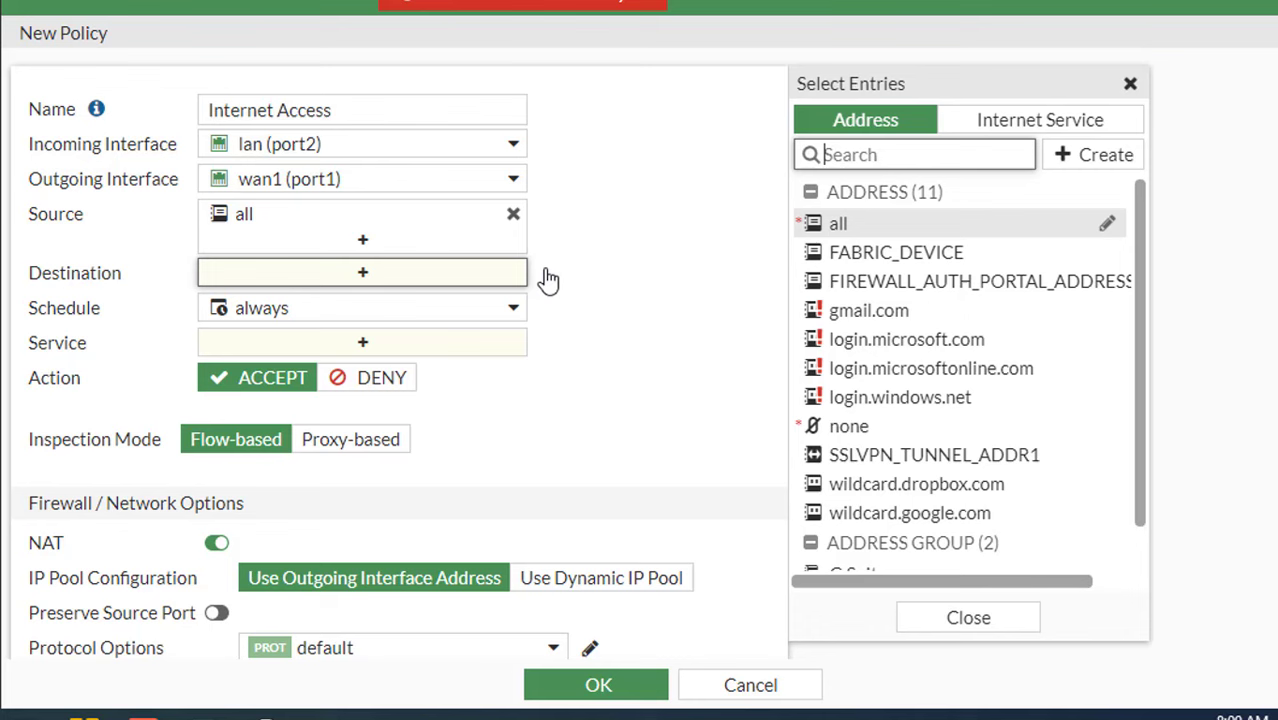
click(838, 224)
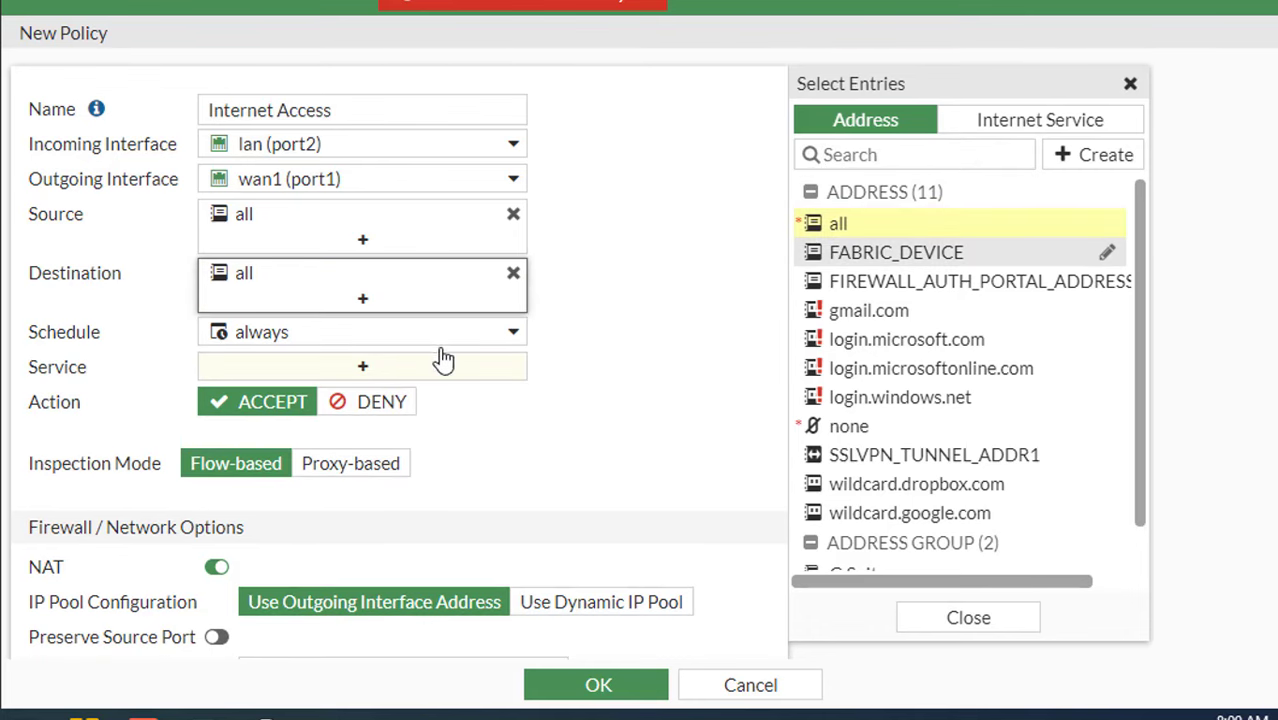
click(362, 366)
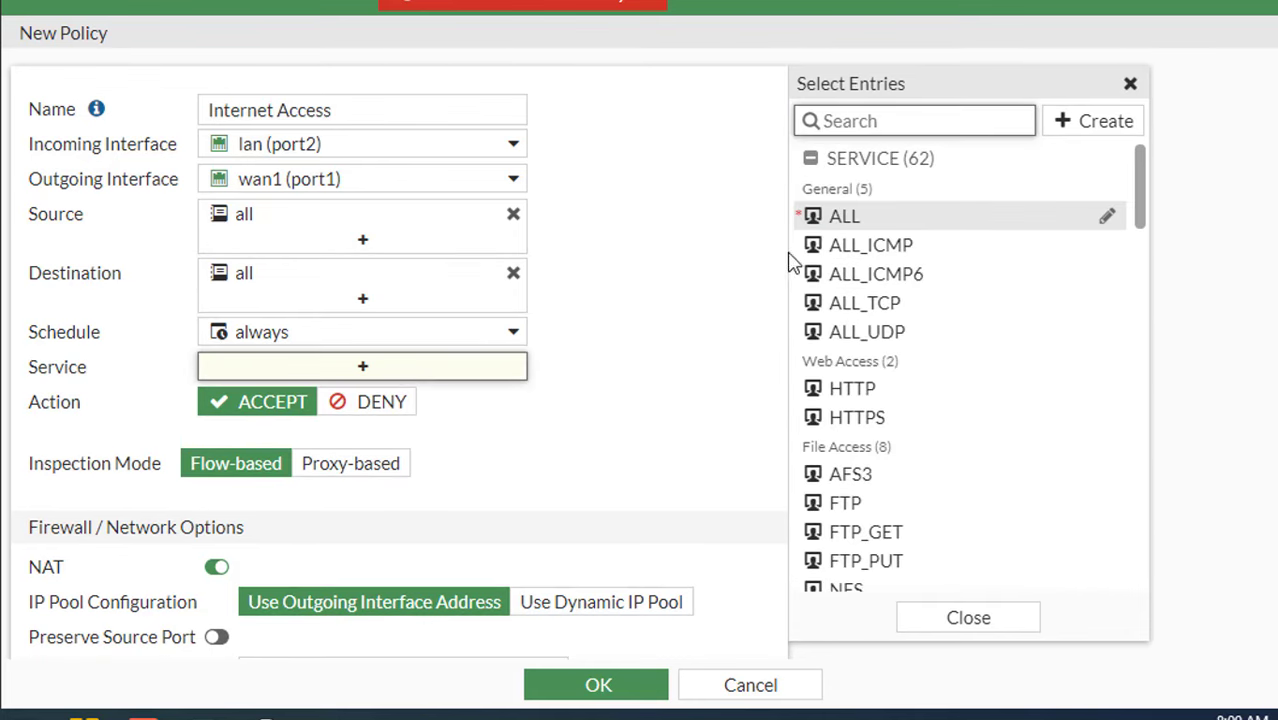
click(844, 216)
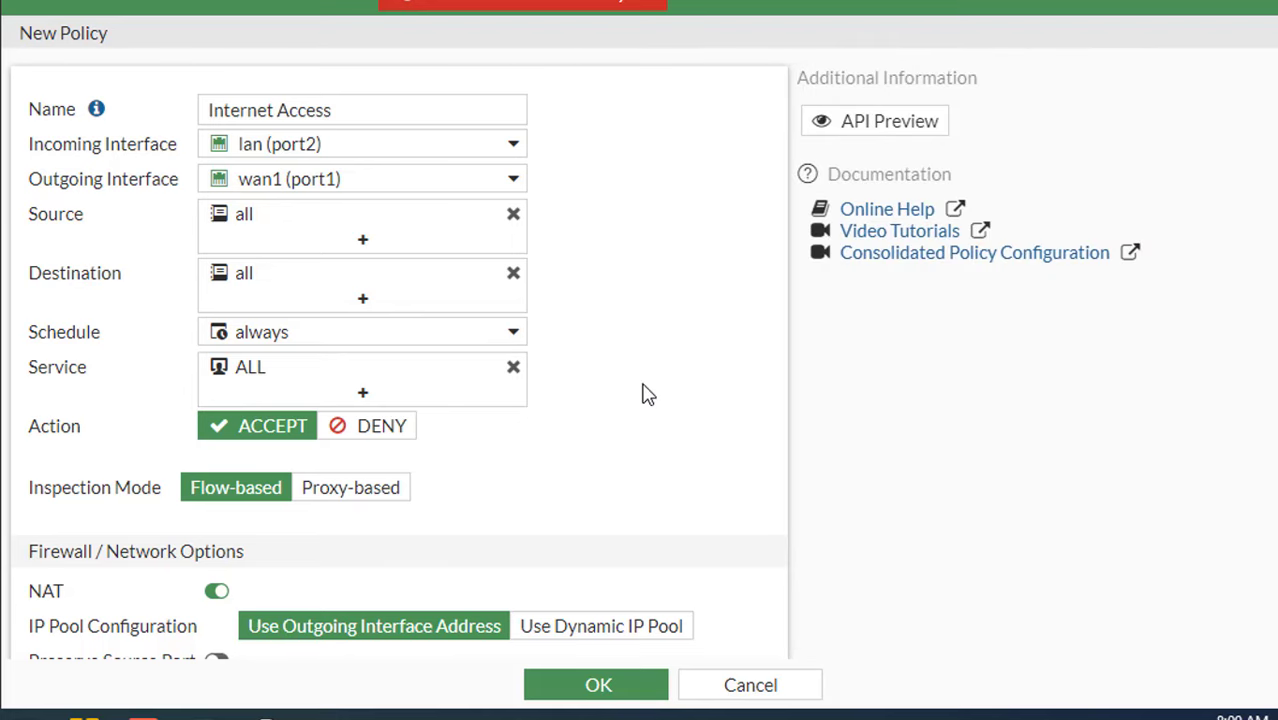
scroll(down, 3)
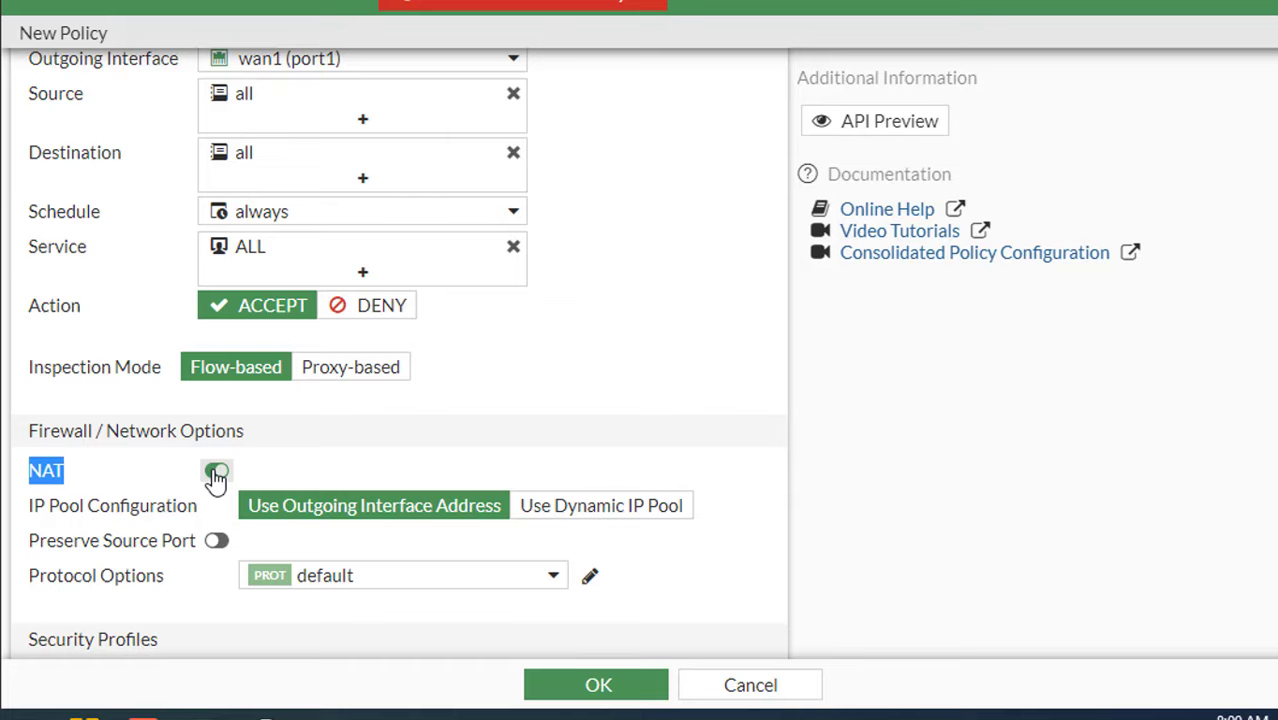
click(596, 684)
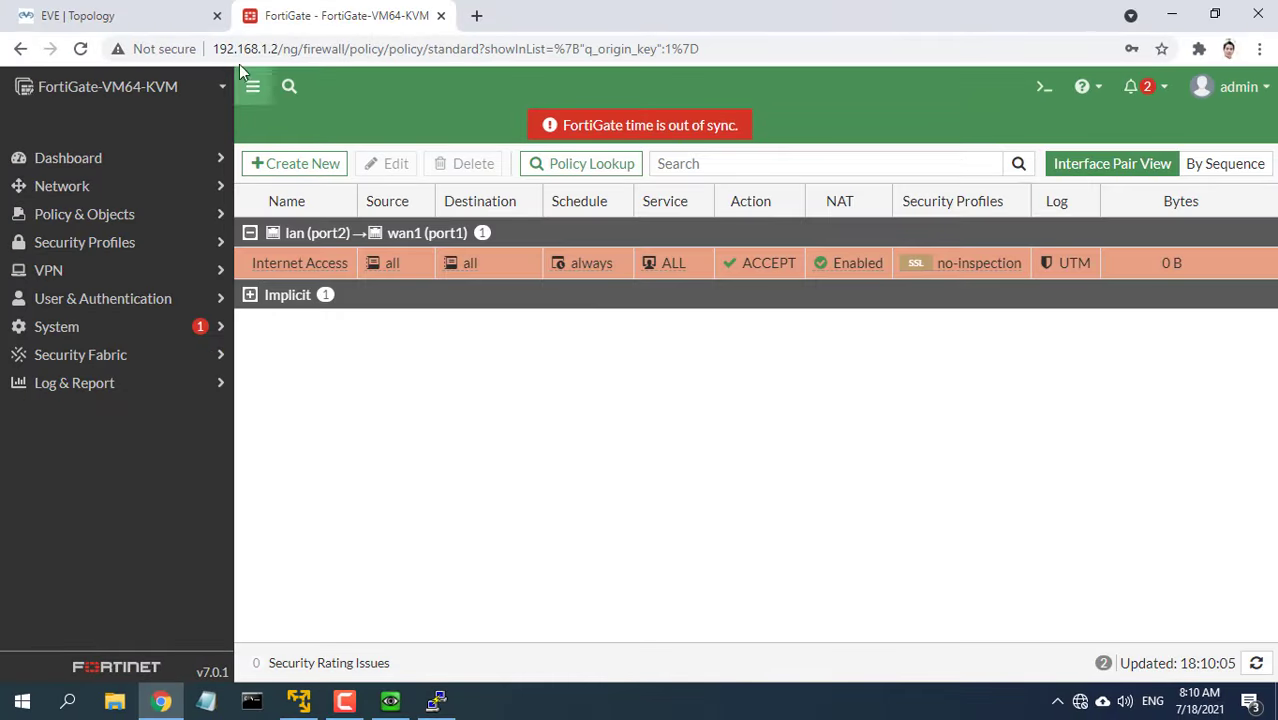
- Return to the lab topology and bring up Win_01's console
click(114, 16)
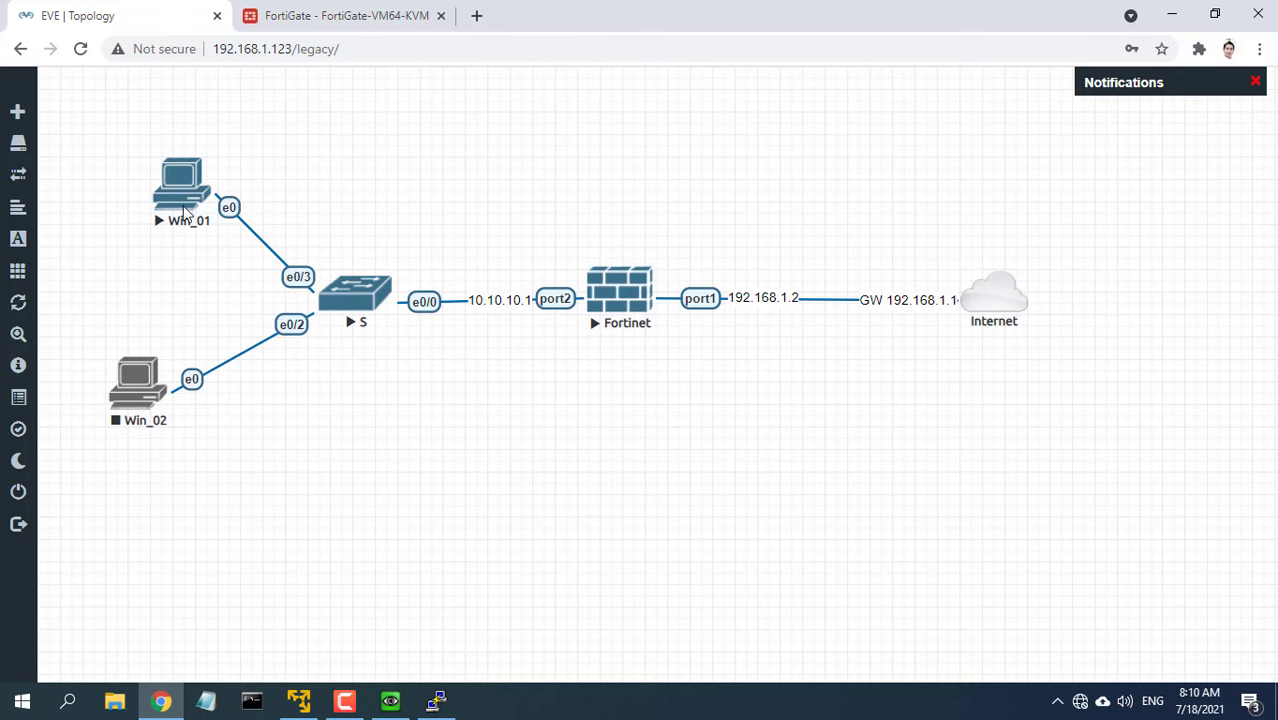
double_click(180, 184)
text(i)
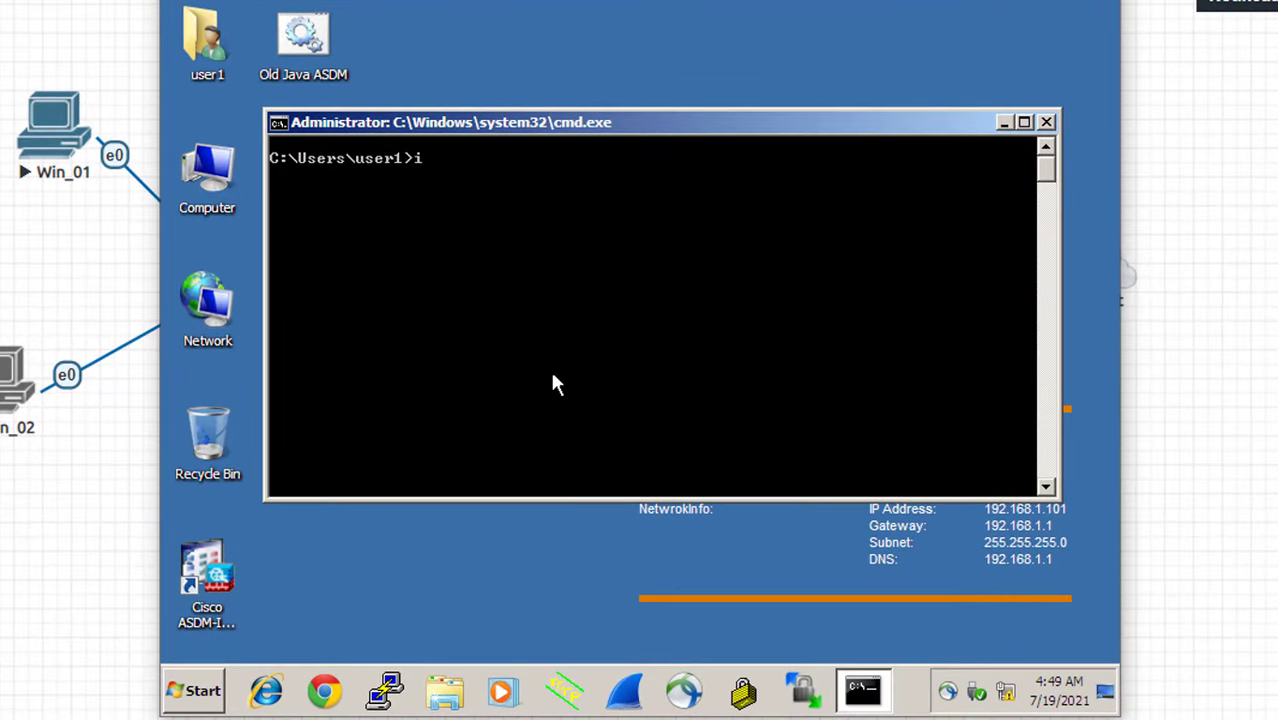
- Run ipconfig /release on Win_01 and clear the screen
key(Return)
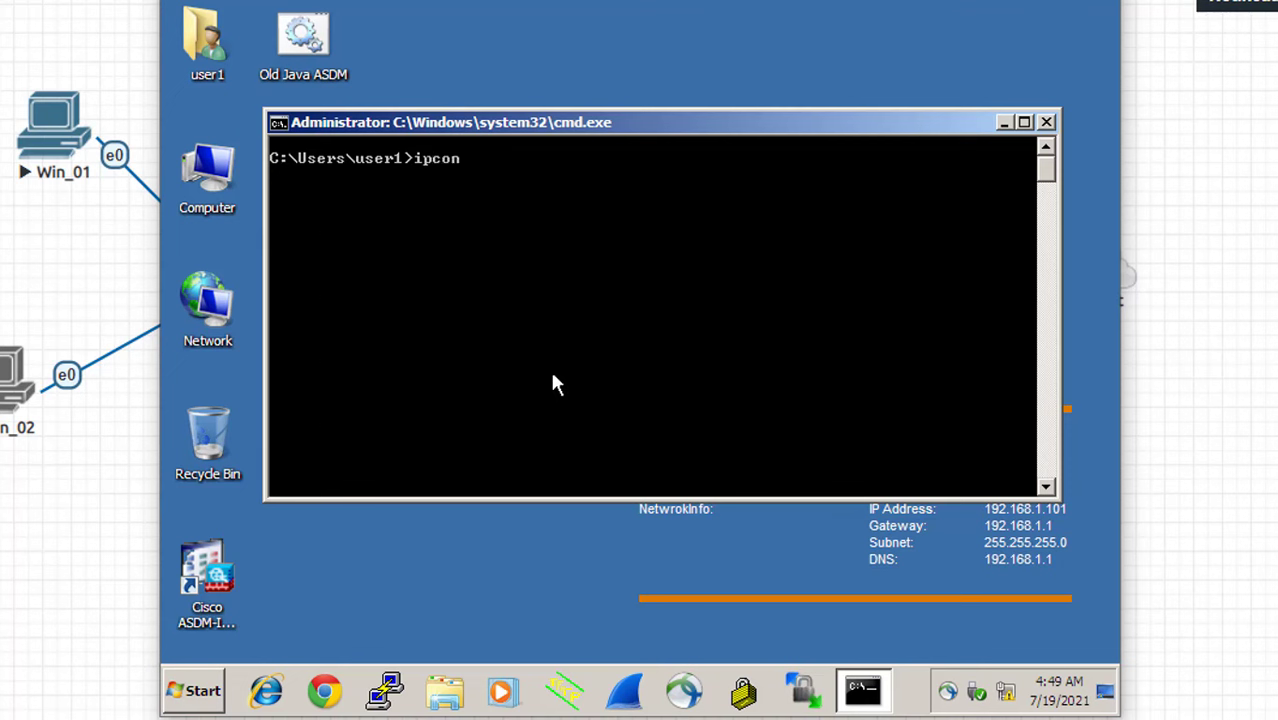
text(fig /r)
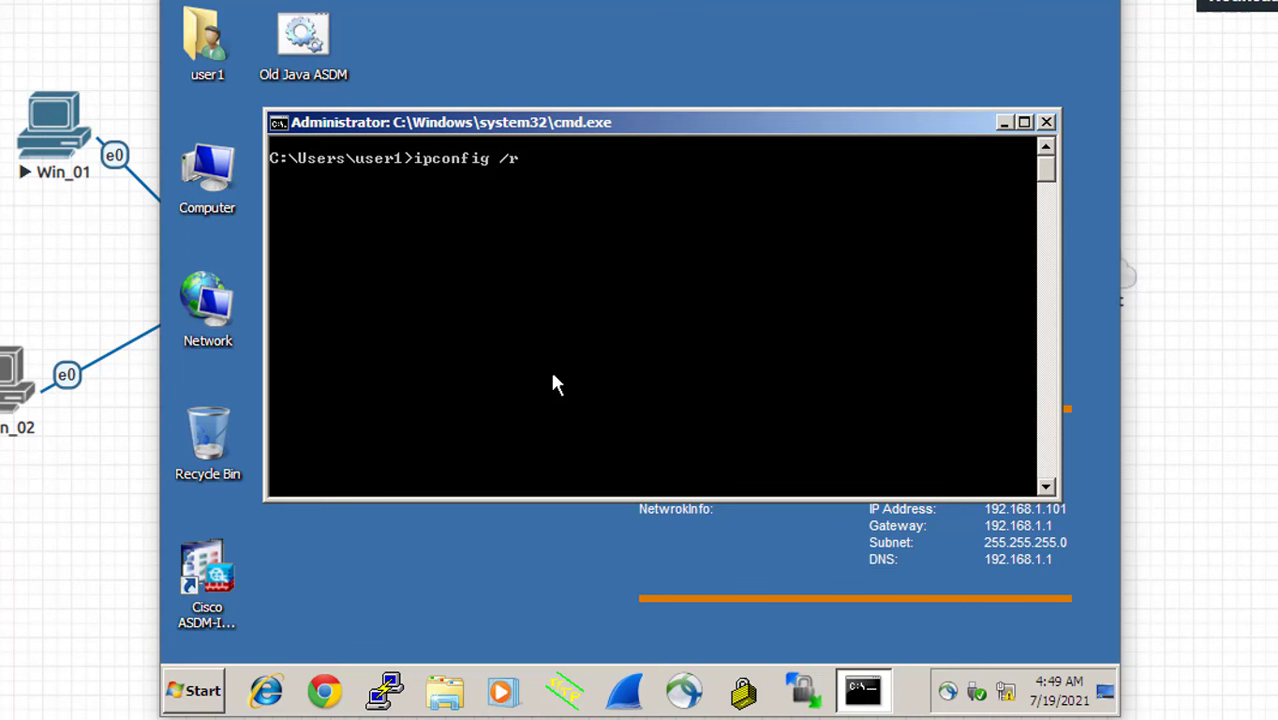
key(Return)
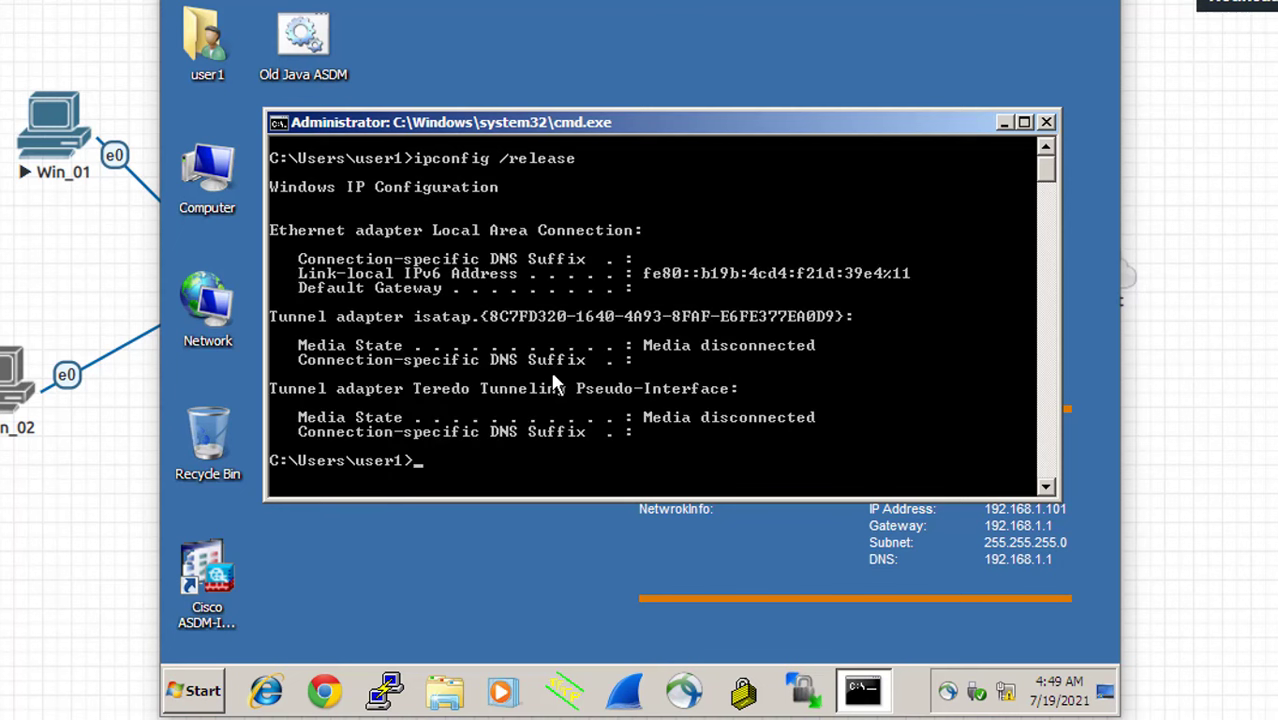
text(cls)
text(ipconfig)
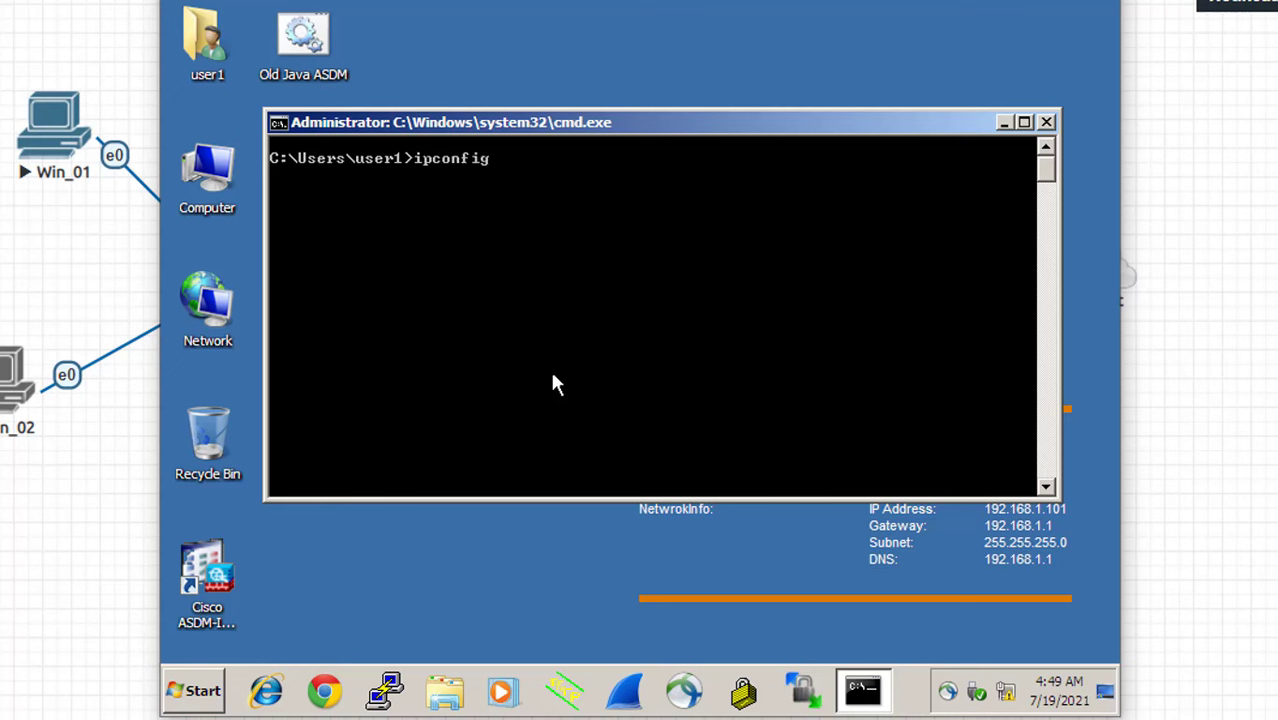
- Run ipconfig /renew and close the Set Network Location window
text(/re)
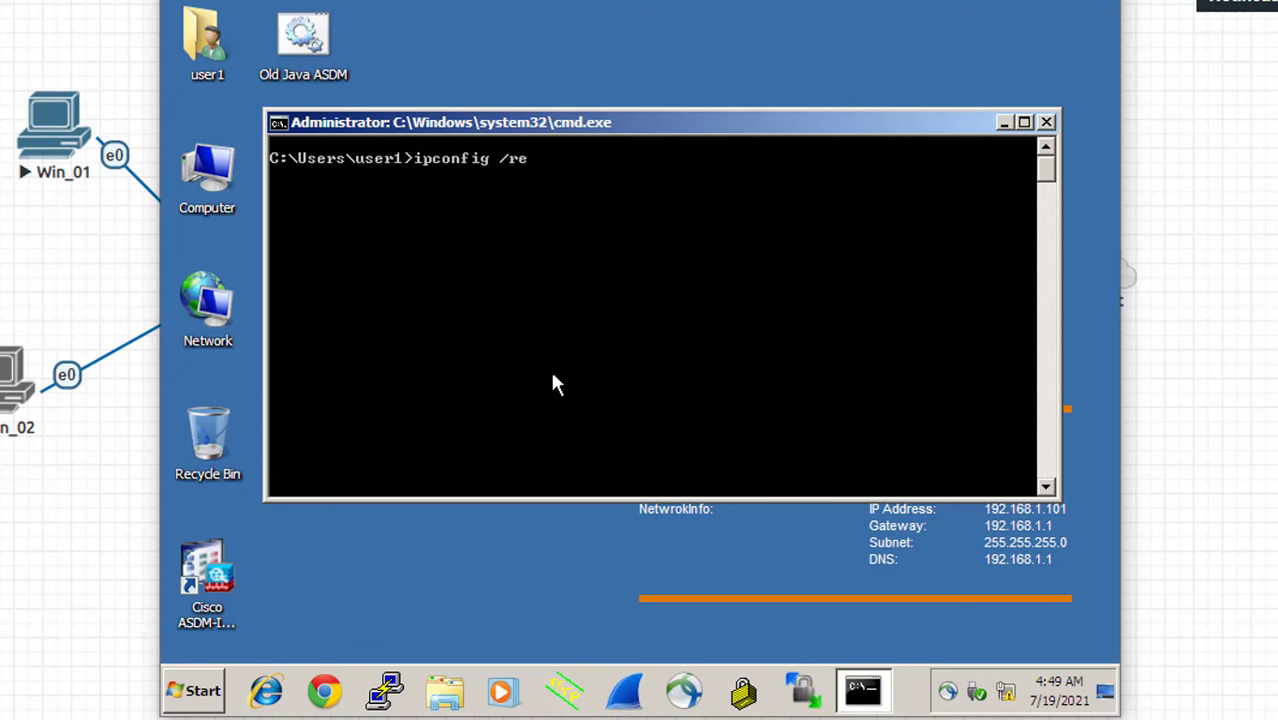
key(Return)
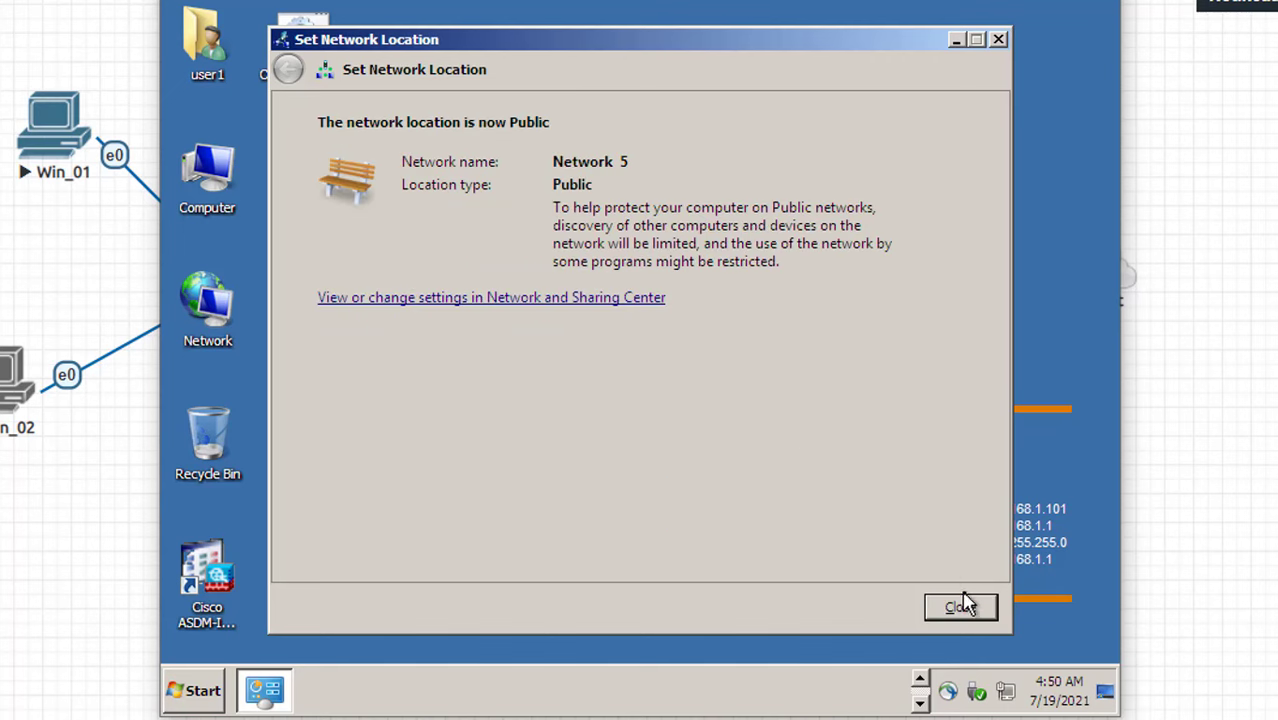
click(958, 608)
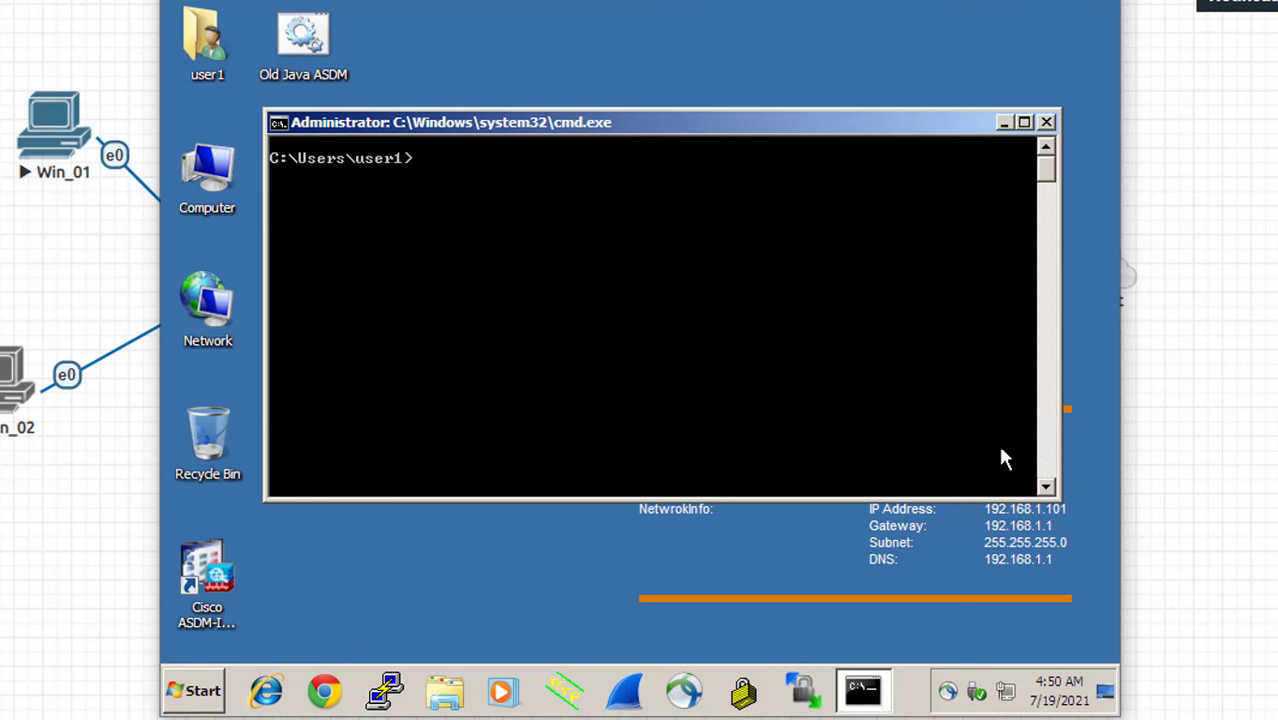
- Ping 8.8.8.8 from Win_01 and confirm replies arrive (around 42-46 ms)
text(ping 8.8)
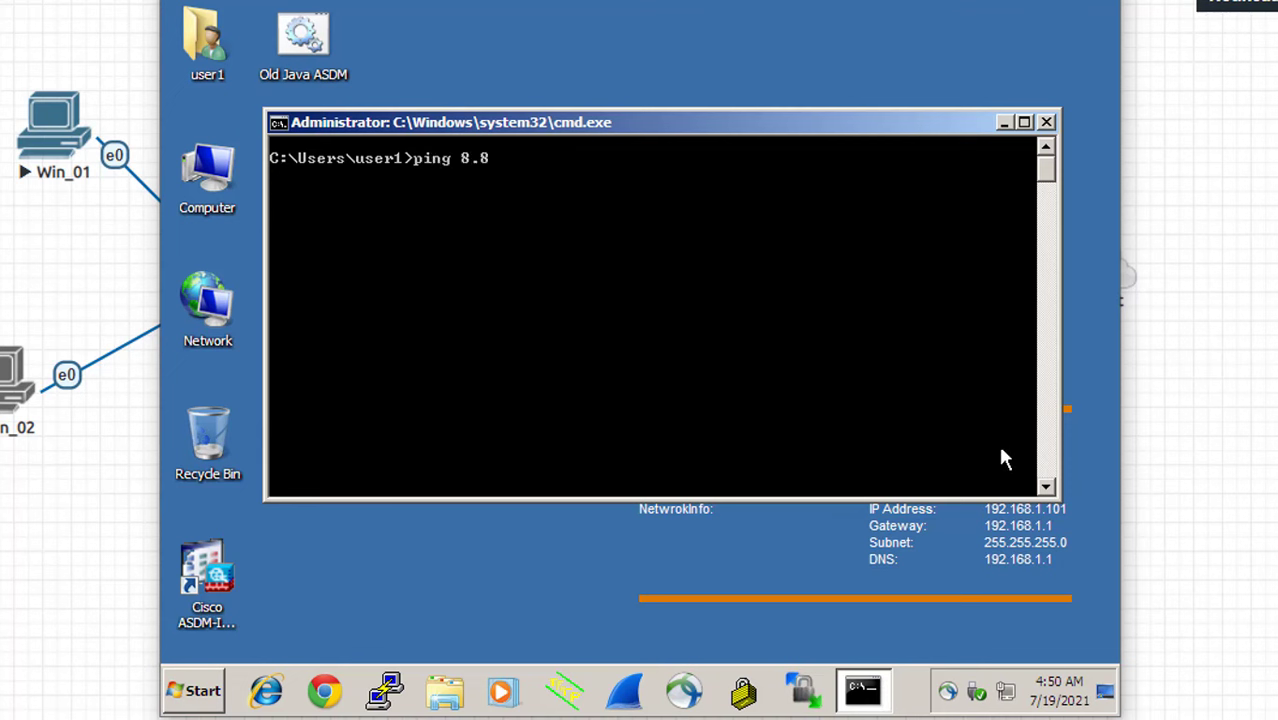
text(.8.8)
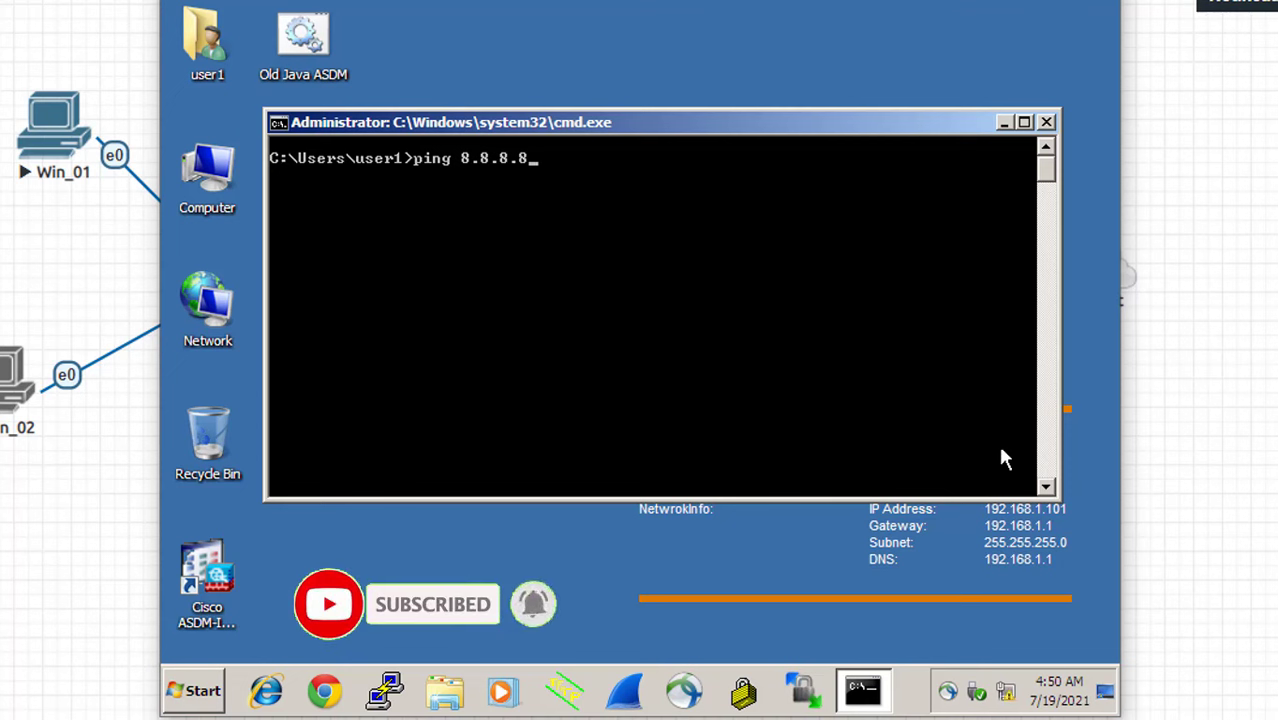
key(Return)
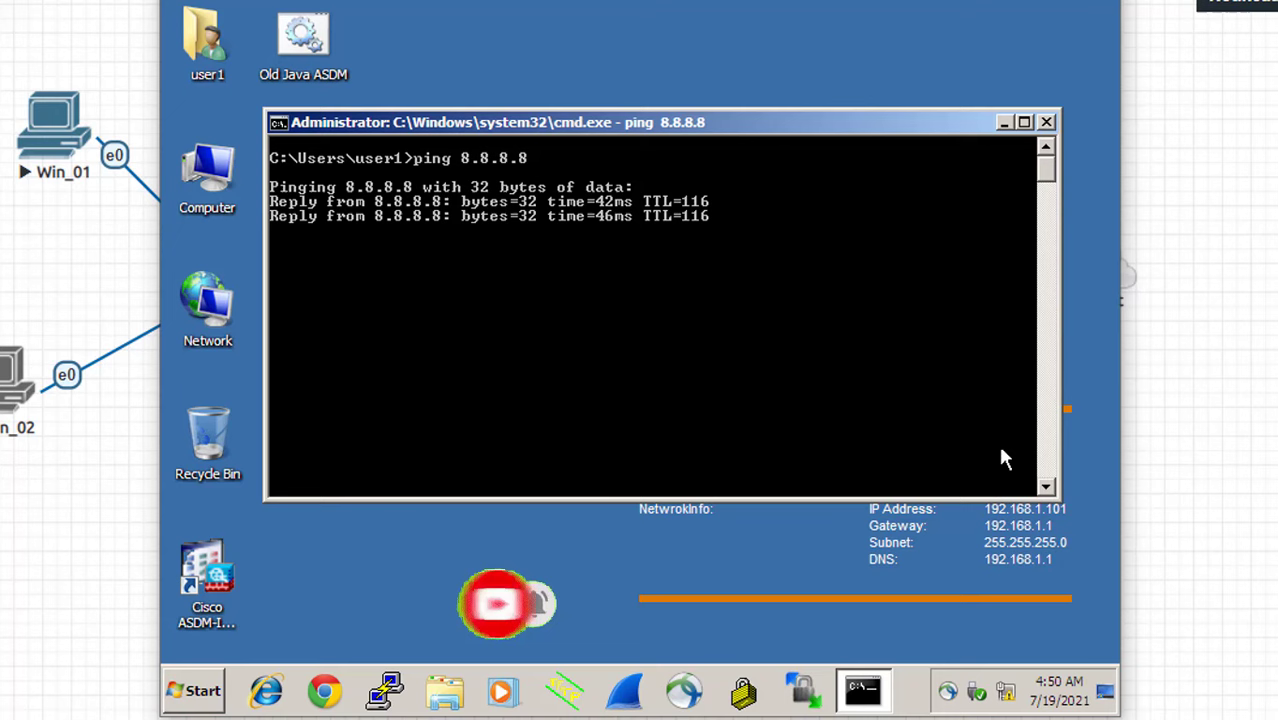